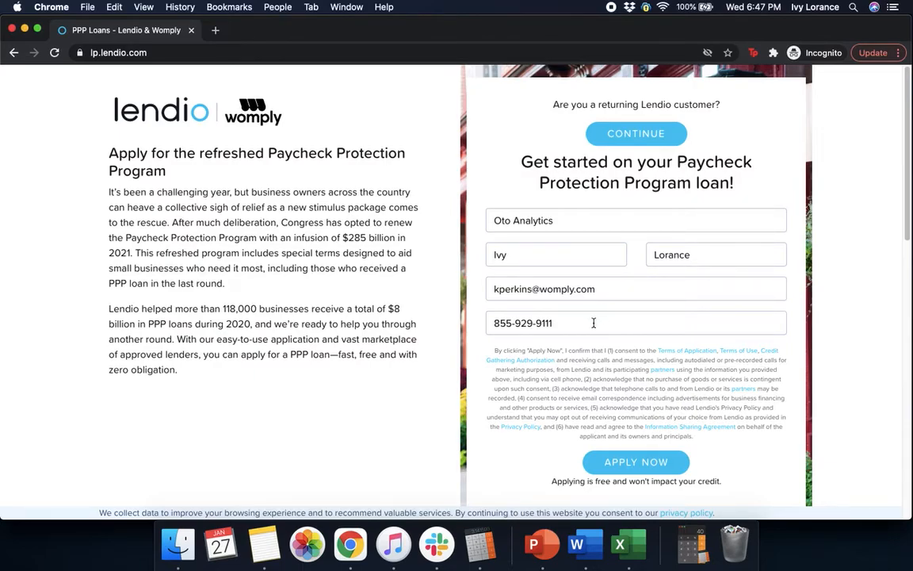
{"action": "mouse_move", "coordinate": [608, 422]}
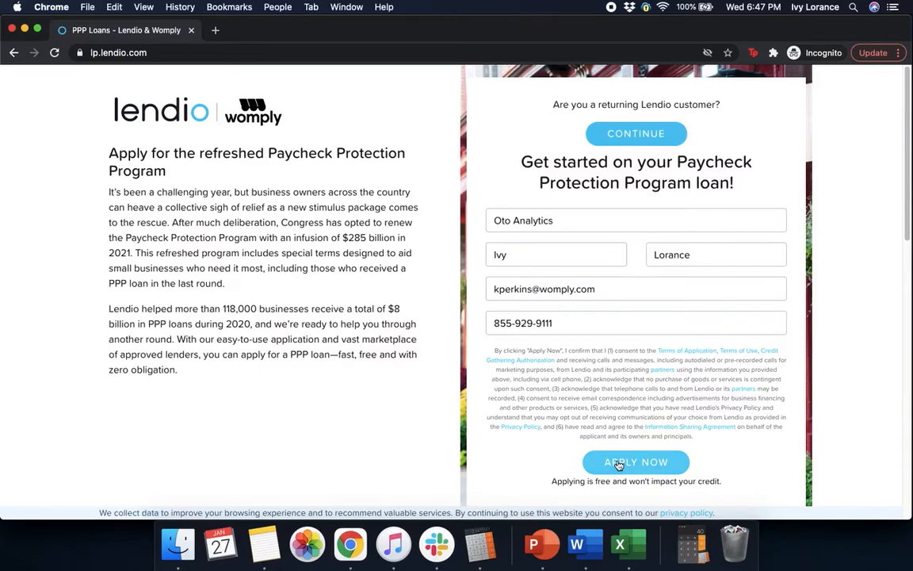
Submit the completed contact form with APPLY NOW to start the PPP application.
{"action": "left_click", "coordinate": [636, 462]}
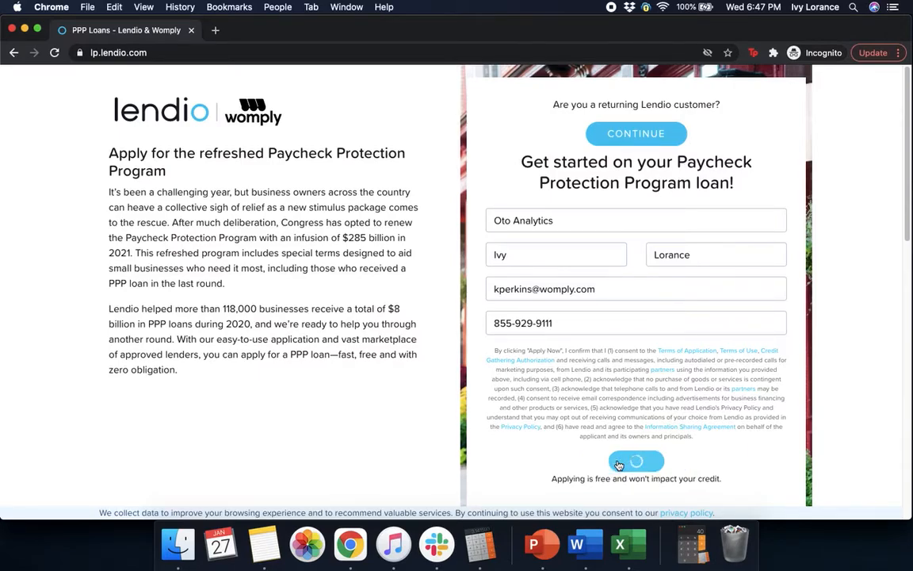
{"action": "left_click", "coordinate": [636, 461]}
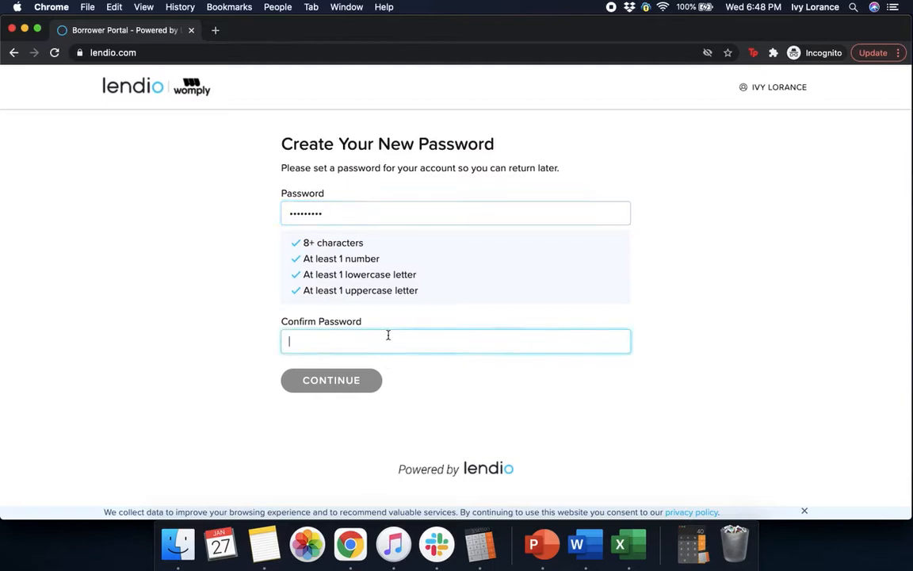
Enter and confirm a compliant account password, then continue to the application.
{"action": "type", "text": "••••••••"}
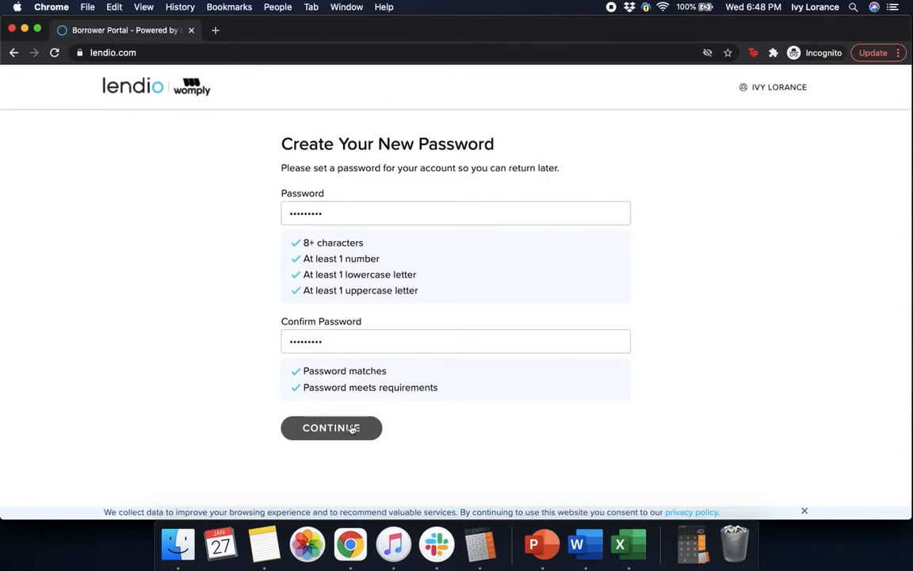
{"action": "left_click", "coordinate": [331, 427]}
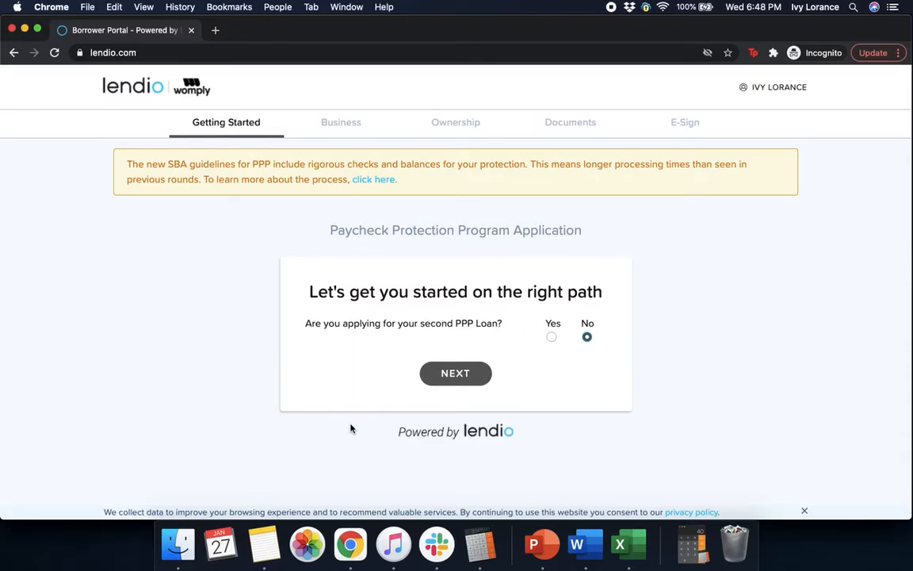
{"action": "mouse_move", "coordinate": [556, 275]}
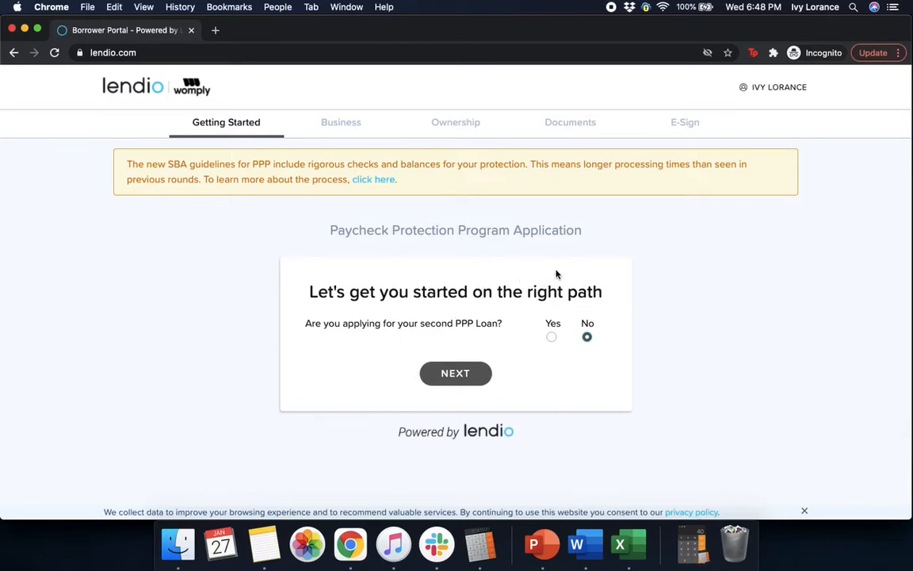
{"action": "mouse_move", "coordinate": [432, 323]}
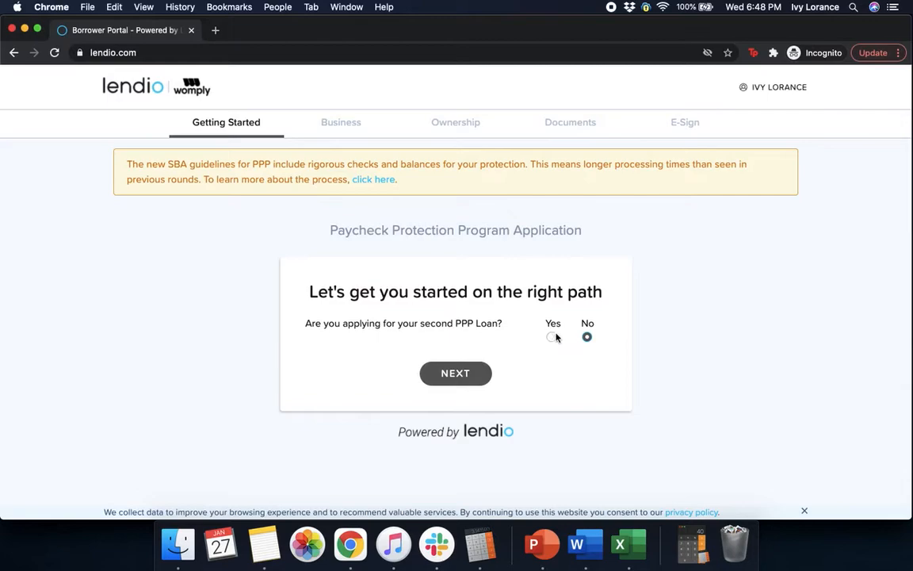
{"action": "left_click", "coordinate": [553, 336]}
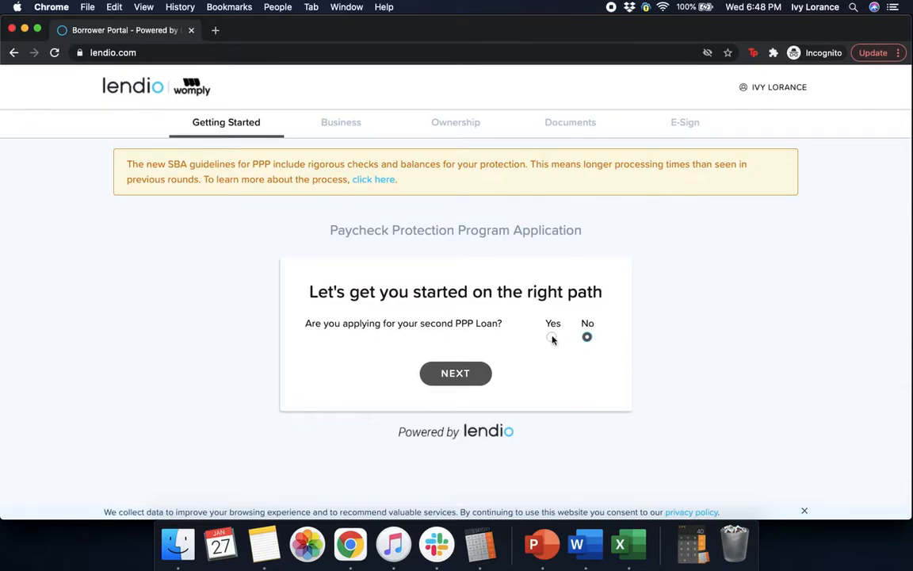
{"action": "left_click", "coordinate": [552, 336]}
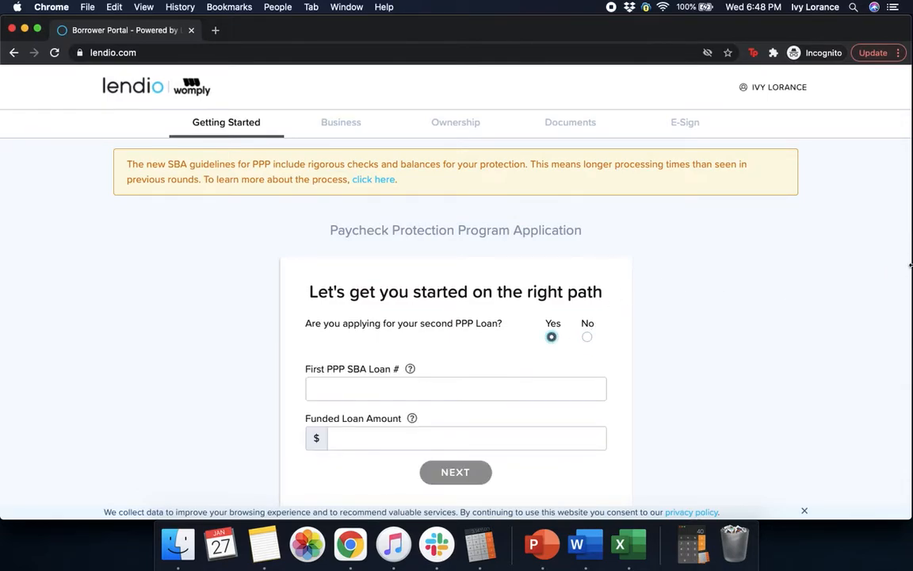
{"action": "mouse_move", "coordinate": [401, 407]}
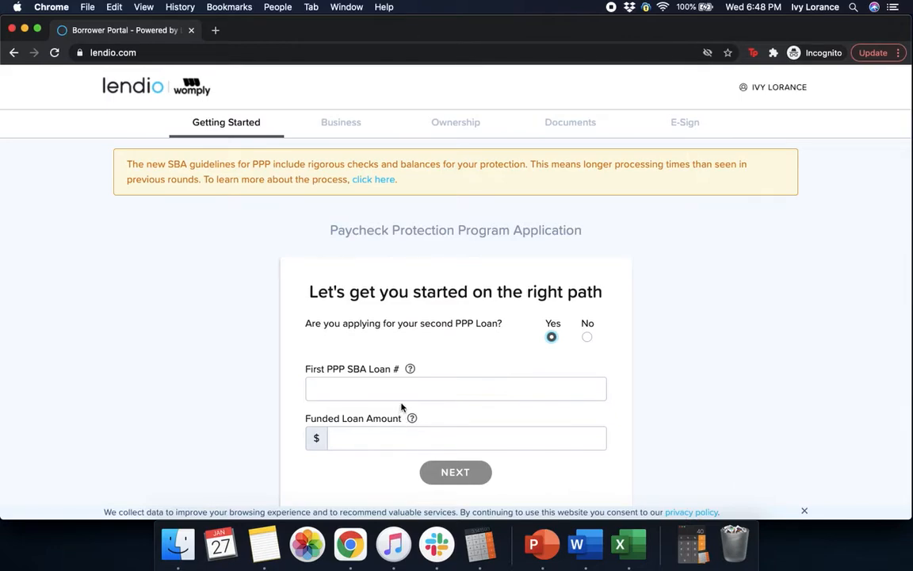
{"action": "left_click", "coordinate": [456, 388]}
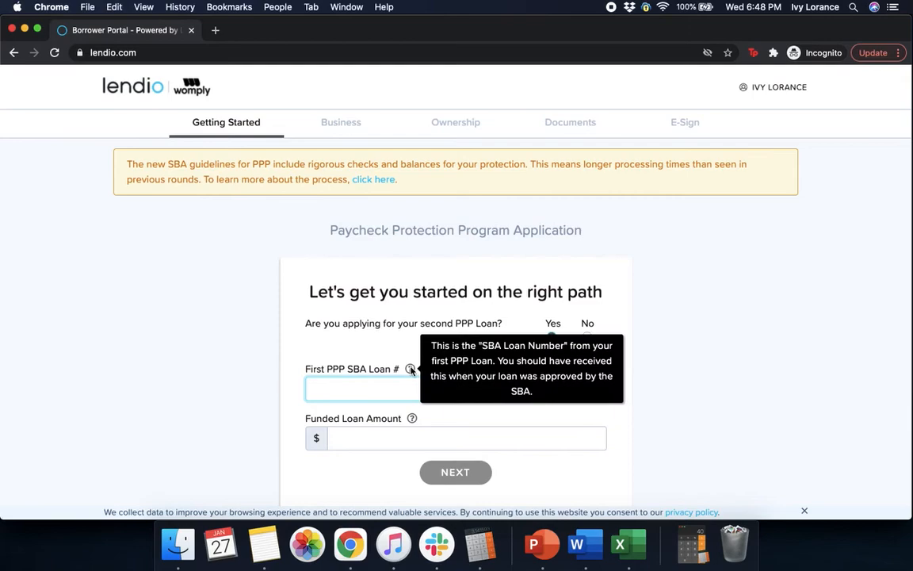
{"action": "left_click", "coordinate": [552, 337]}
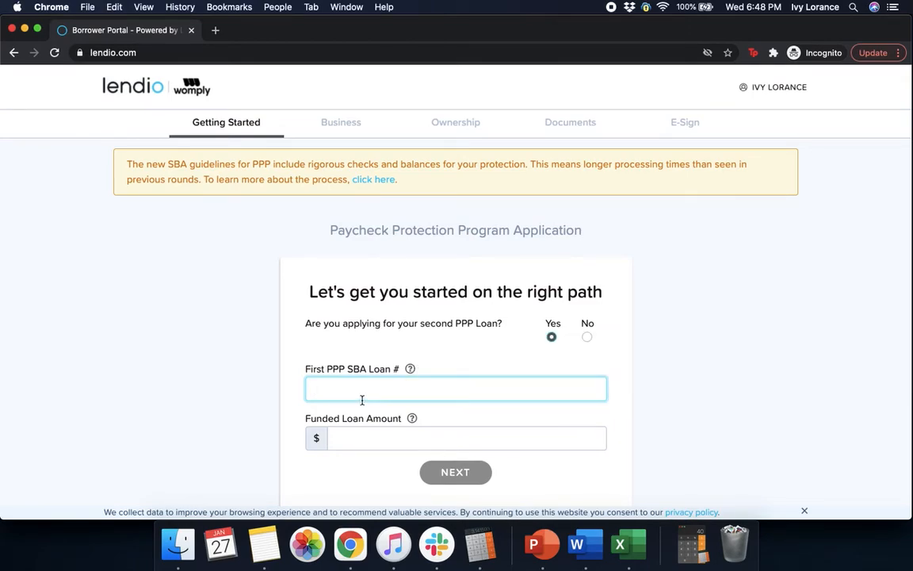
{"action": "type", "text": "12312312"}
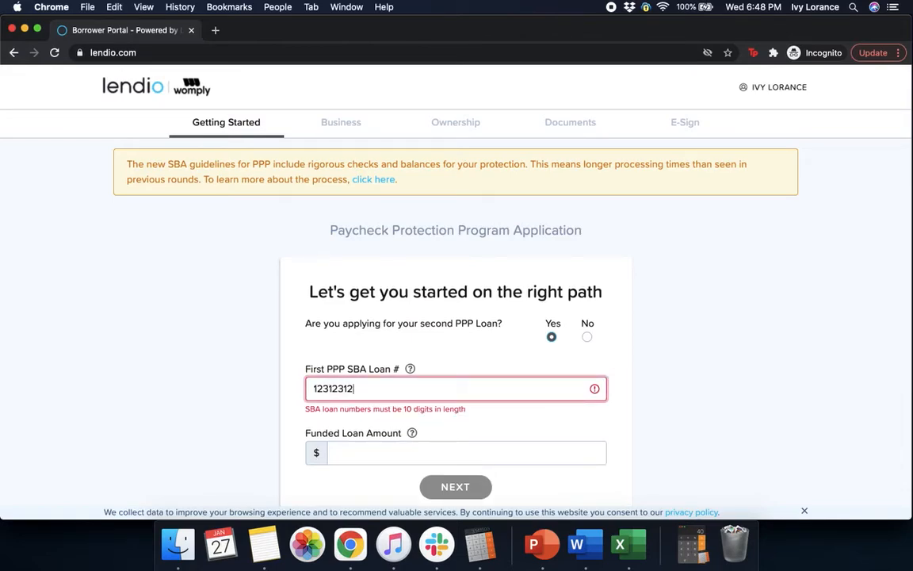
{"action": "type", "text": "1"}
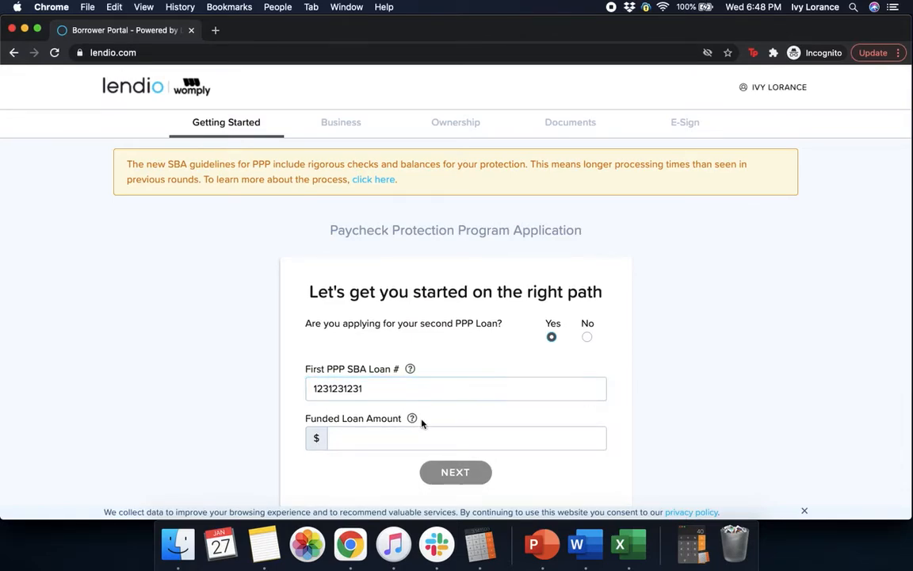
{"action": "left_click", "coordinate": [467, 438]}
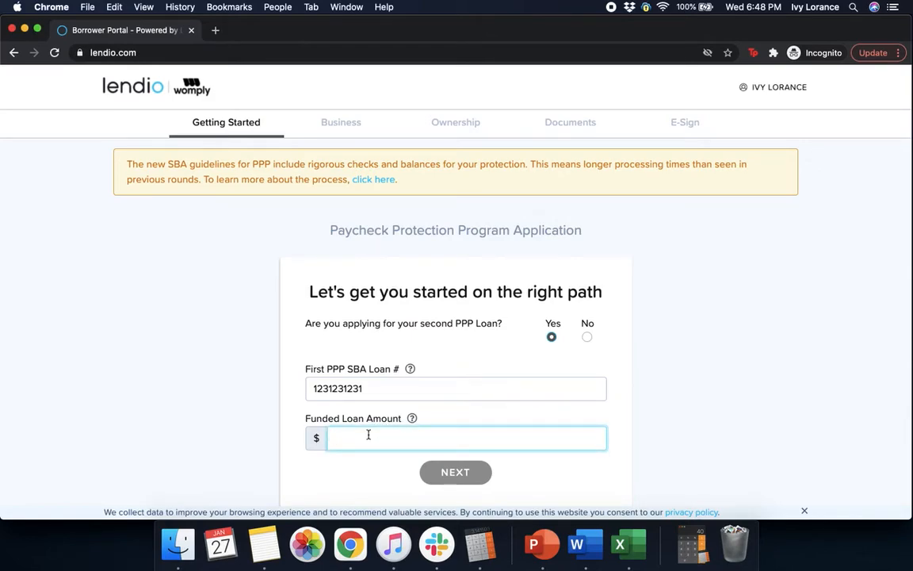
{"action": "type", "text": "50,000"}
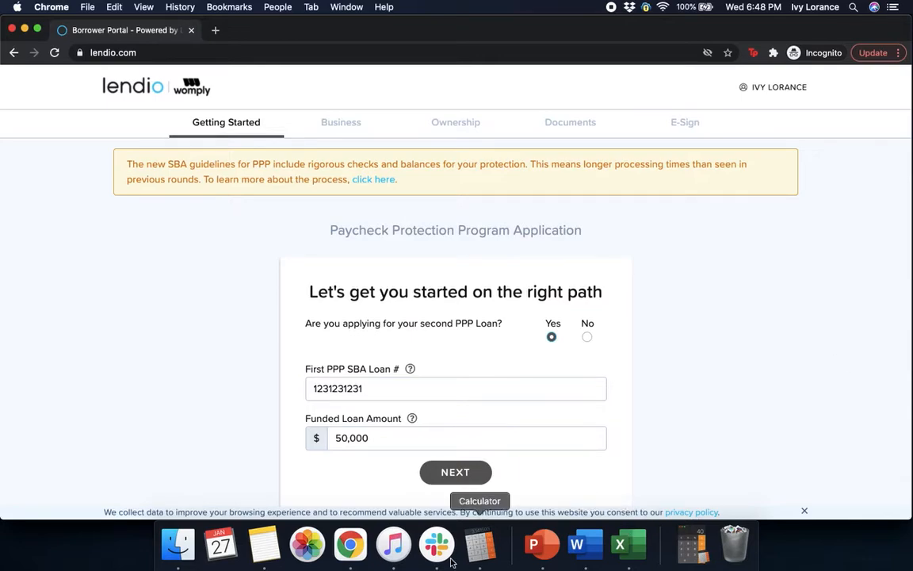
{"action": "left_click", "coordinate": [455, 472]}
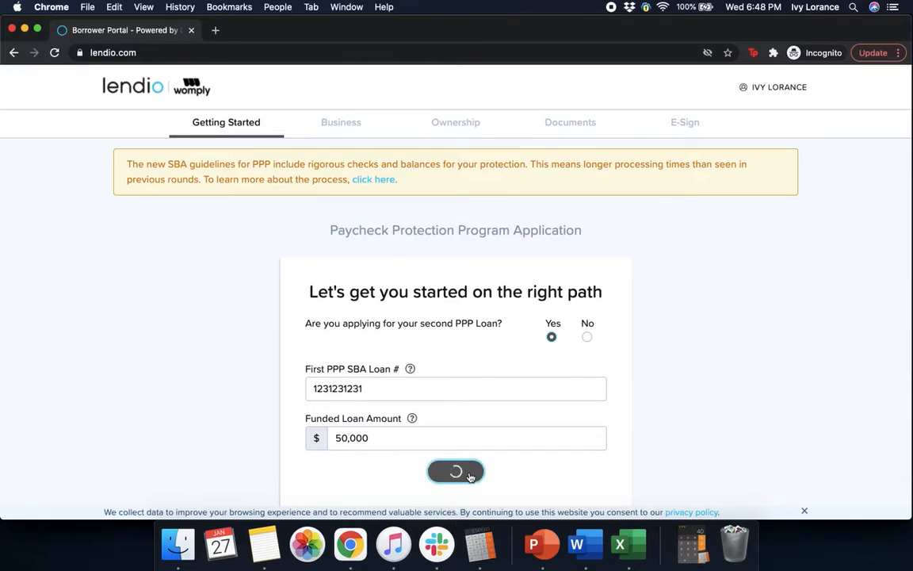
Enter '548 Market Street' and pick the San Francisco, California 94104 suggestion.
{"action": "left_click", "coordinate": [456, 471]}
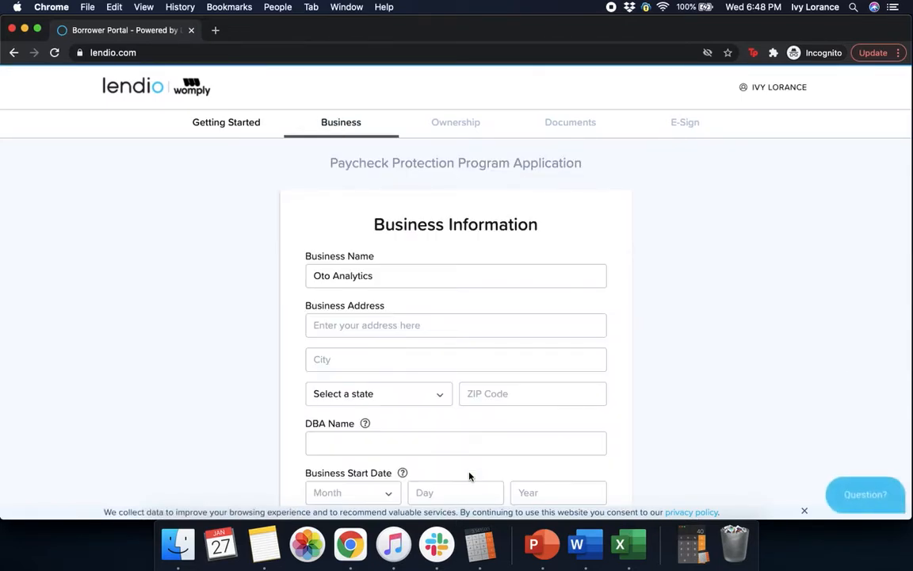
{"action": "mouse_move", "coordinate": [854, 228]}
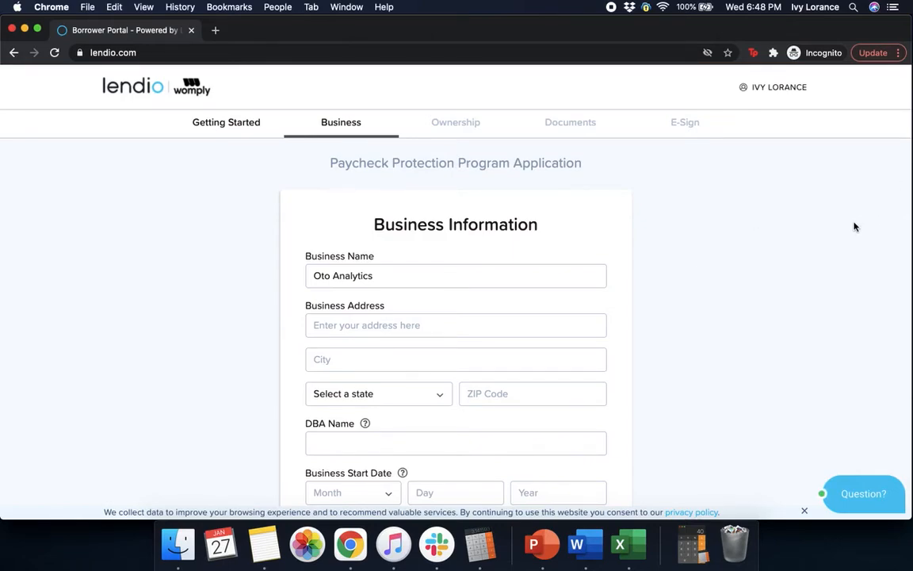
{"action": "scroll", "scroll_direction": "down", "scroll_amount": 3}
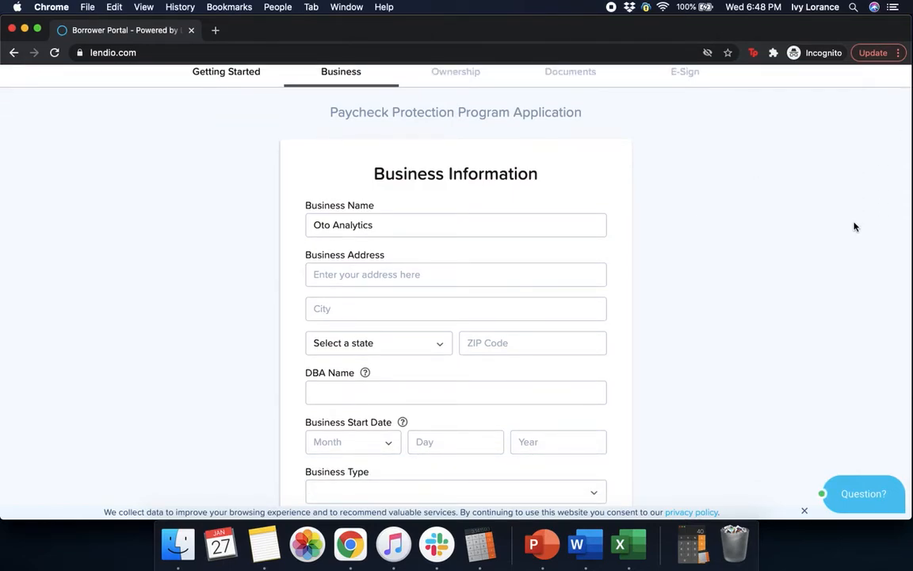
{"action": "left_click", "coordinate": [455, 274]}
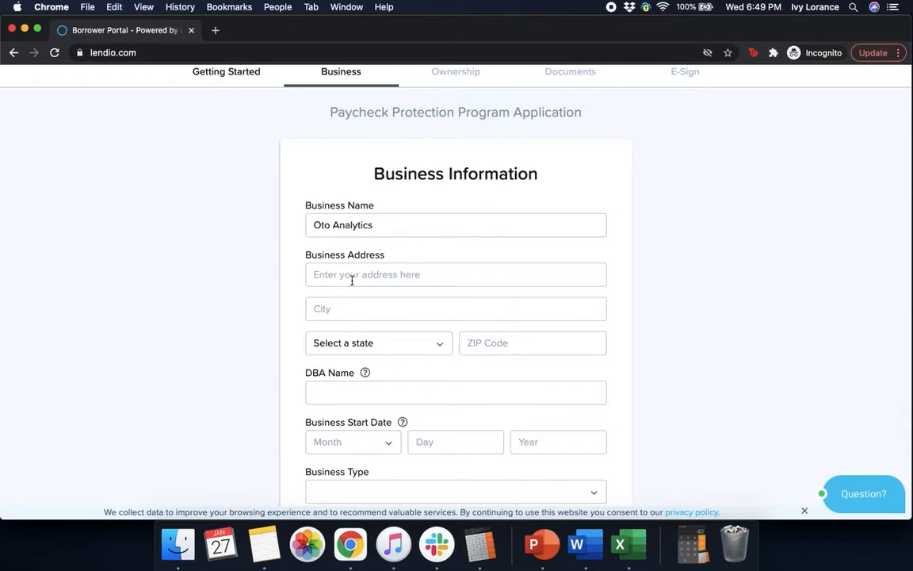
{"action": "type", "text": "548"}
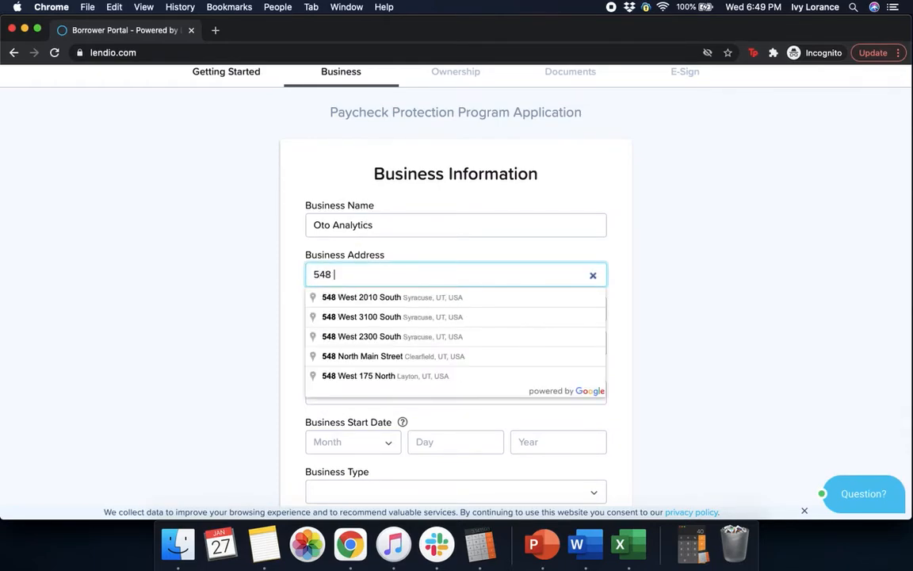
{"action": "type", "text": "mark"}
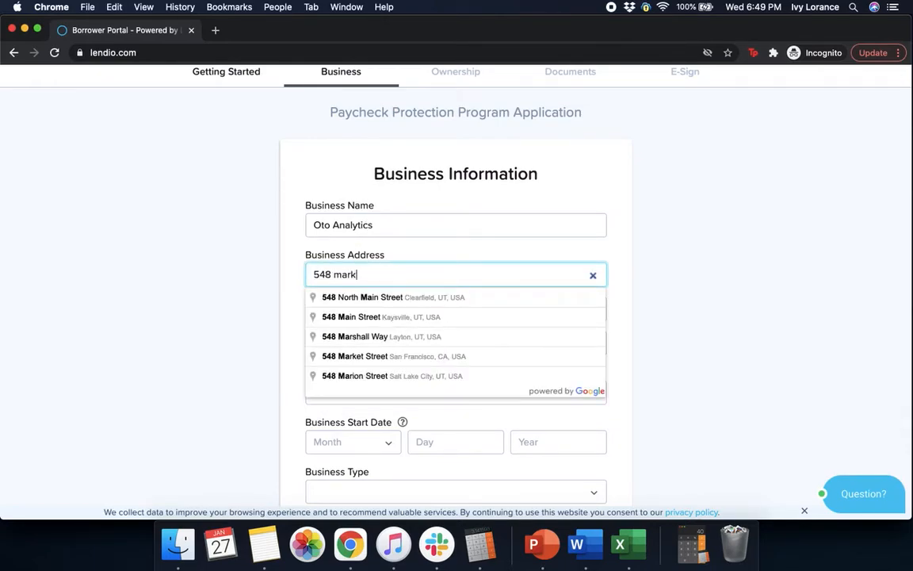
{"action": "type", "text": "et street"}
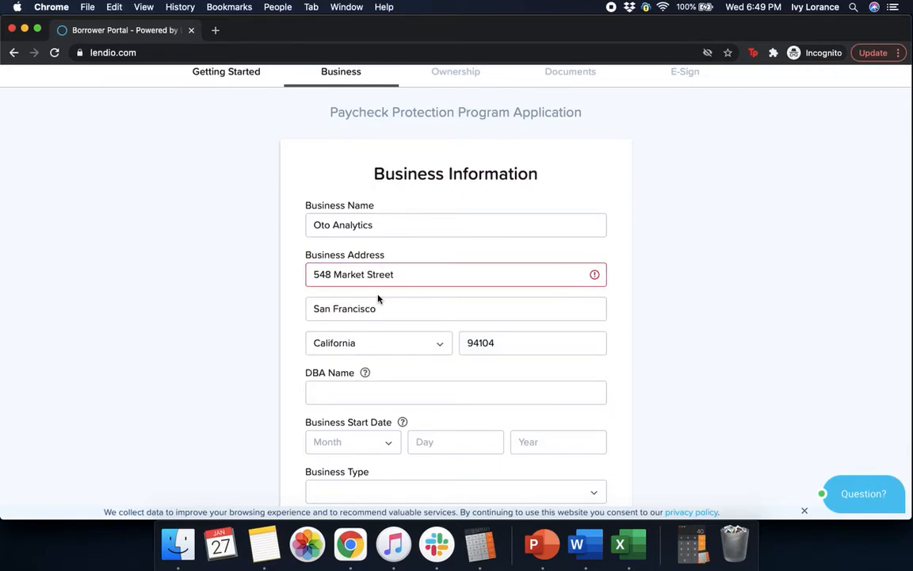
{"action": "left_click", "coordinate": [456, 274]}
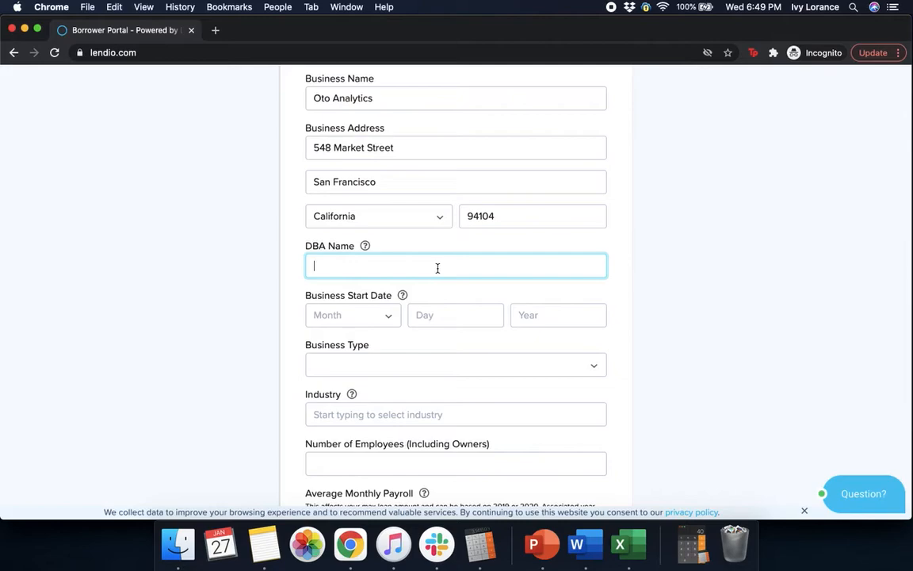
Enter 'womply', a February 2012 business start date, and S-Corp business type.
{"action": "type", "text": "womply"}
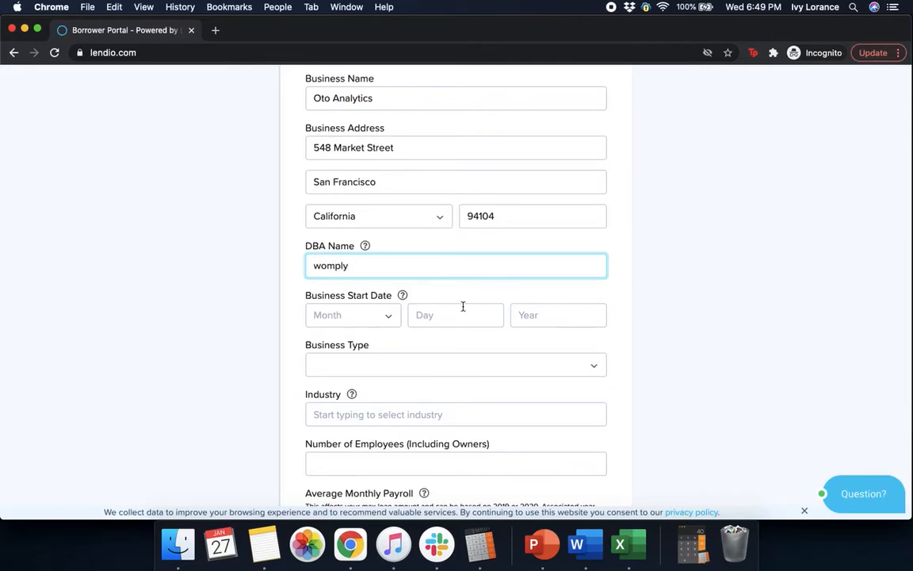
{"action": "left_click", "coordinate": [353, 315]}
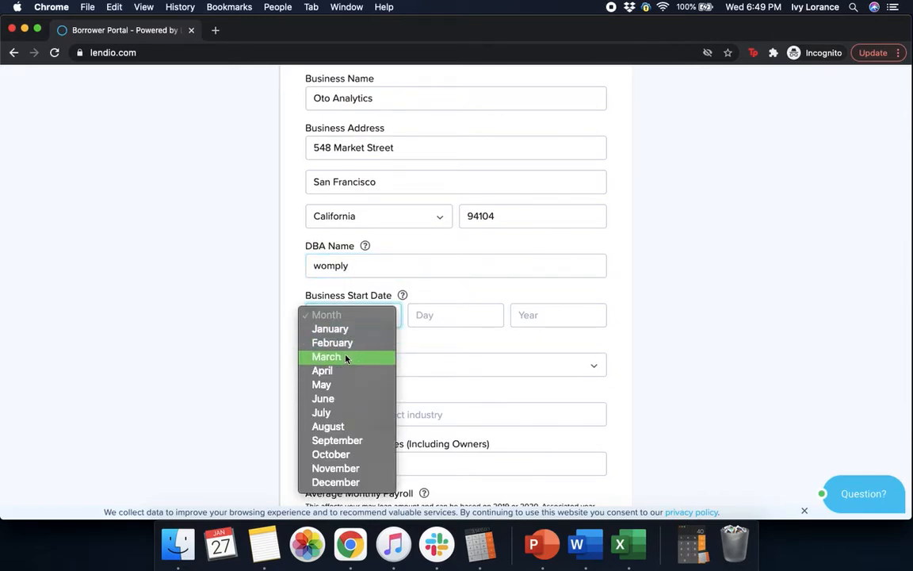
{"action": "left_click", "coordinate": [333, 342]}
{"action": "type", "text": "2"}
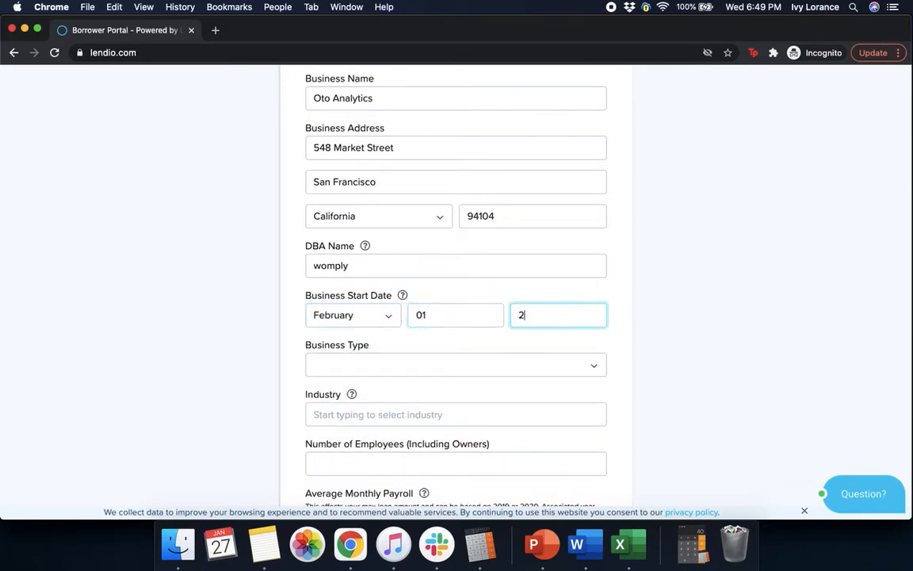
{"action": "type", "text": "012"}
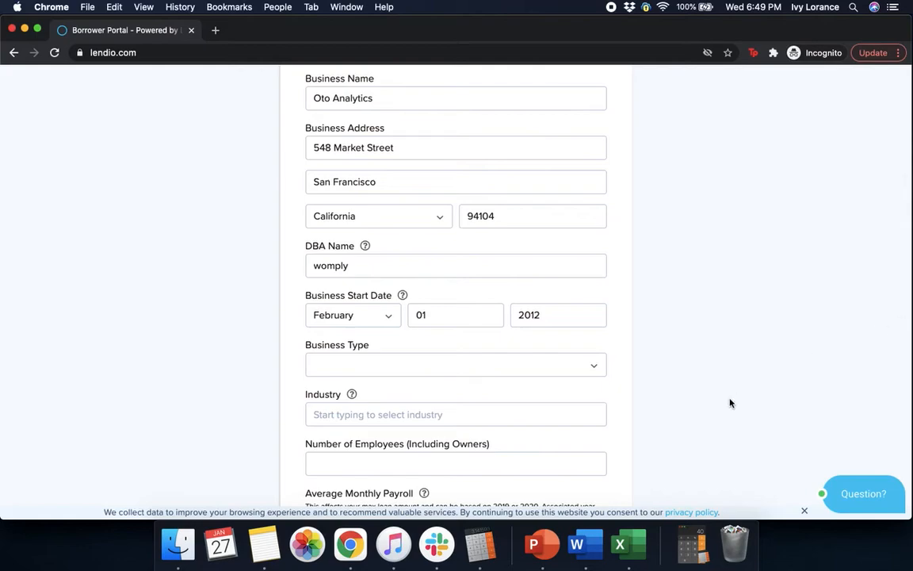
{"action": "left_click", "coordinate": [455, 365]}
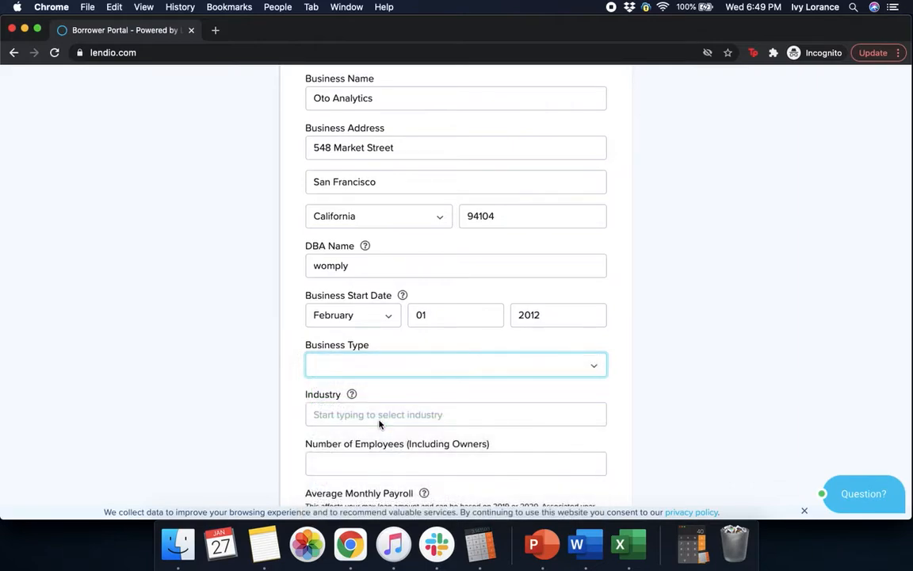
{"action": "left_click", "coordinate": [456, 365]}
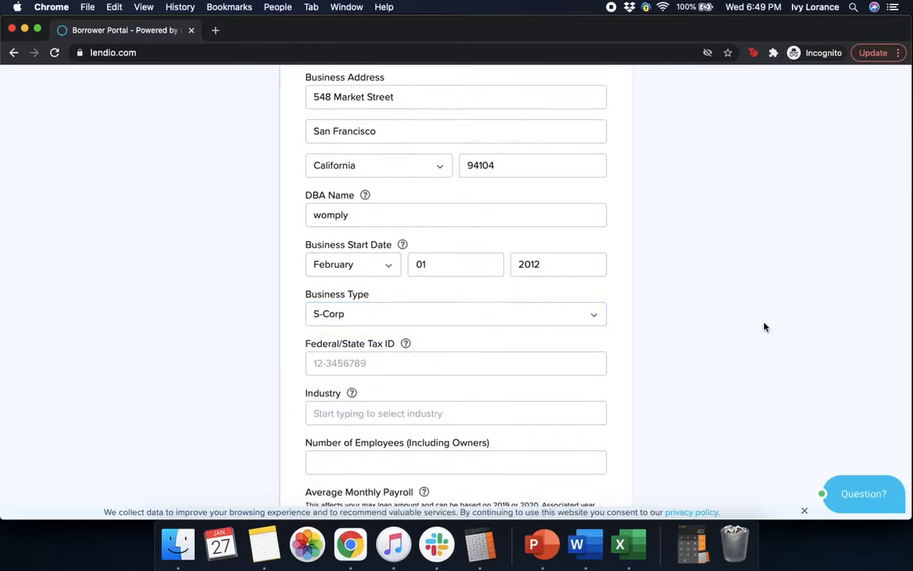
{"action": "scroll", "scroll_direction": "down", "scroll_amount": 3}
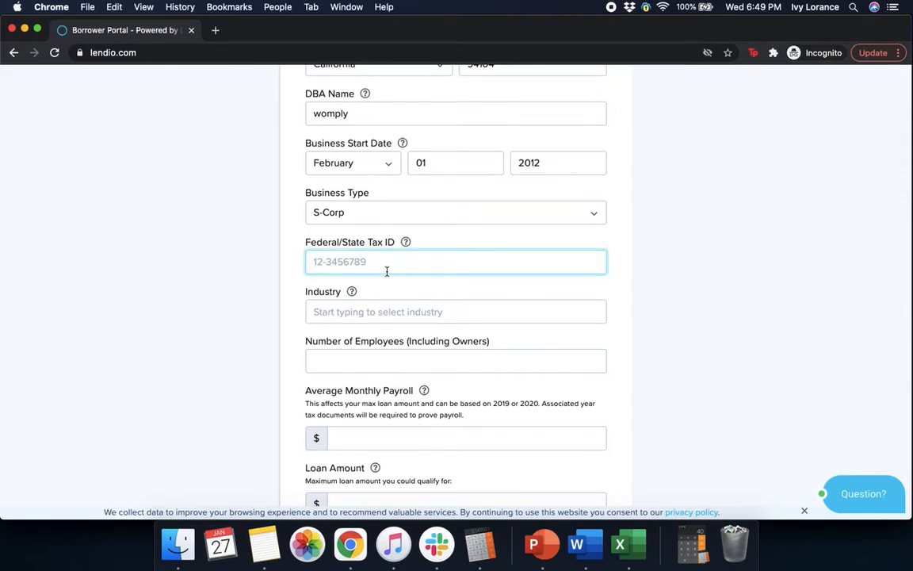
{"action": "type", "text": "47-506"}
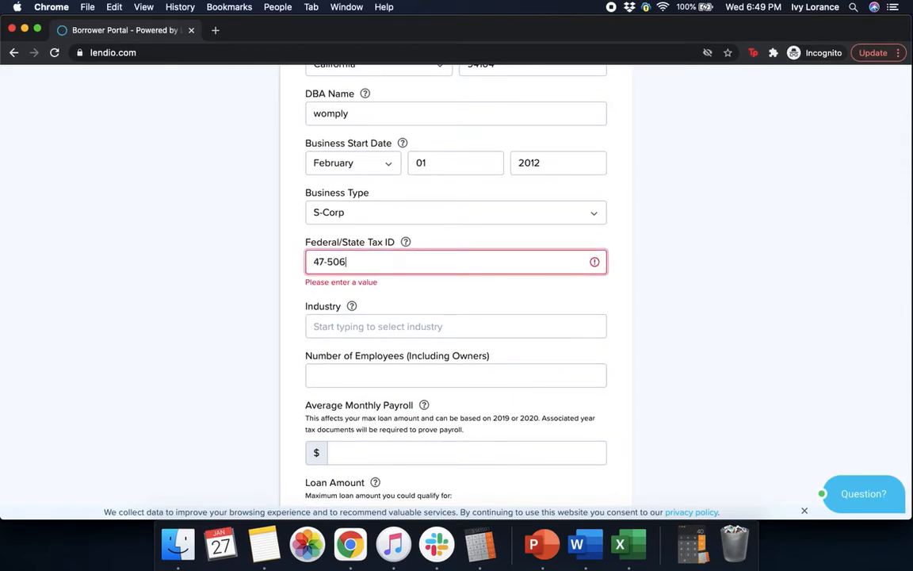
{"action": "type", "text": "80"}
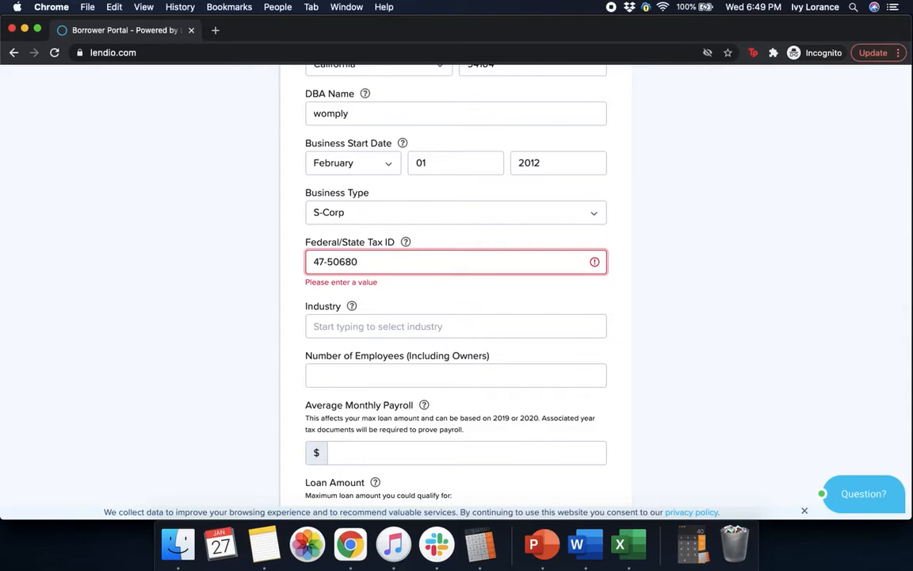
{"action": "type", "text": "47"}
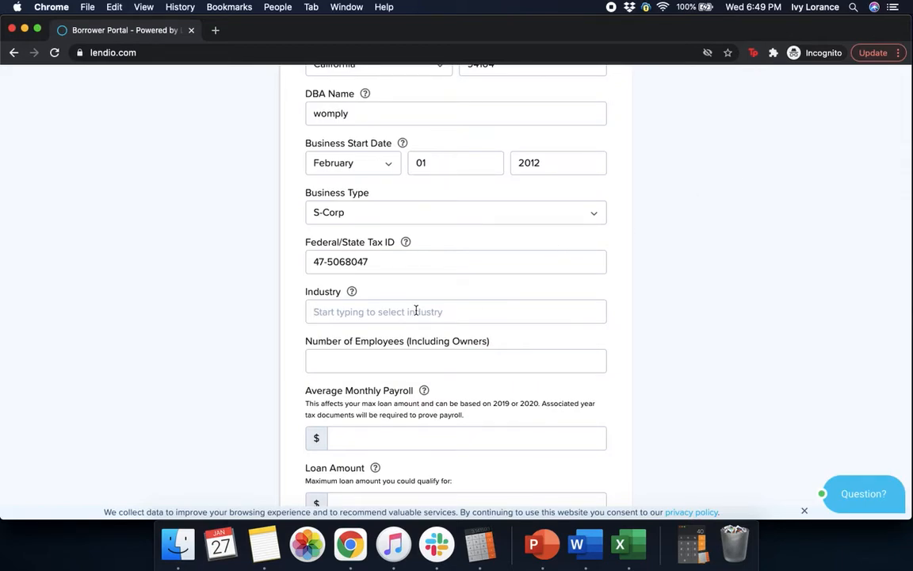
{"action": "mouse_move", "coordinate": [351, 291]}
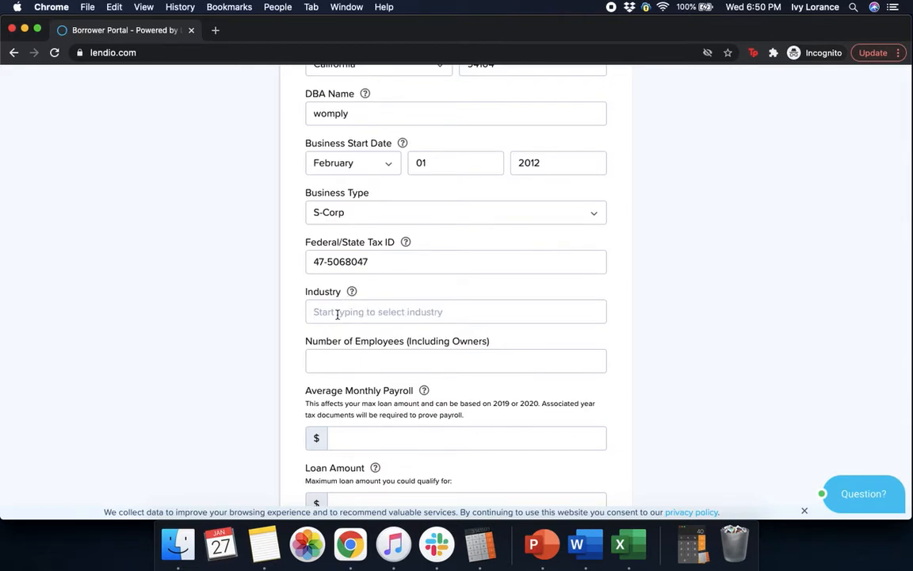
Set the industry to Marketing Consulting Services and the employee count to 250.
{"action": "type", "text": "ma"}
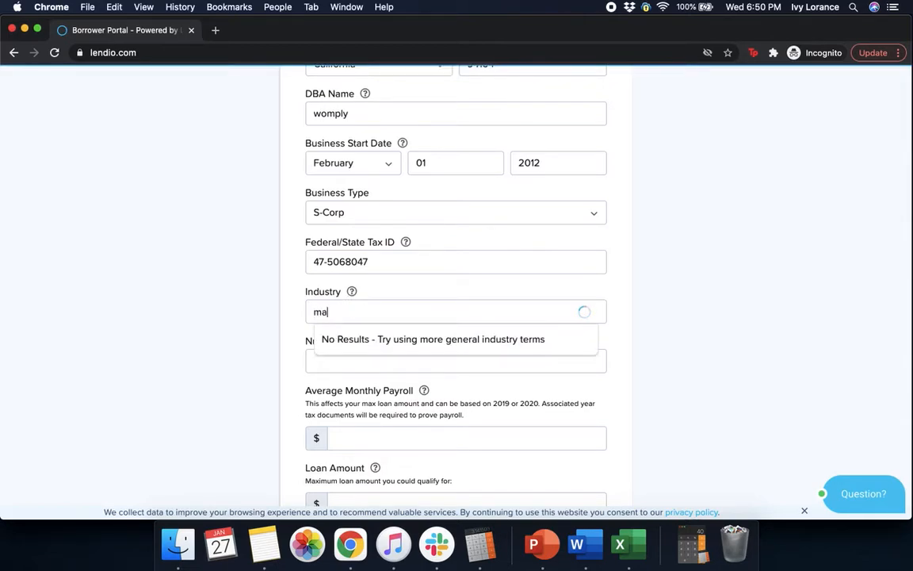
{"action": "type", "text": "rketing"}
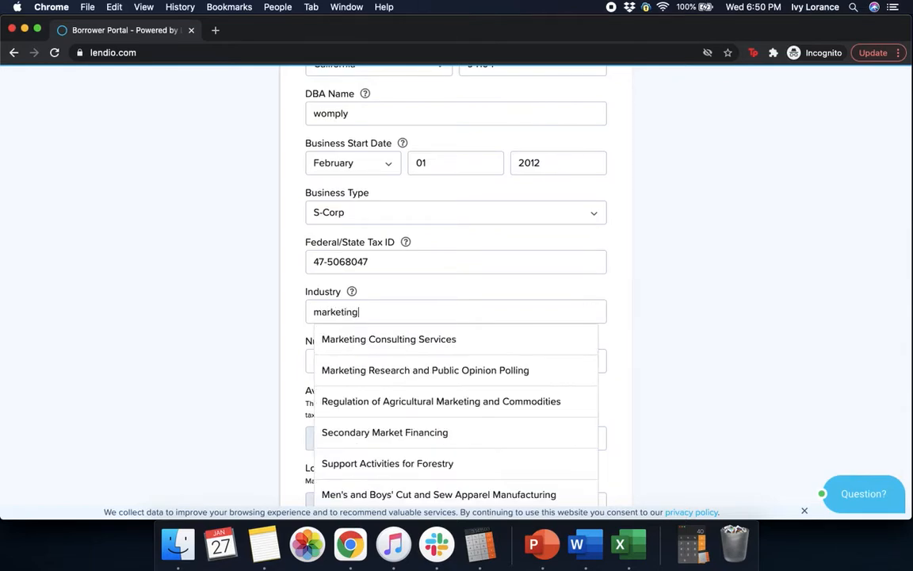
{"action": "left_click", "coordinate": [389, 339]}
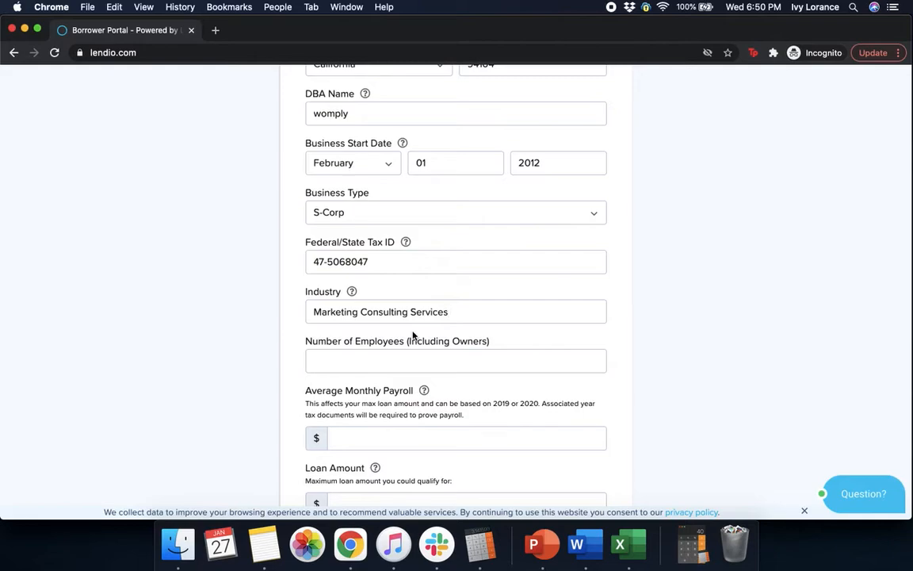
{"action": "mouse_move", "coordinate": [403, 349]}
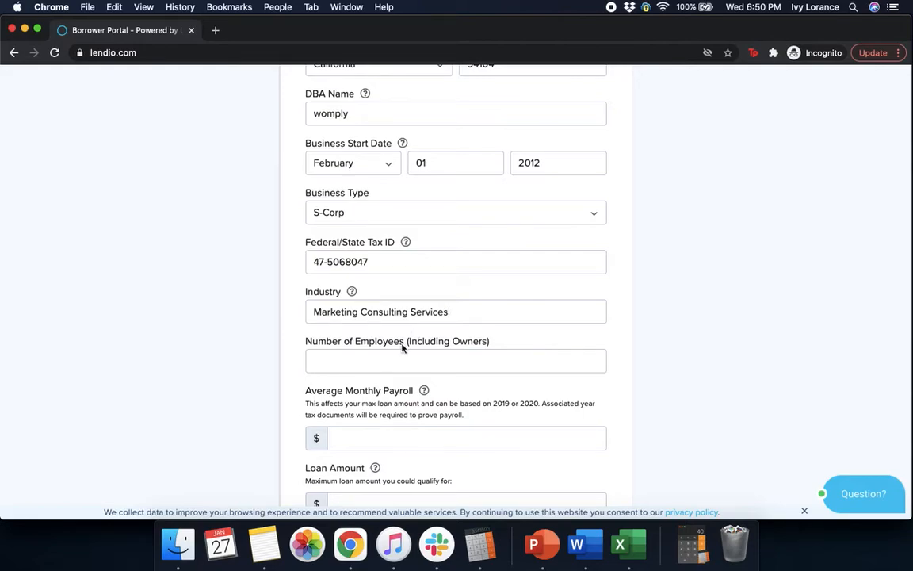
{"action": "type", "text": "2"}
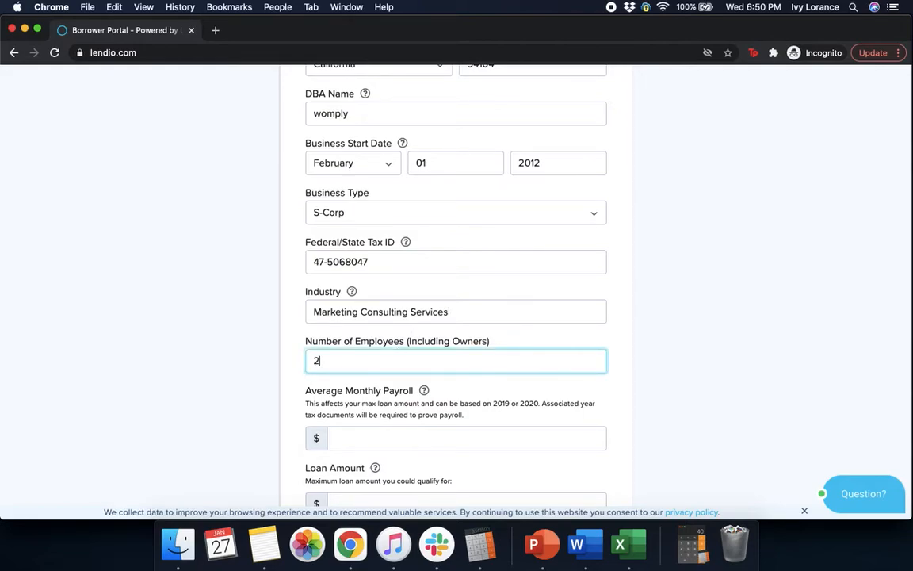
{"action": "type", "text": "50"}
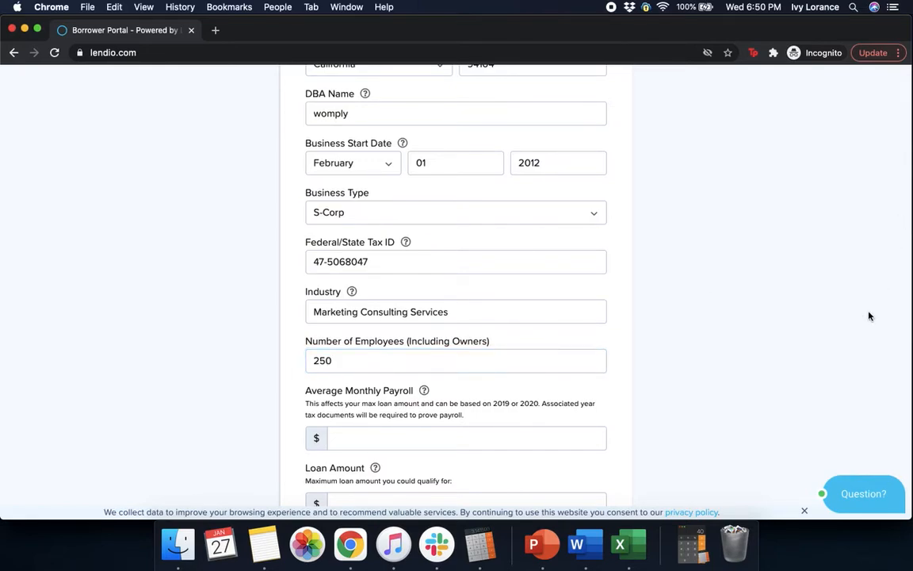
Enter $50,000 as the average monthly payroll.
{"action": "scroll", "scroll_direction": "down", "scroll_amount": 3}
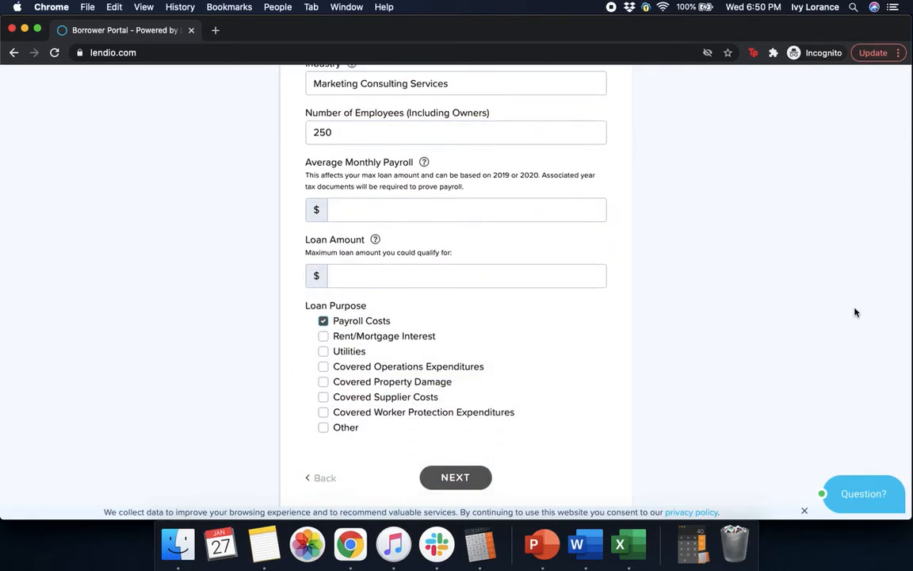
{"action": "left_click", "coordinate": [467, 184]}
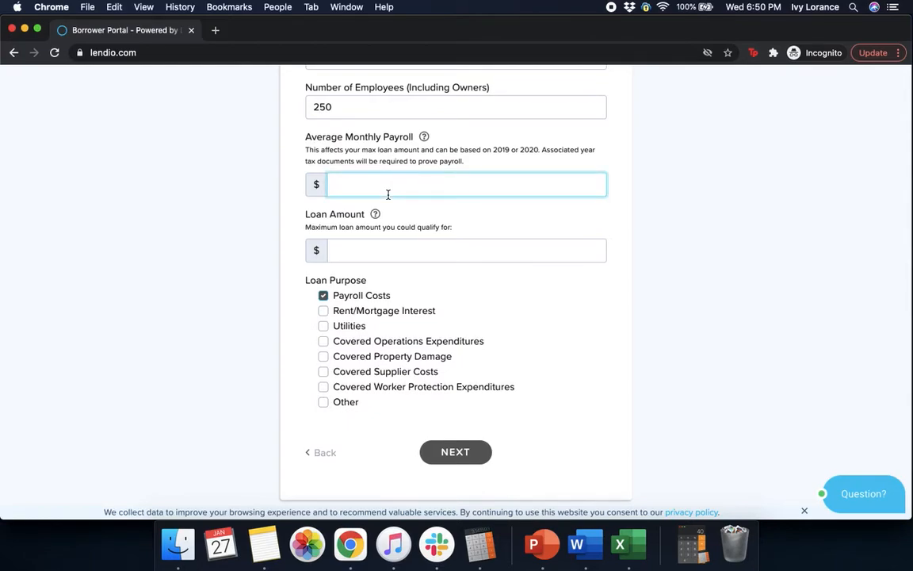
{"action": "type", "text": "50,000"}
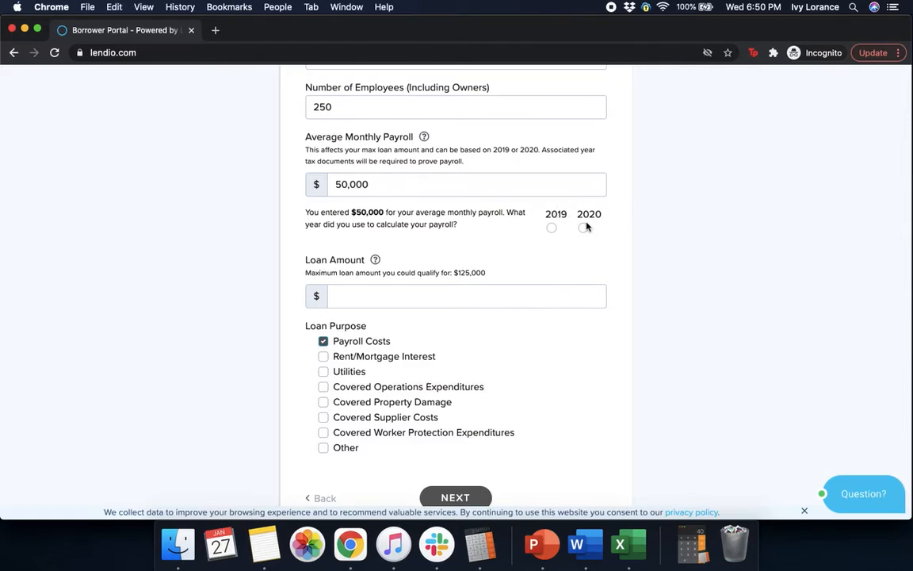
{"action": "mouse_move", "coordinate": [552, 228]}
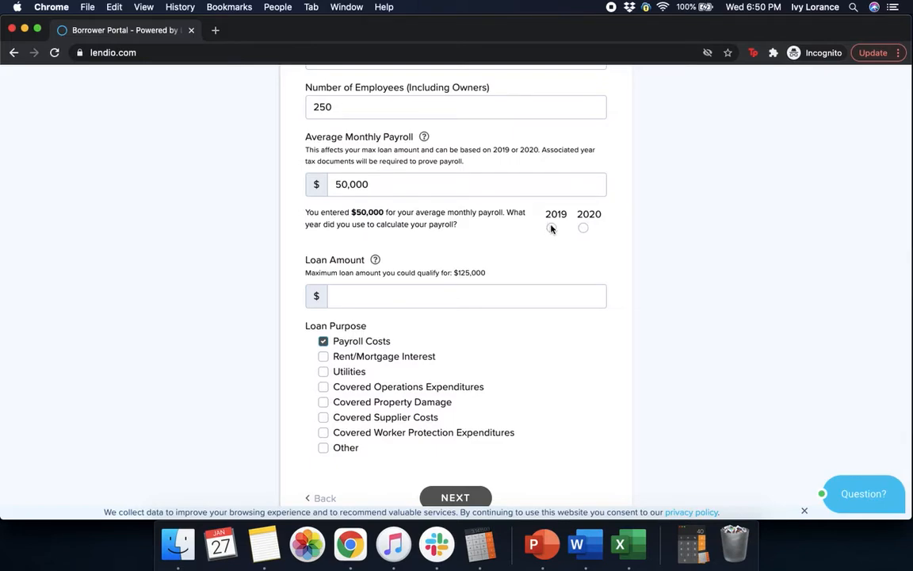
Select 2019 as the payroll year, request a $125,000 loan, and submit.
{"action": "left_click", "coordinate": [551, 228]}
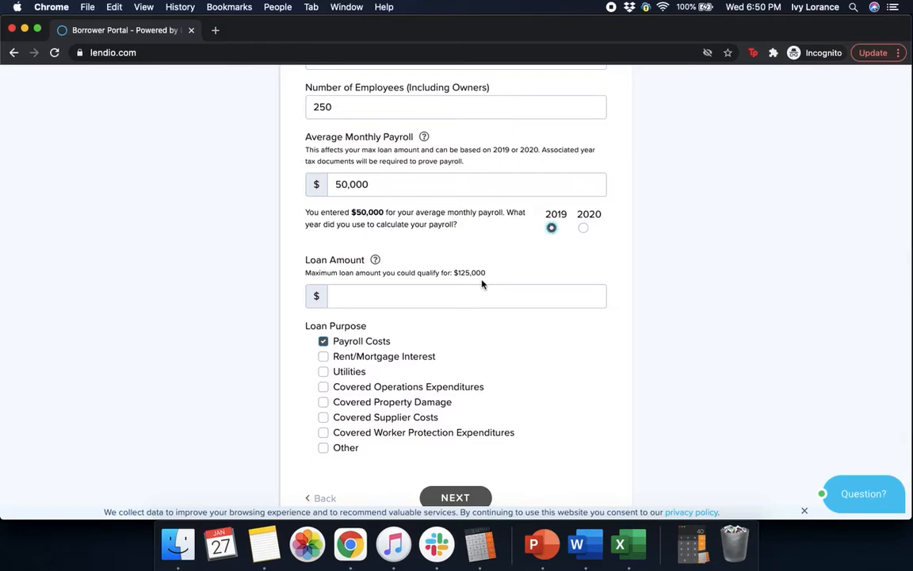
{"action": "left_click", "coordinate": [468, 296]}
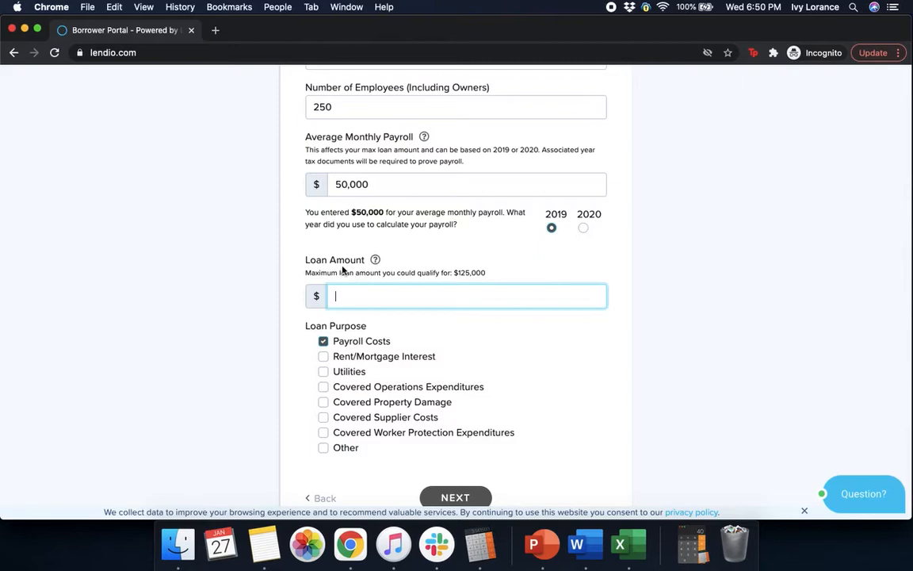
{"action": "mouse_move", "coordinate": [423, 271]}
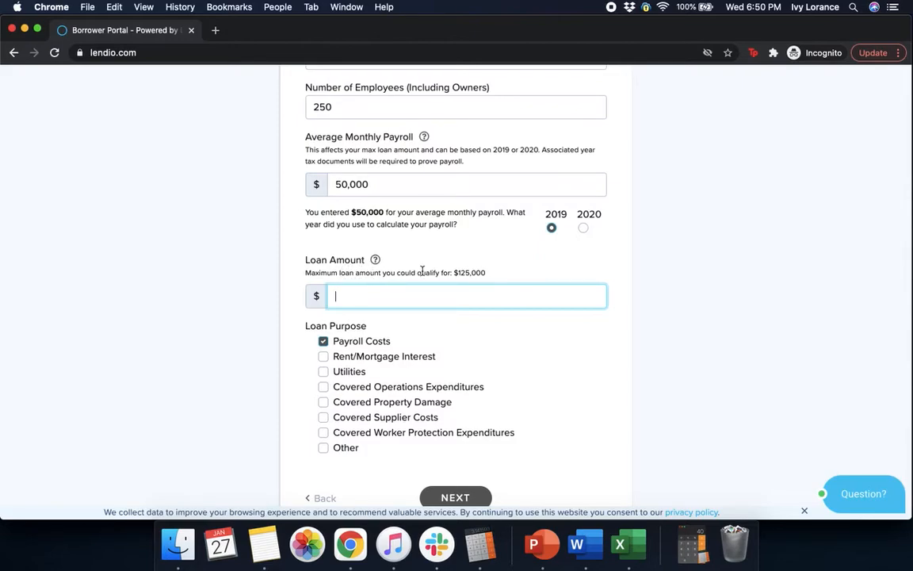
{"action": "mouse_move", "coordinate": [386, 302]}
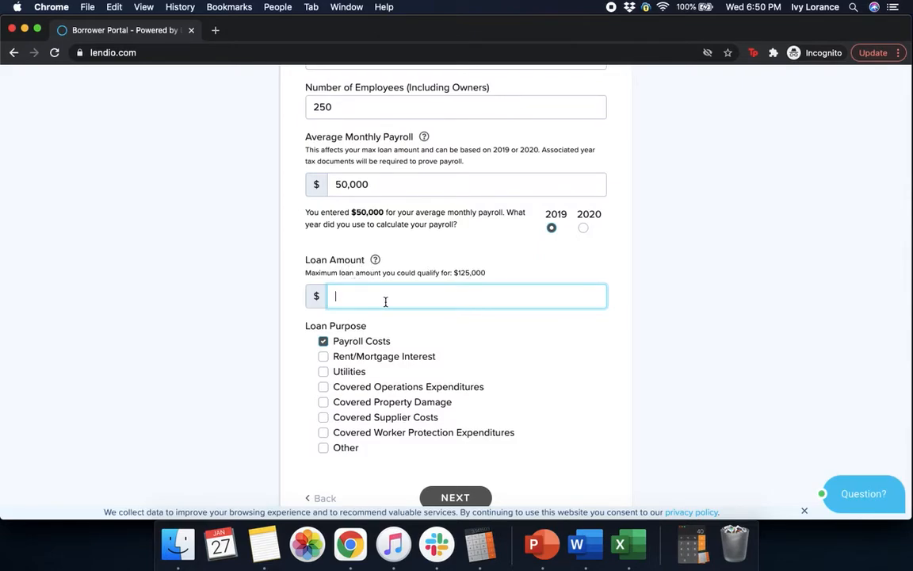
{"action": "type", "text": "1"}
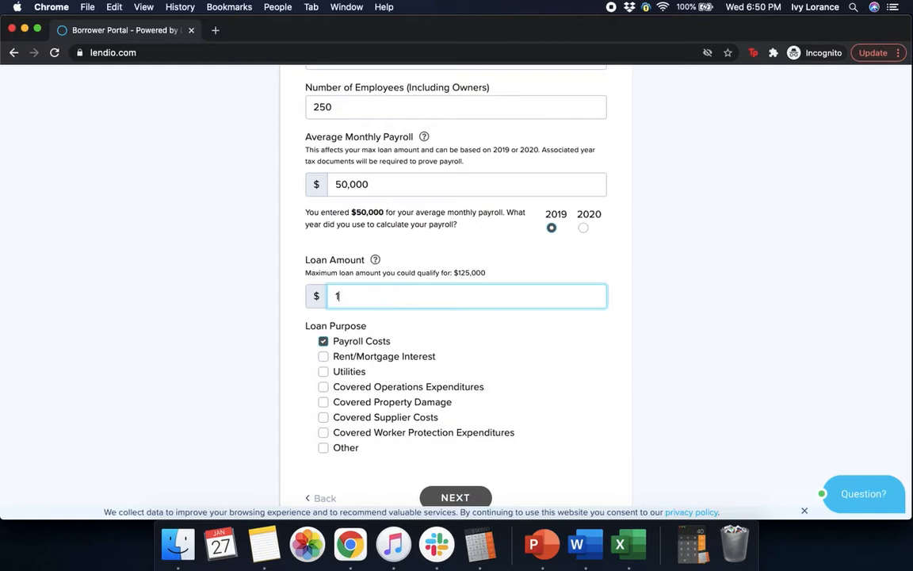
{"action": "type", "text": "25,000"}
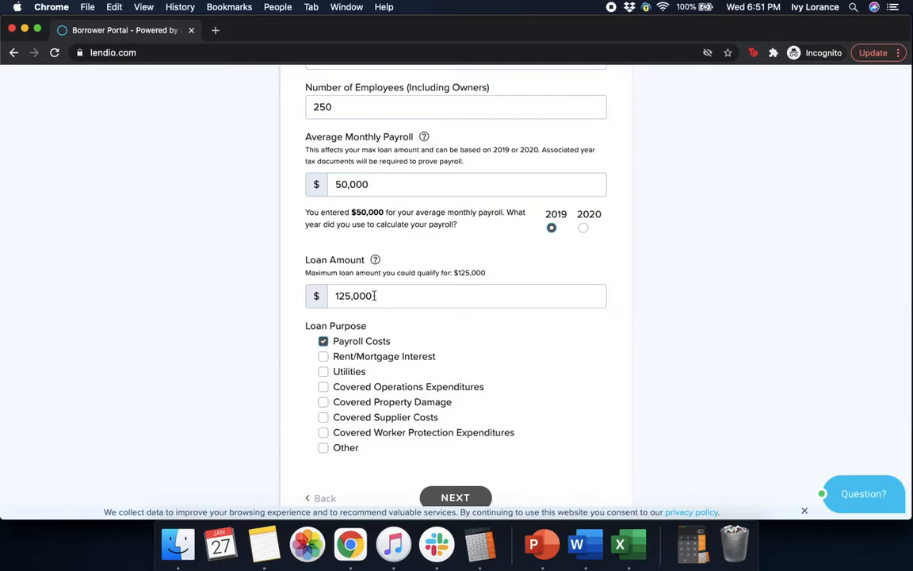
{"action": "mouse_move", "coordinate": [722, 344]}
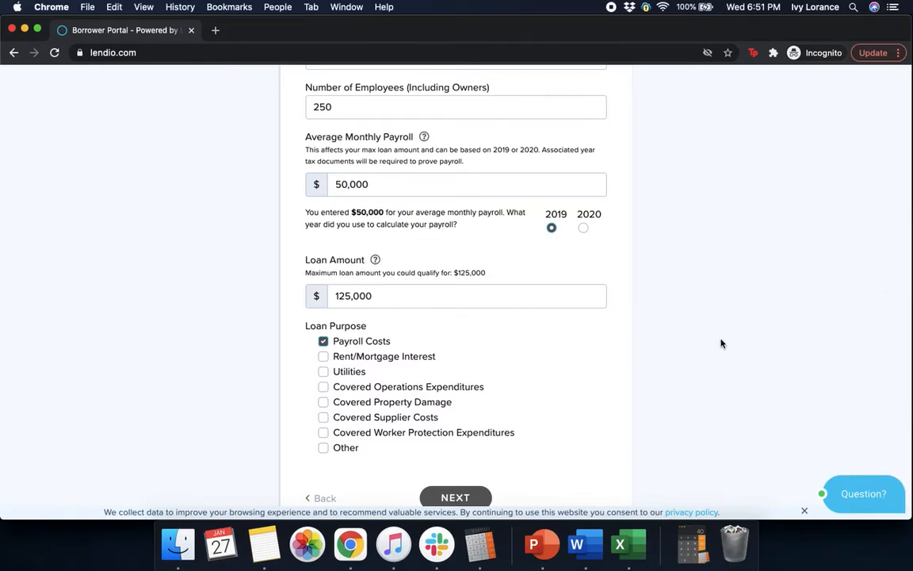
{"action": "scroll", "scroll_direction": "down", "scroll_amount": 3}
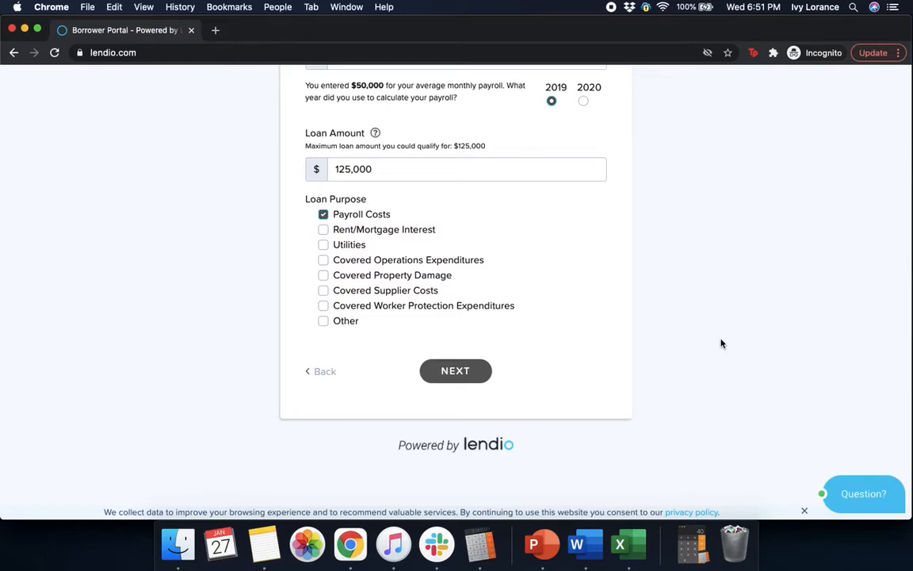
{"action": "mouse_move", "coordinate": [392, 226]}
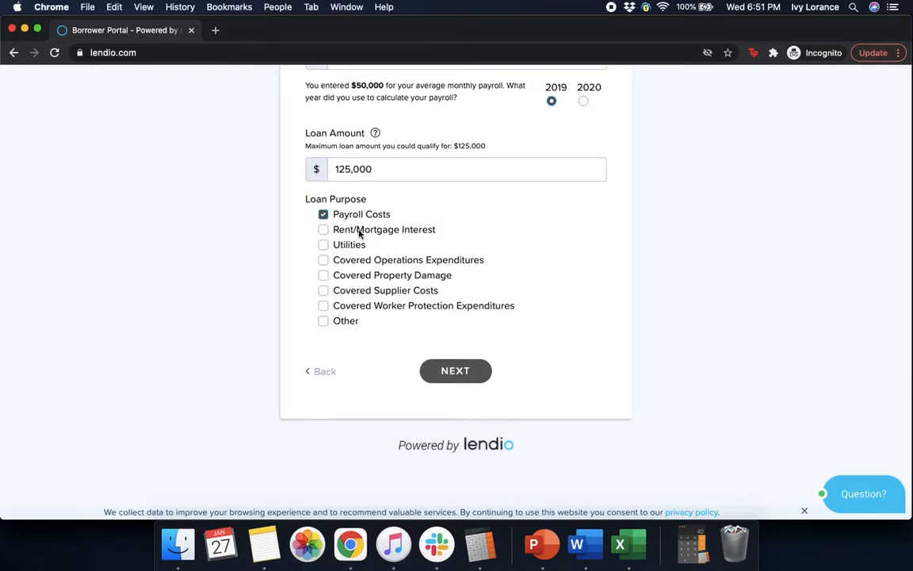
{"action": "mouse_move", "coordinate": [349, 246]}
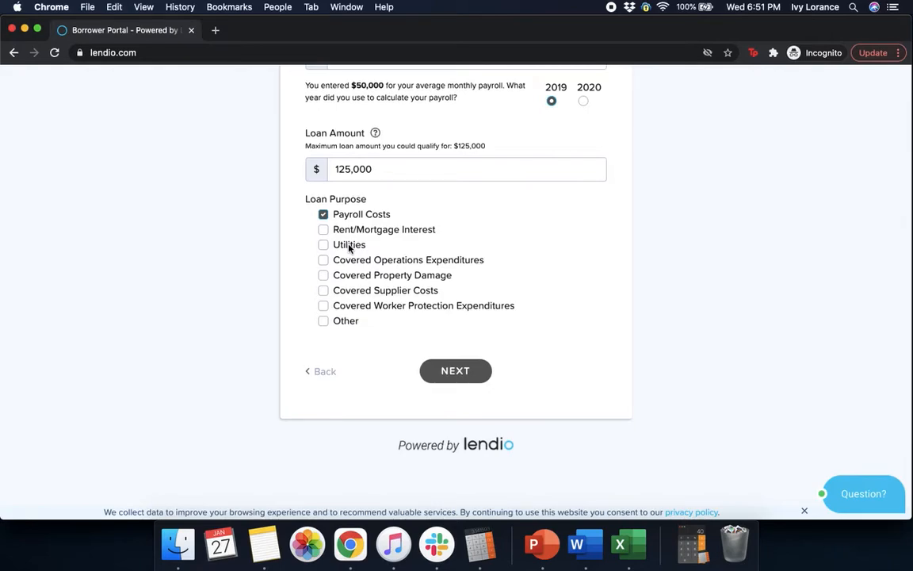
{"action": "left_click", "coordinate": [455, 370]}
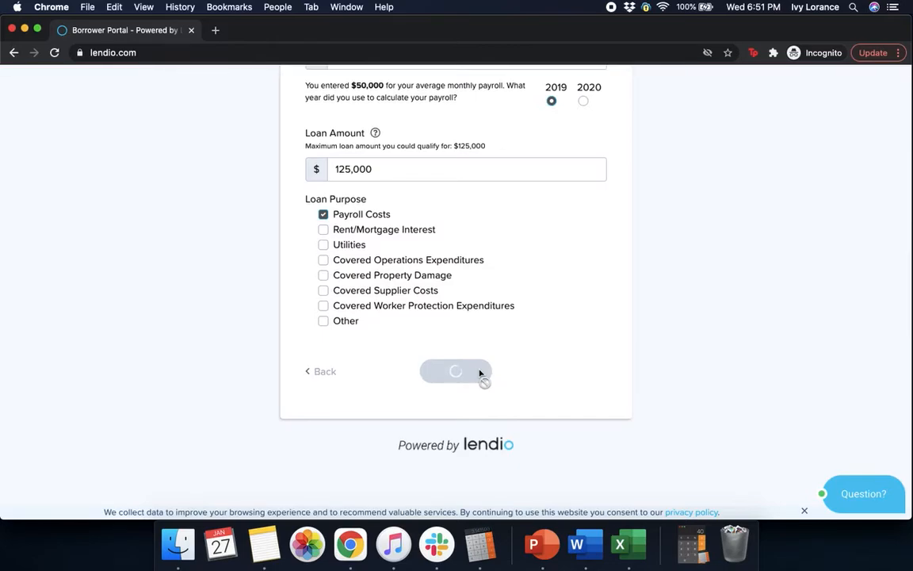
Continue past business details and enter 100,000 gross receipts for each 2019 quarter.
{"action": "left_click", "coordinate": [455, 371]}
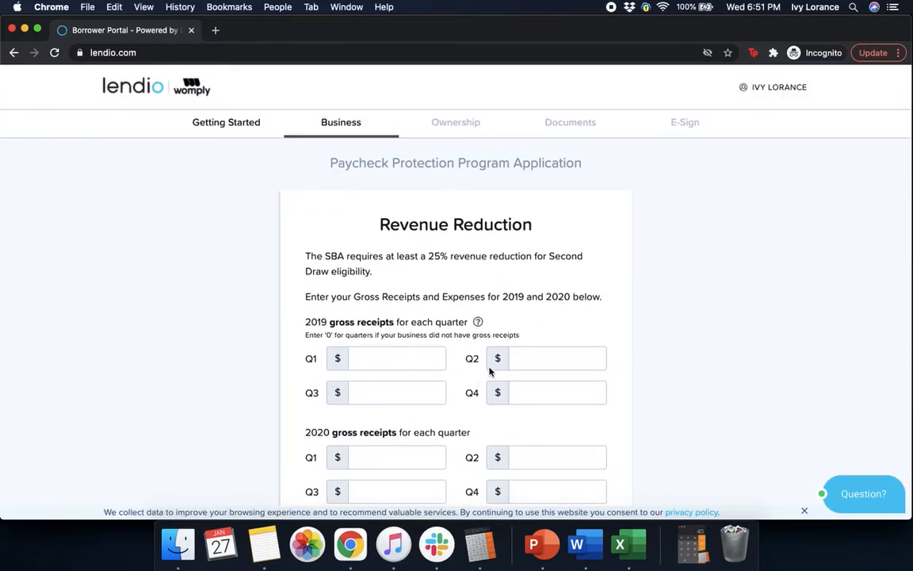
{"action": "mouse_move", "coordinate": [531, 282]}
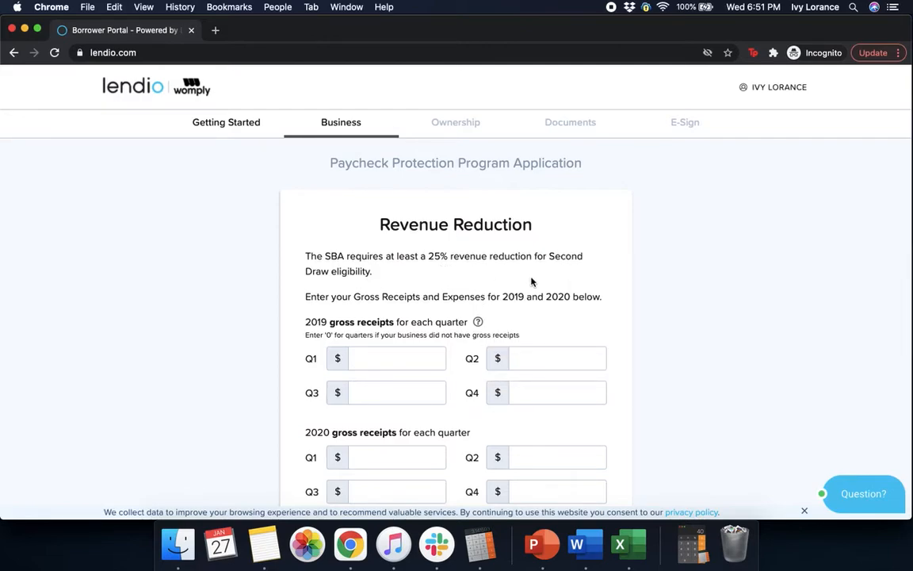
{"action": "mouse_move", "coordinate": [698, 252]}
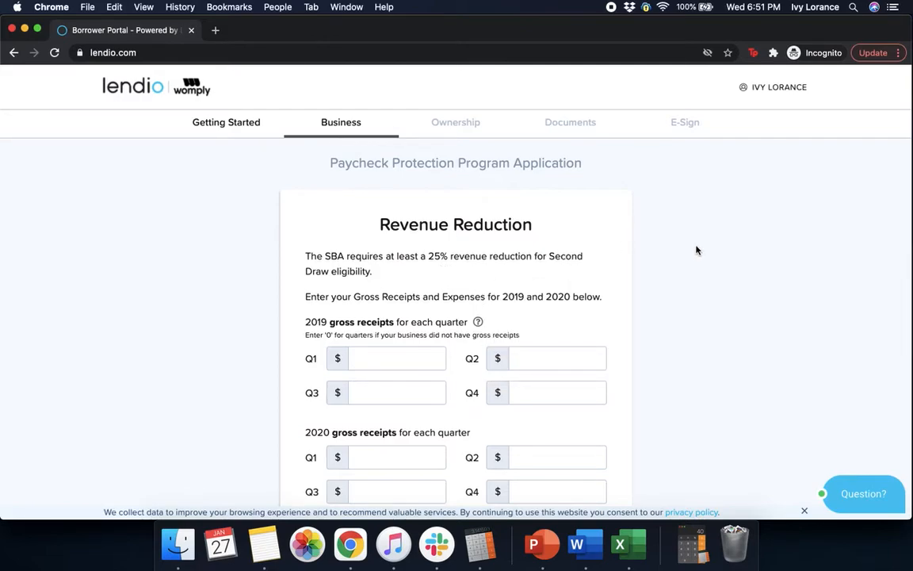
{"action": "scroll", "scroll_direction": "down", "scroll_amount": 3}
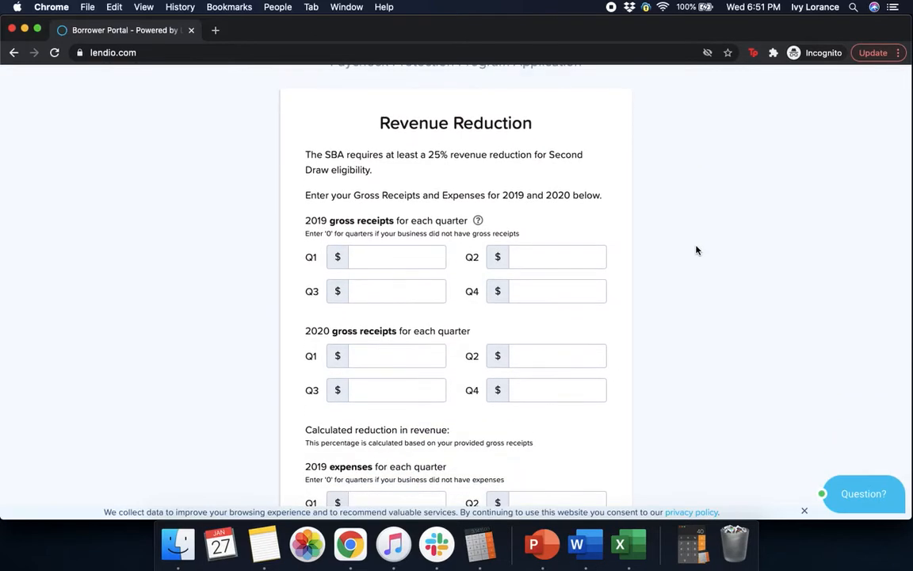
{"action": "scroll", "scroll_direction": "down", "scroll_amount": 3}
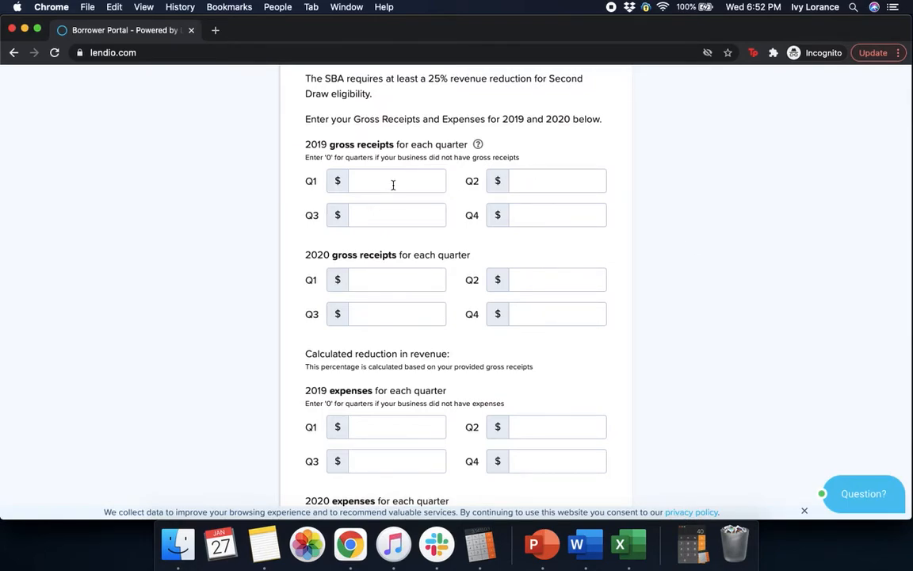
{"action": "type", "text": "100"}
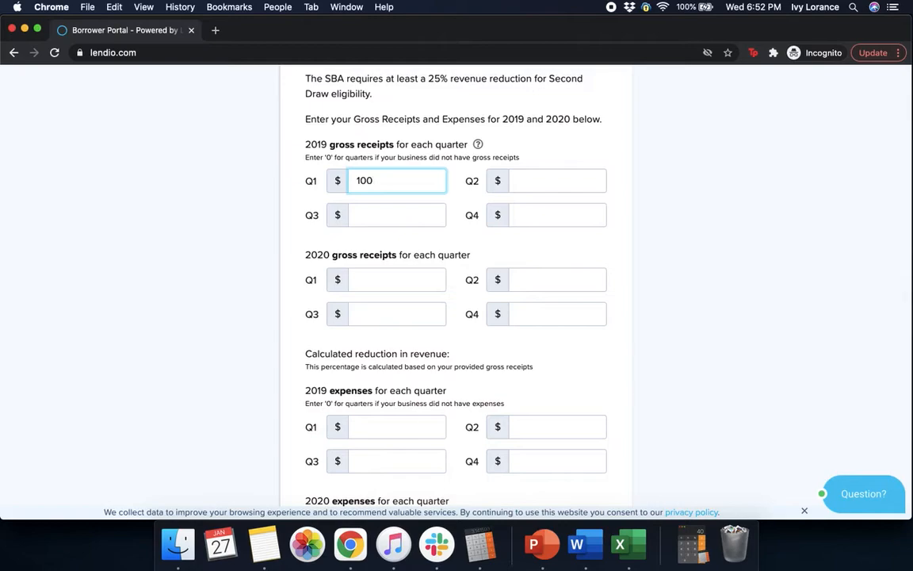
{"action": "type", "text": "000"}
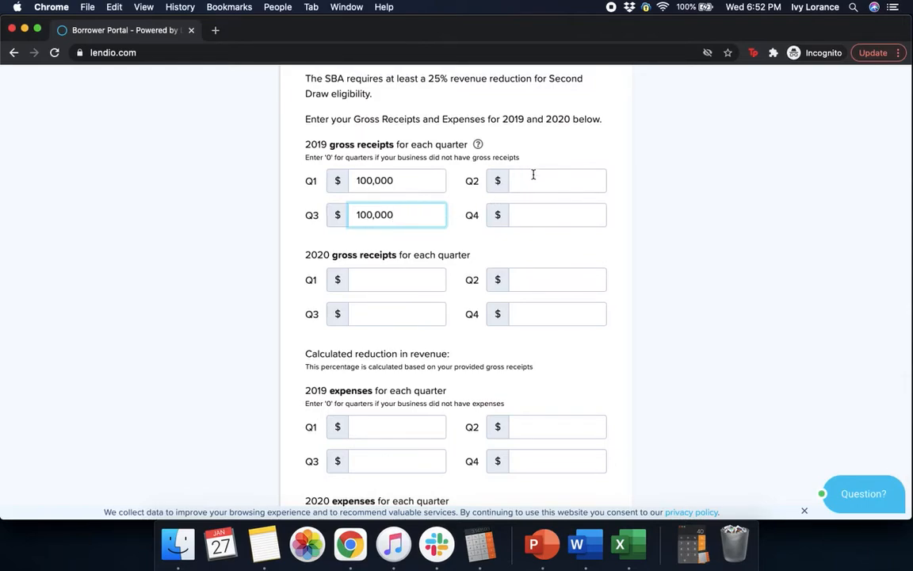
{"action": "type", "text": "100,000"}
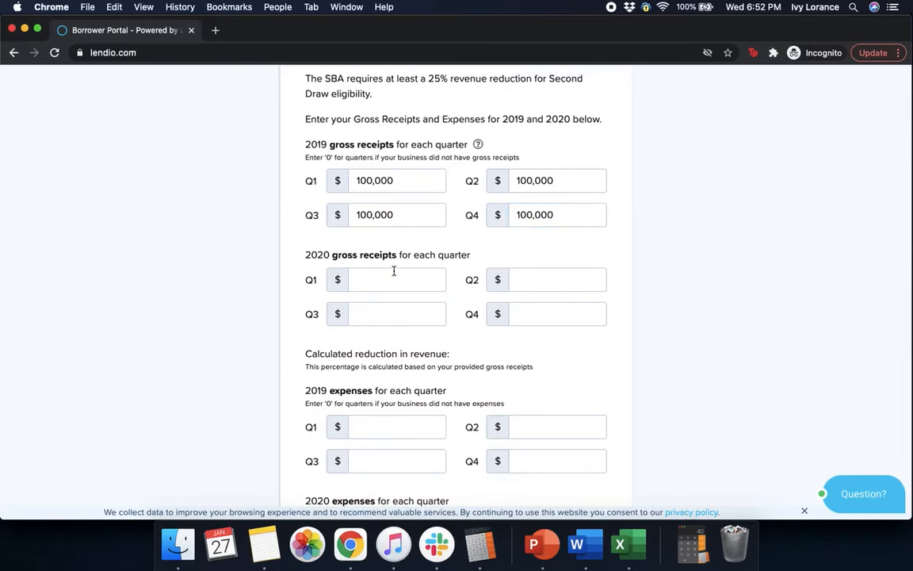
{"action": "left_click", "coordinate": [396, 279]}
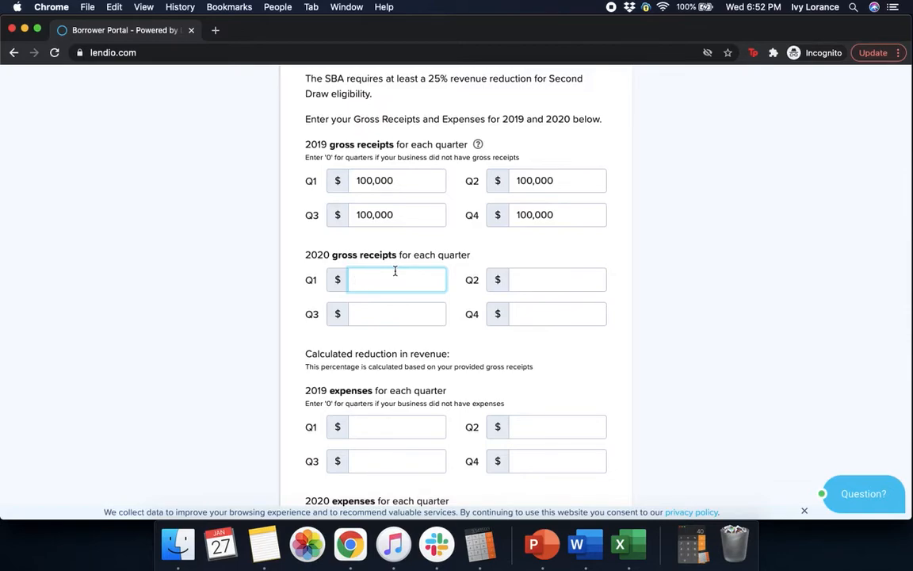
Enter 75,000 quarterly 2020 receipts and tick the E-Signature certification checkbox.
{"action": "type", "text": "75,000"}
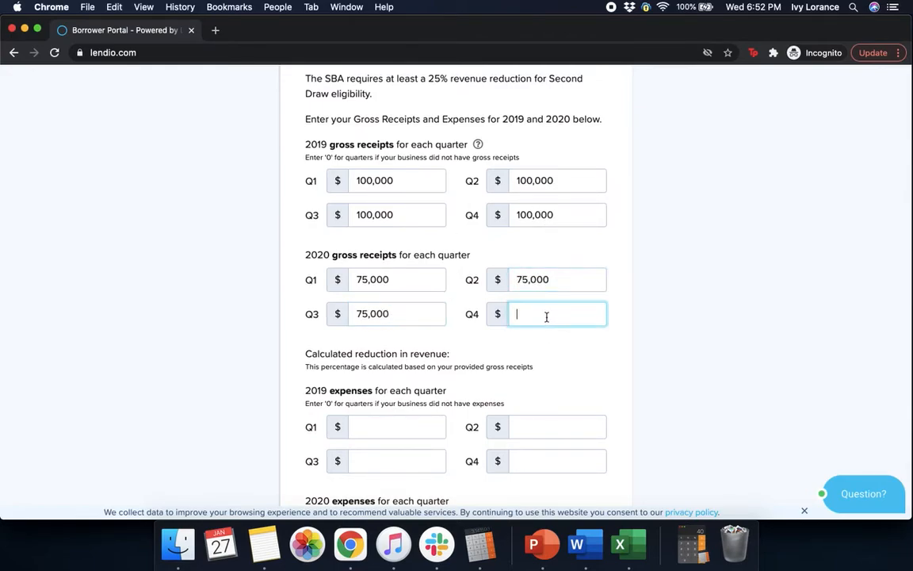
{"action": "type", "text": "75,000"}
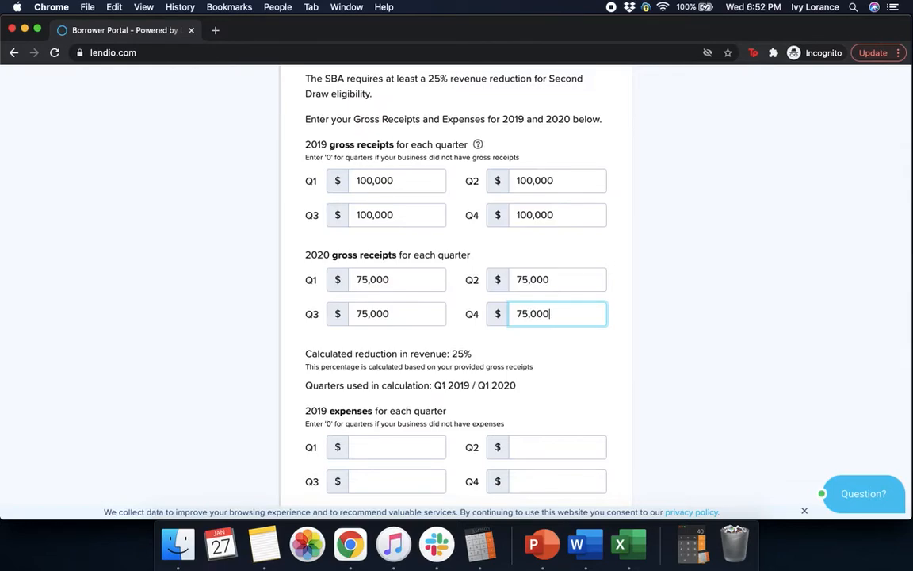
{"action": "scroll", "scroll_direction": "down", "scroll_amount": 3}
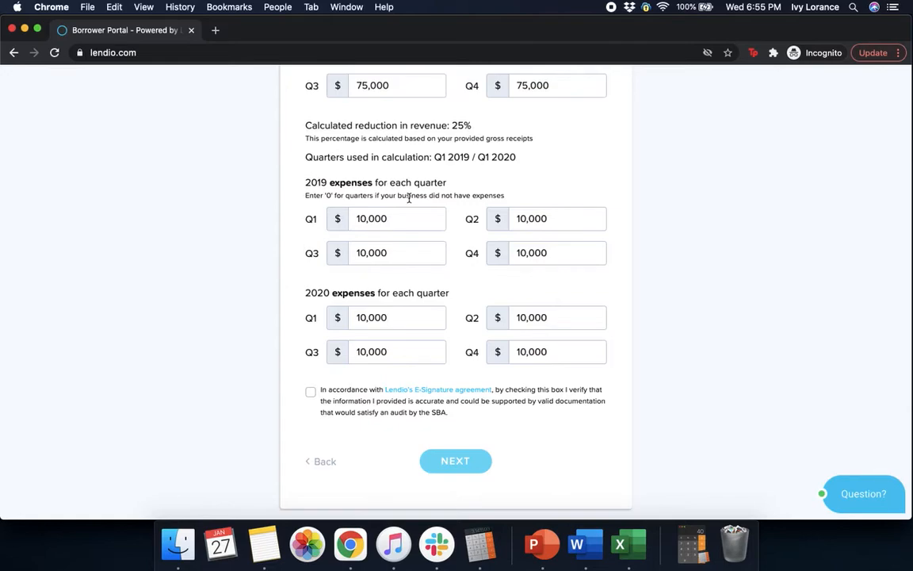
{"action": "mouse_move", "coordinate": [474, 309]}
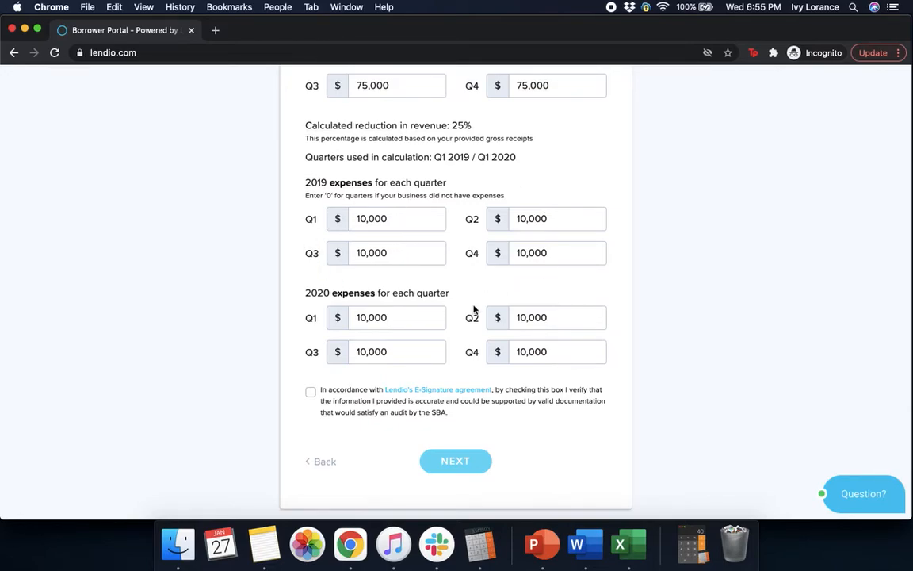
{"action": "mouse_move", "coordinate": [507, 479]}
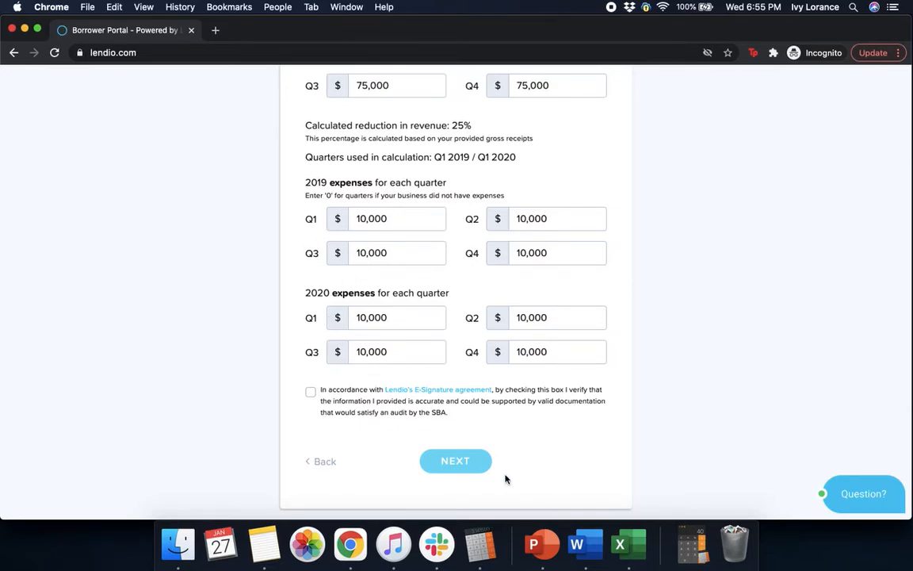
{"action": "left_click", "coordinate": [310, 392]}
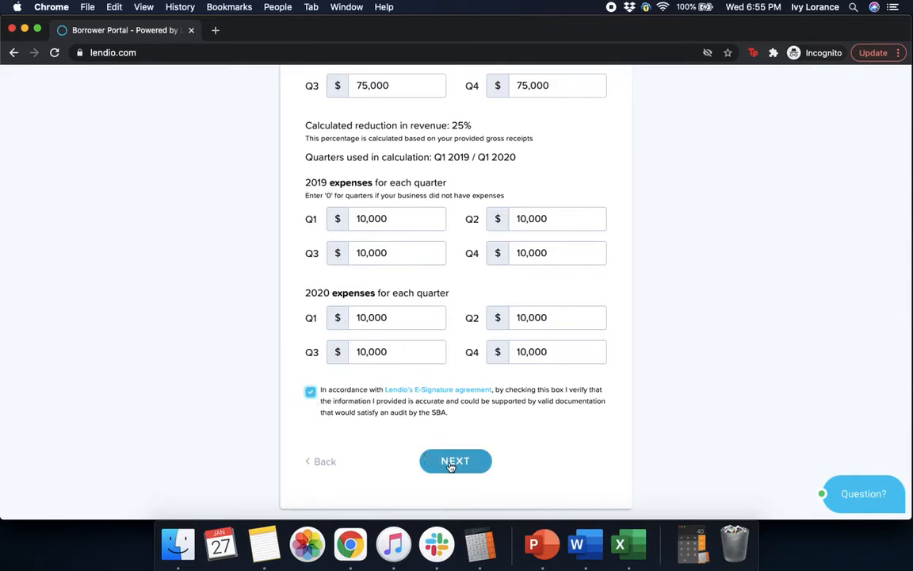
Submit the revenue figures; answer No to debarment, other businesses, and incarceration.
{"action": "left_click", "coordinate": [455, 461]}
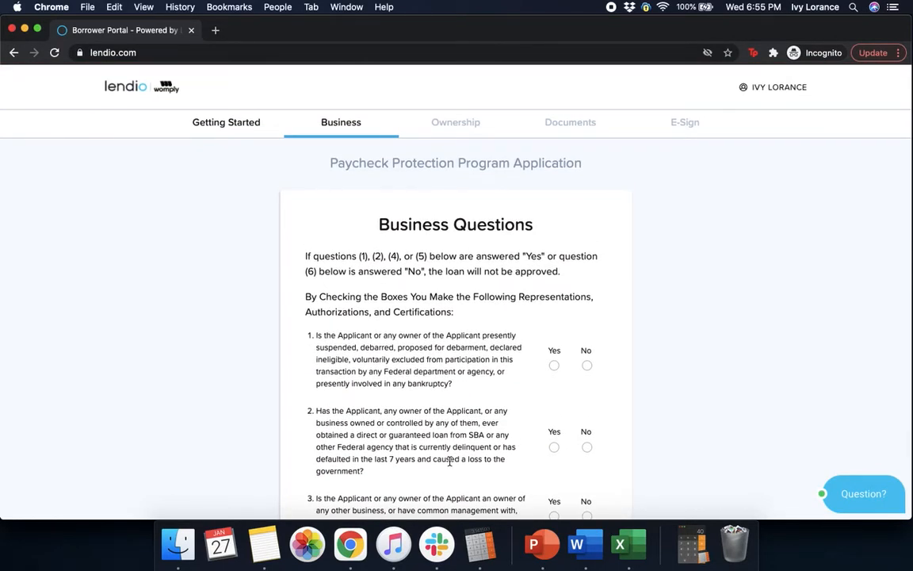
{"action": "mouse_move", "coordinate": [791, 352]}
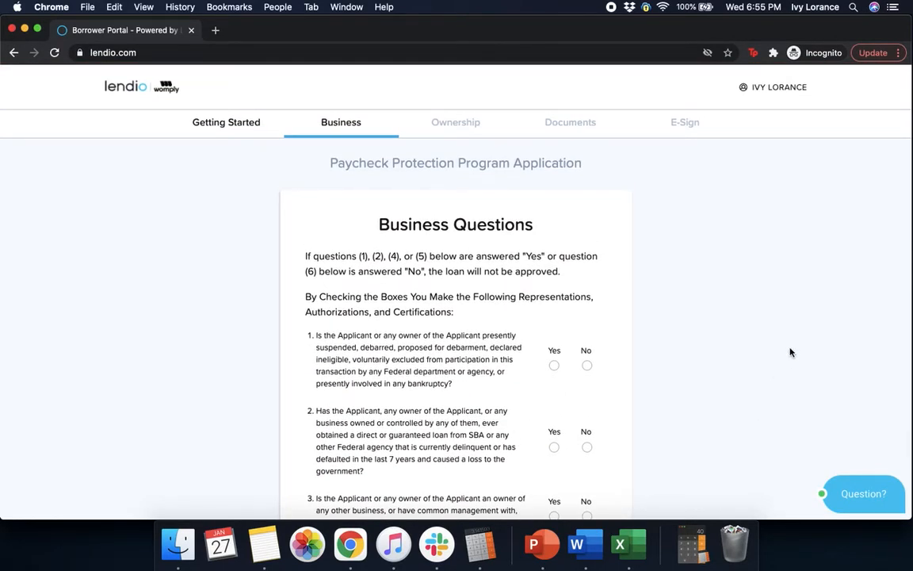
{"action": "scroll", "scroll_direction": "down", "scroll_amount": 3}
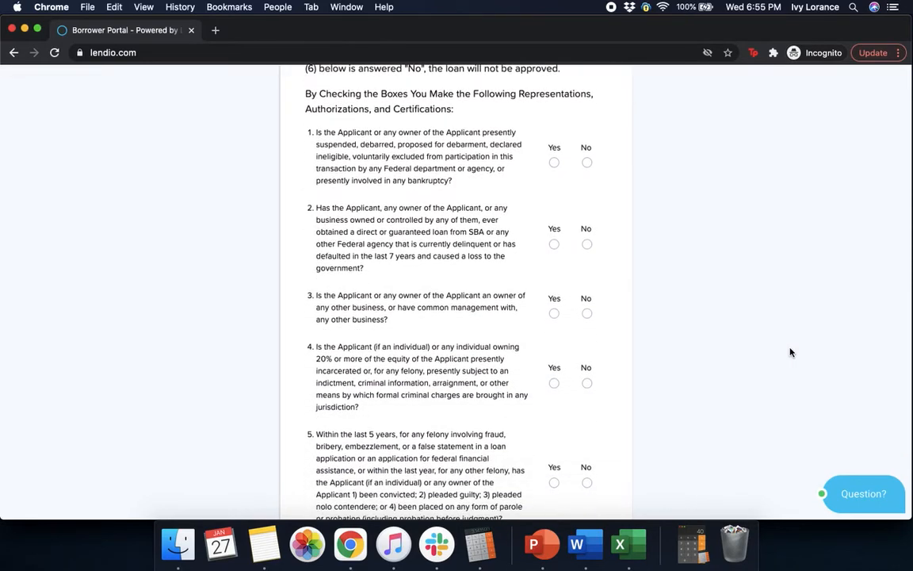
{"action": "mouse_move", "coordinate": [642, 221]}
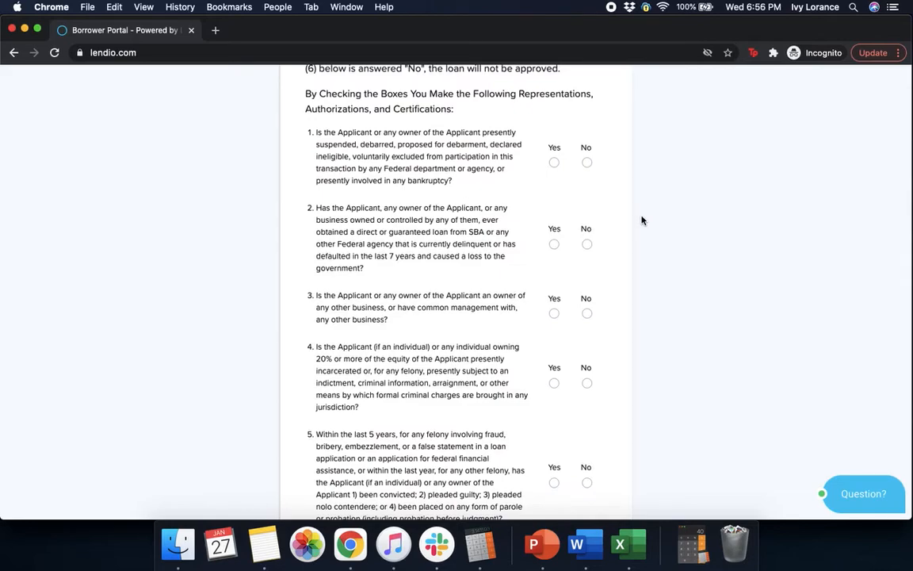
{"action": "left_click", "coordinate": [586, 162]}
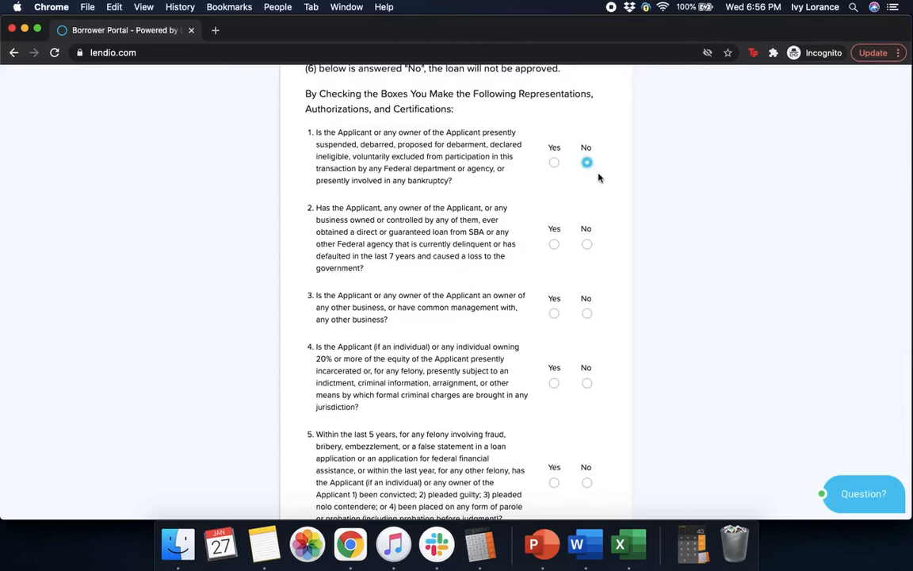
{"action": "scroll", "scroll_direction": "down", "scroll_amount": 3}
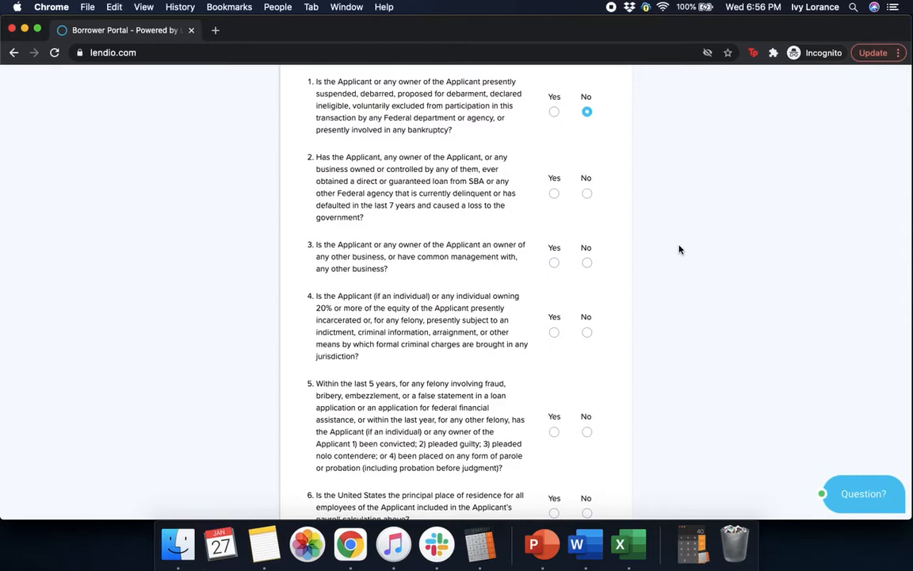
{"action": "mouse_move", "coordinate": [664, 232]}
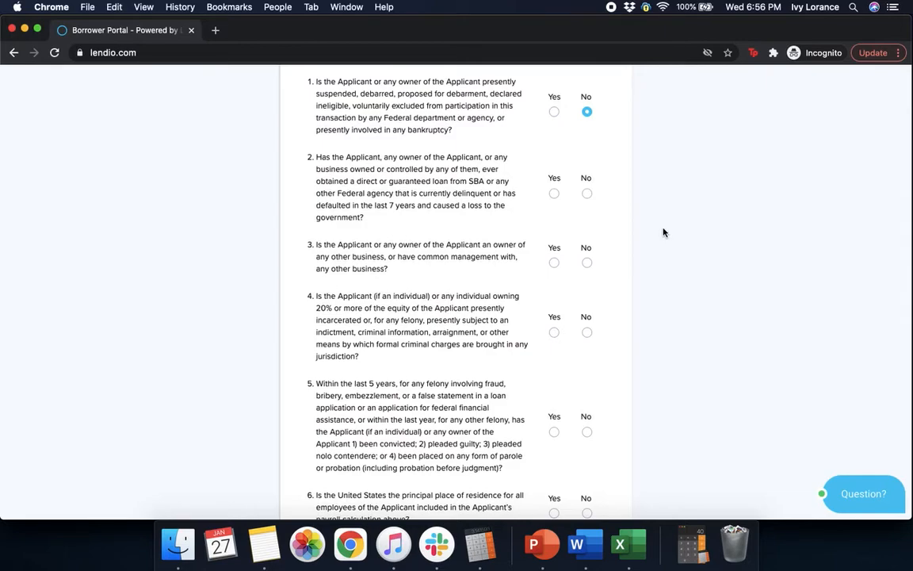
{"action": "mouse_move", "coordinate": [589, 195]}
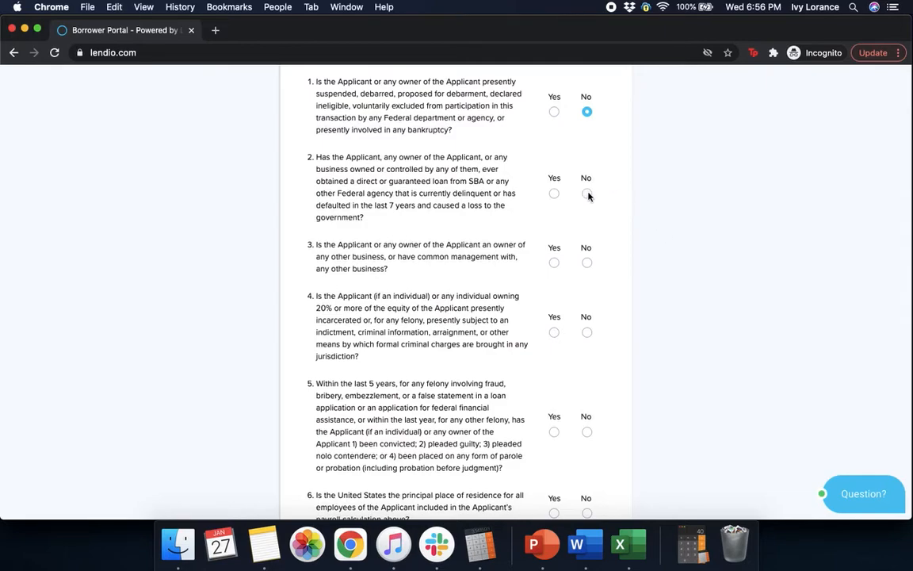
{"action": "scroll", "scroll_direction": "down", "scroll_amount": 3}
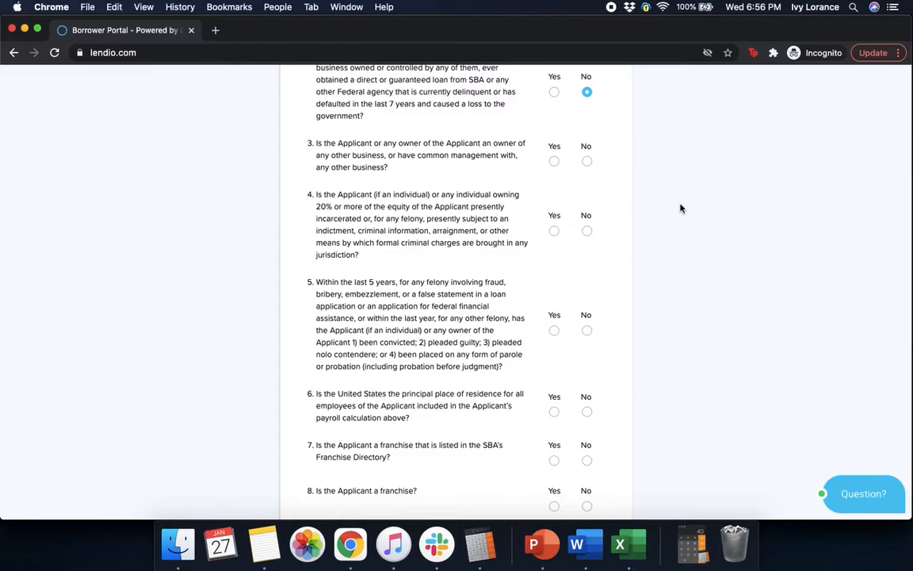
{"action": "mouse_move", "coordinate": [605, 170]}
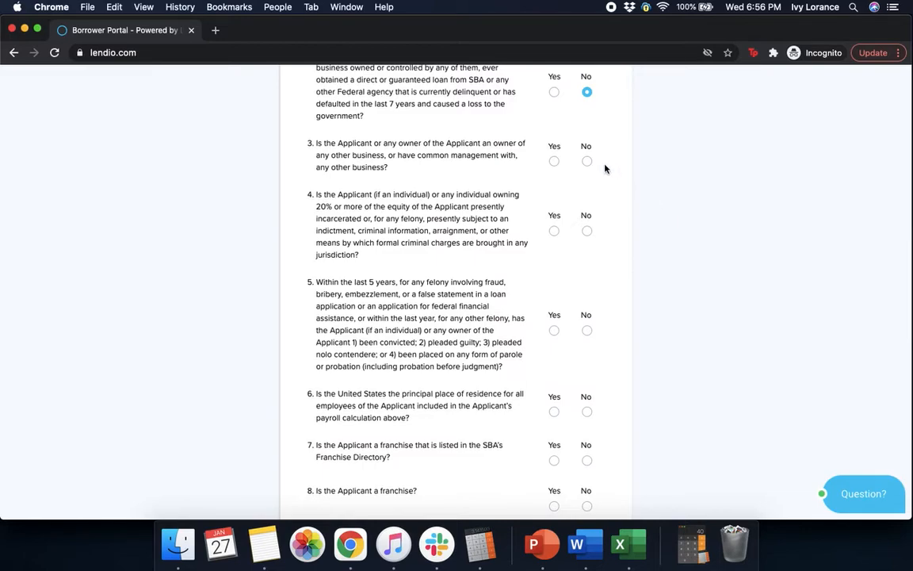
{"action": "left_click", "coordinate": [587, 160]}
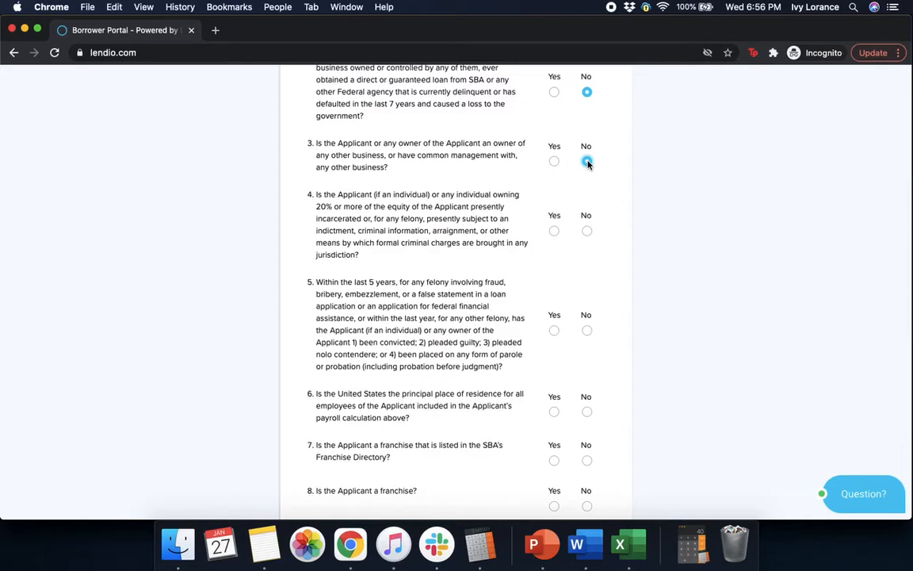
{"action": "left_click", "coordinate": [586, 161]}
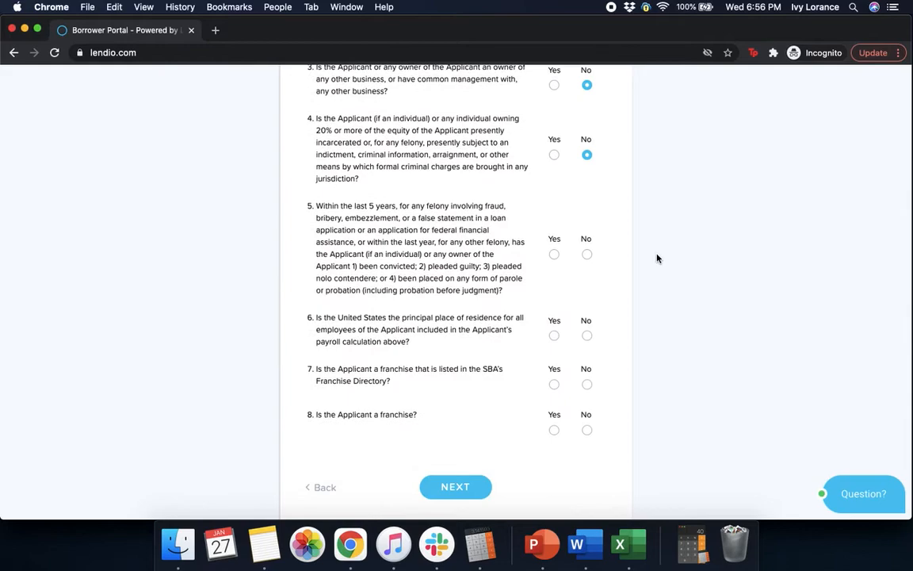
Answer No to felony and franchise questions, Yes to US employee residence, and submit.
{"action": "scroll", "scroll_direction": "down", "scroll_amount": 3}
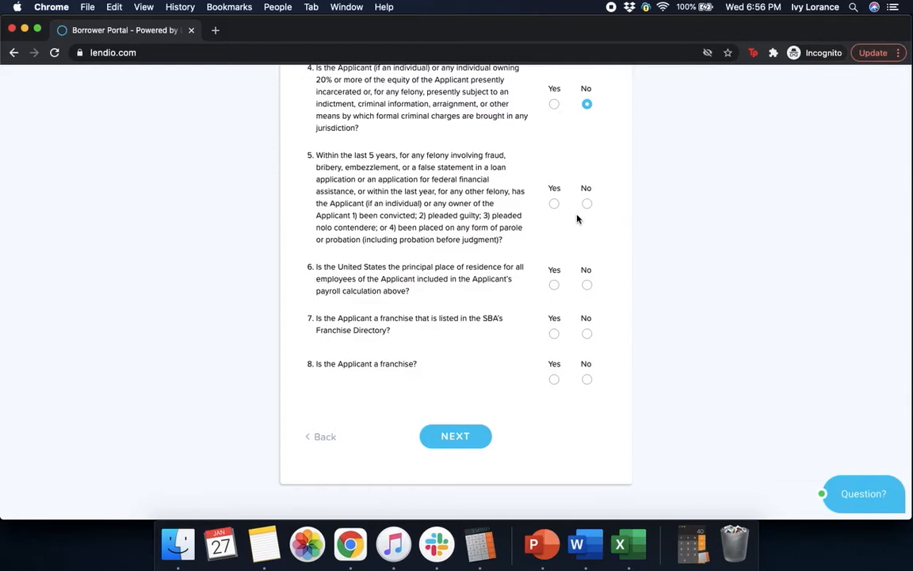
{"action": "left_click", "coordinate": [586, 203]}
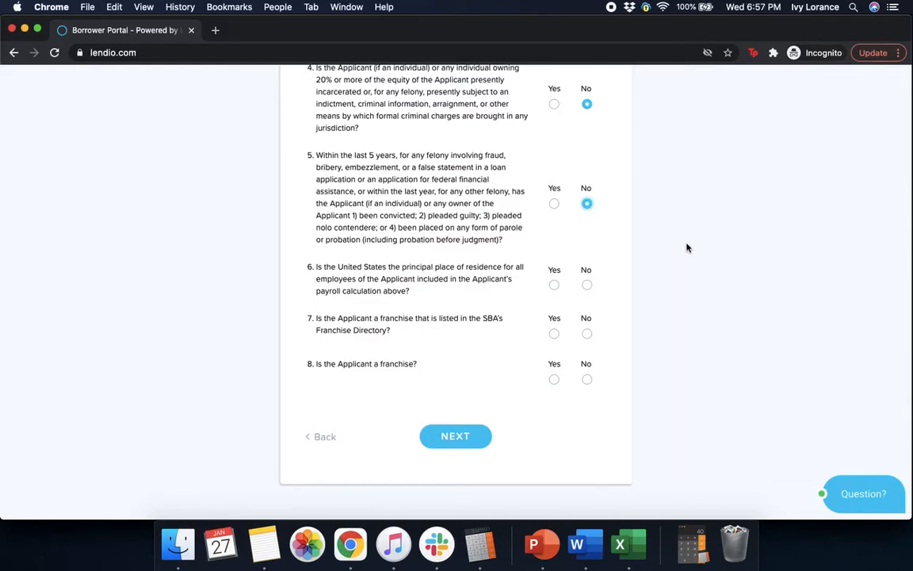
{"action": "mouse_move", "coordinate": [644, 215]}
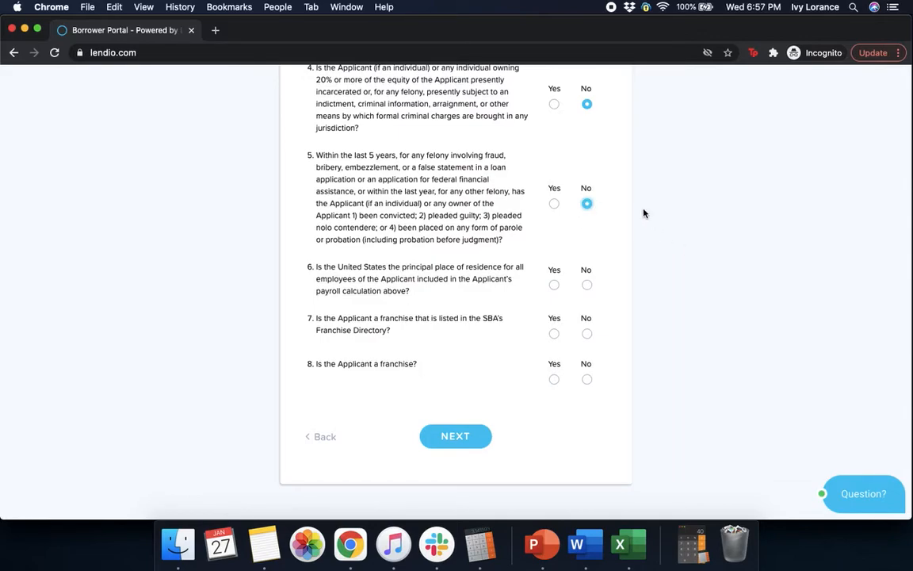
{"action": "left_click", "coordinate": [554, 283]}
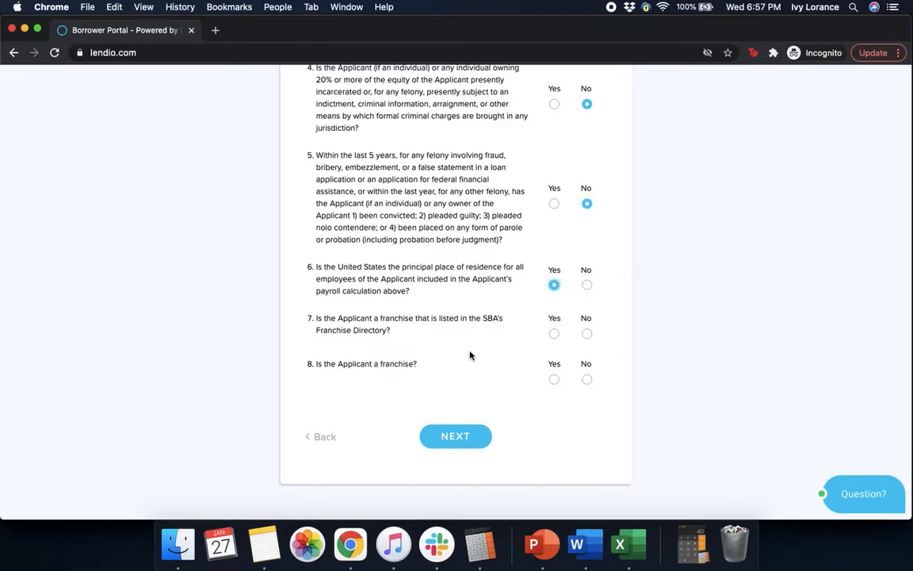
{"action": "mouse_move", "coordinate": [457, 347]}
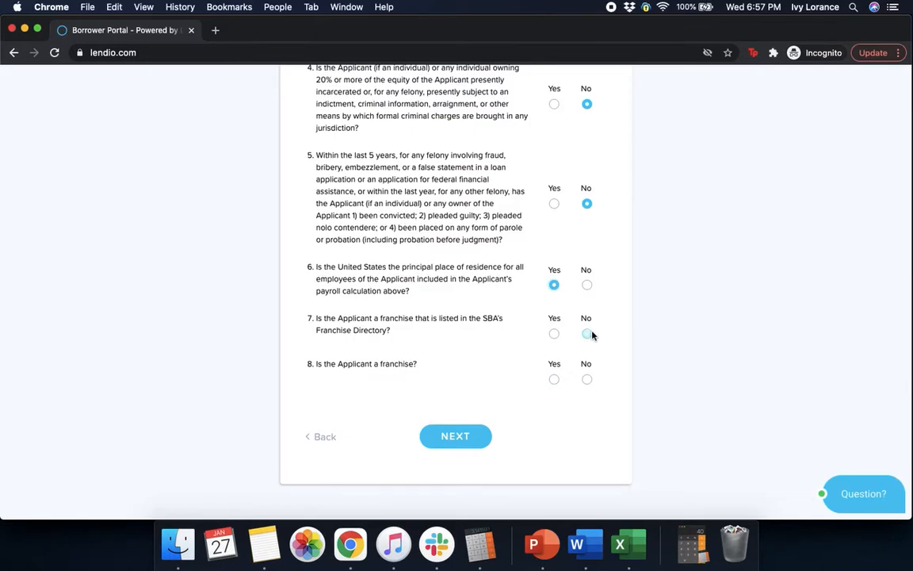
{"action": "left_click", "coordinate": [586, 333]}
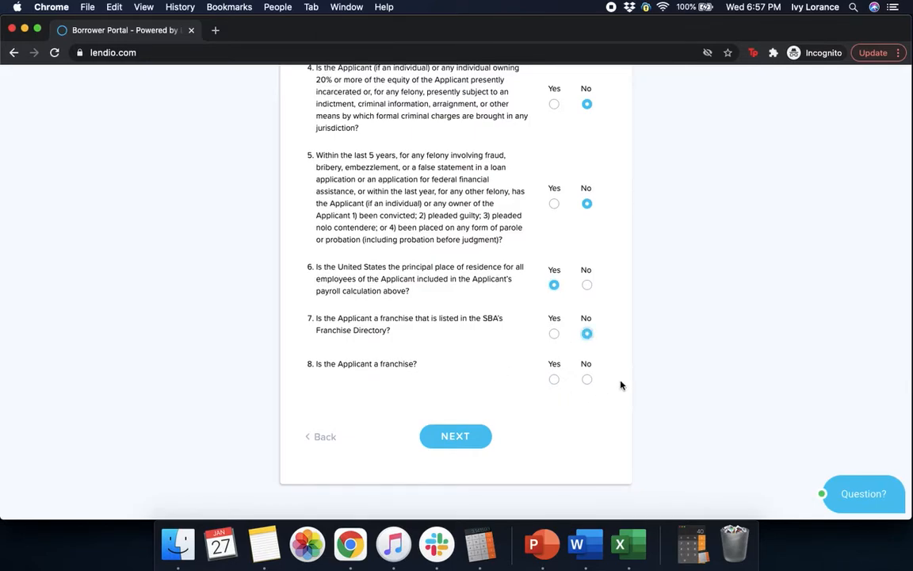
{"action": "left_click", "coordinate": [587, 379]}
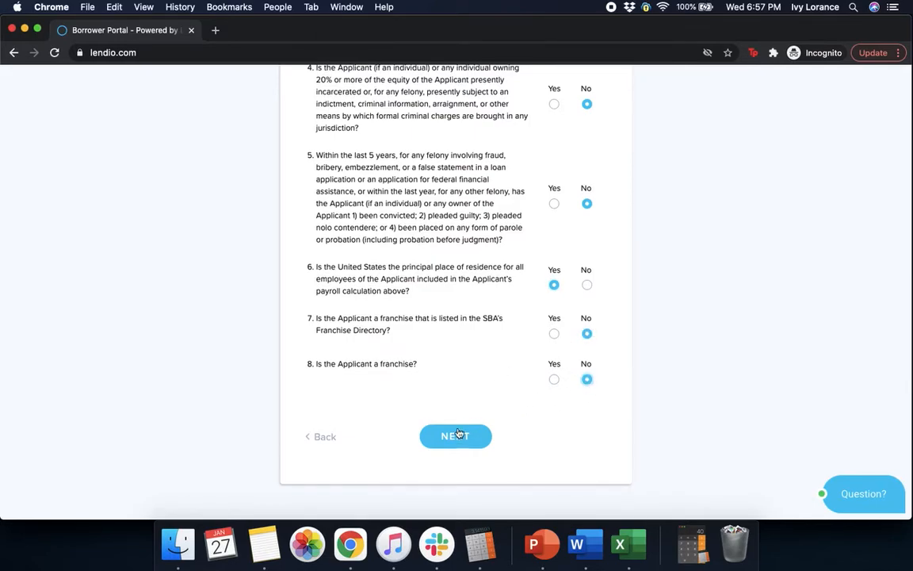
{"action": "left_click", "coordinate": [455, 436]}
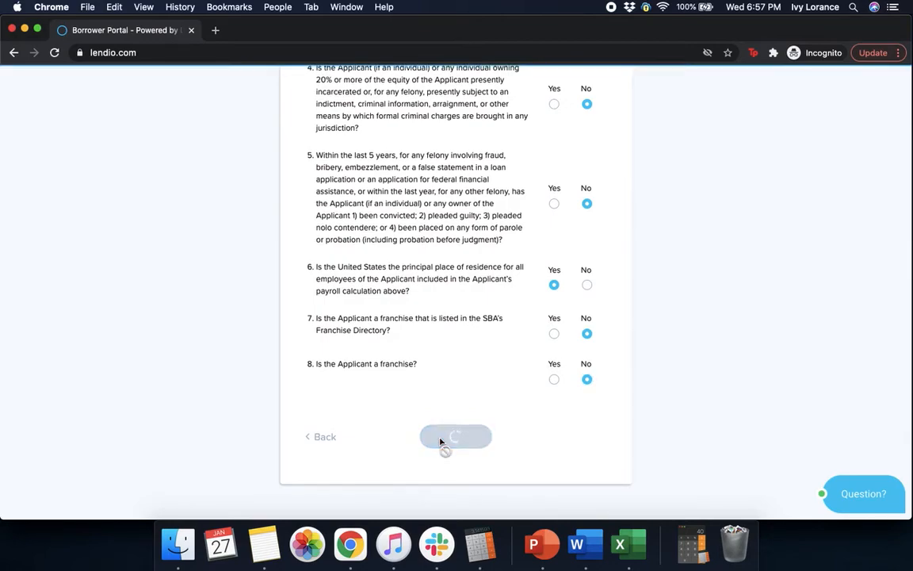
{"action": "left_click", "coordinate": [455, 436]}
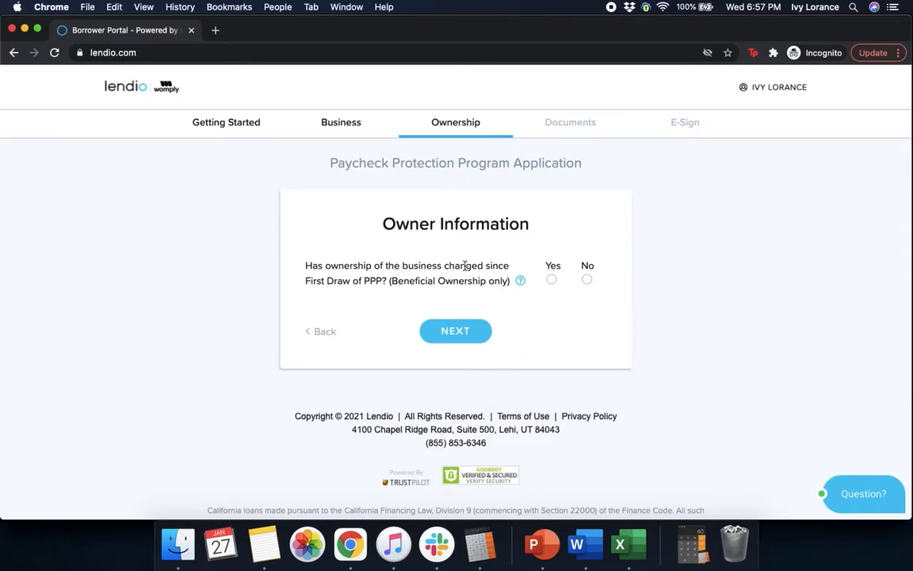
{"action": "mouse_move", "coordinate": [382, 289]}
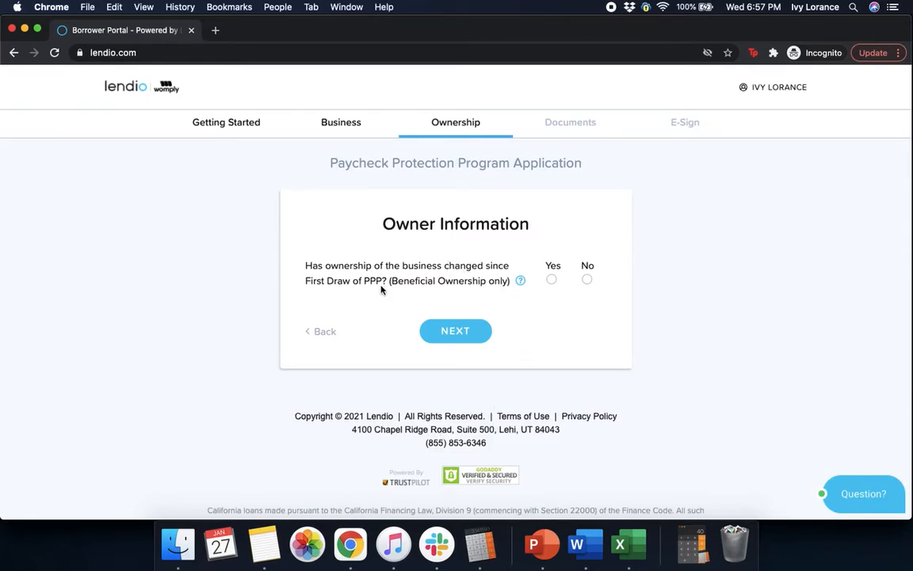
{"action": "left_click", "coordinate": [587, 279]}
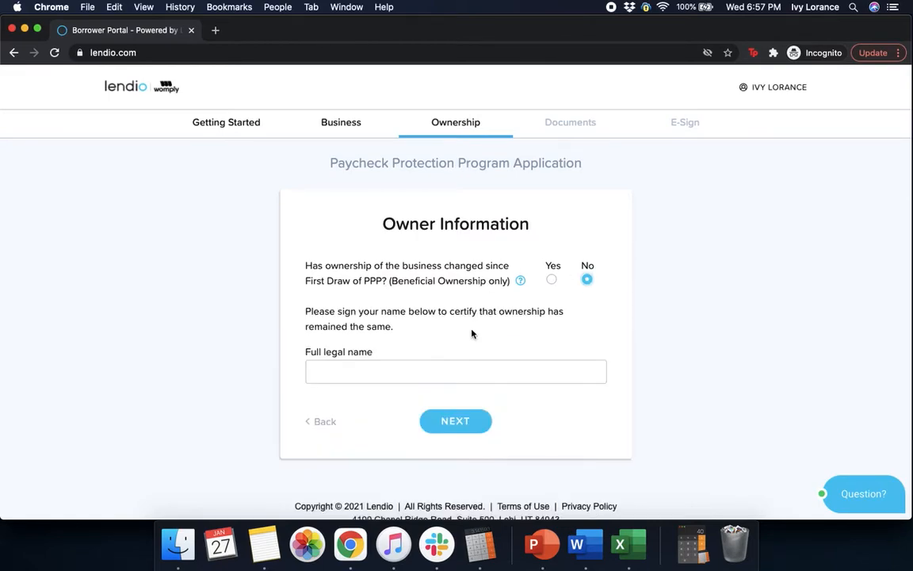
{"action": "left_click", "coordinate": [456, 371]}
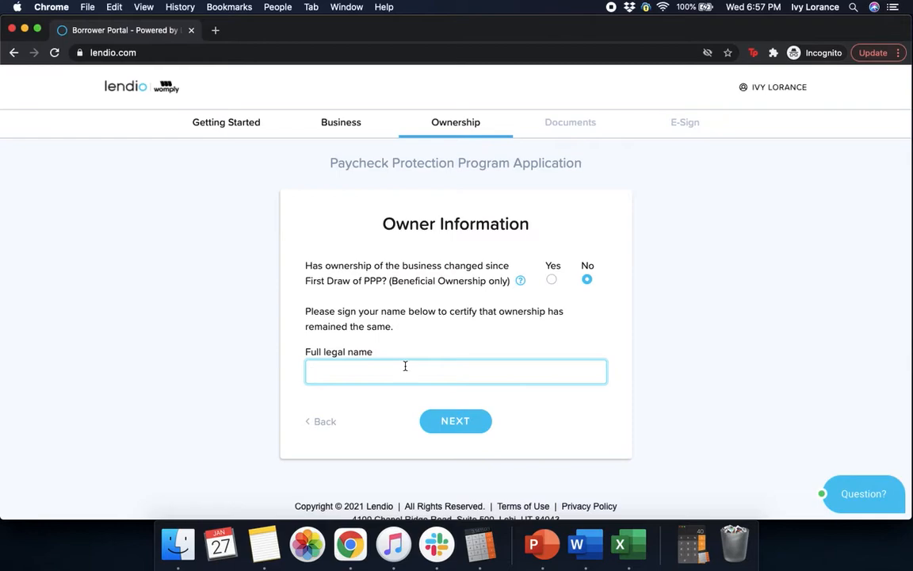
{"action": "type", "text": "ivy lorance"}
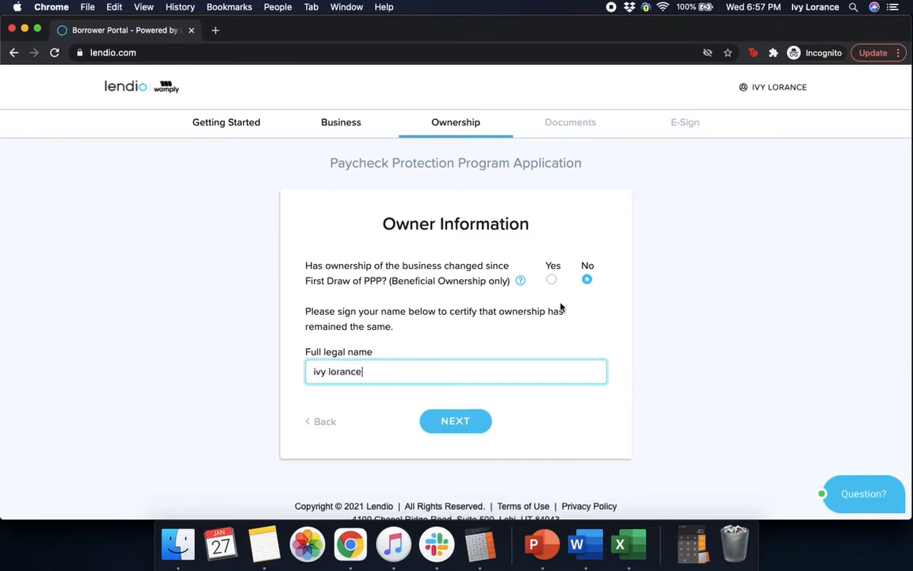
{"action": "left_click", "coordinate": [455, 420]}
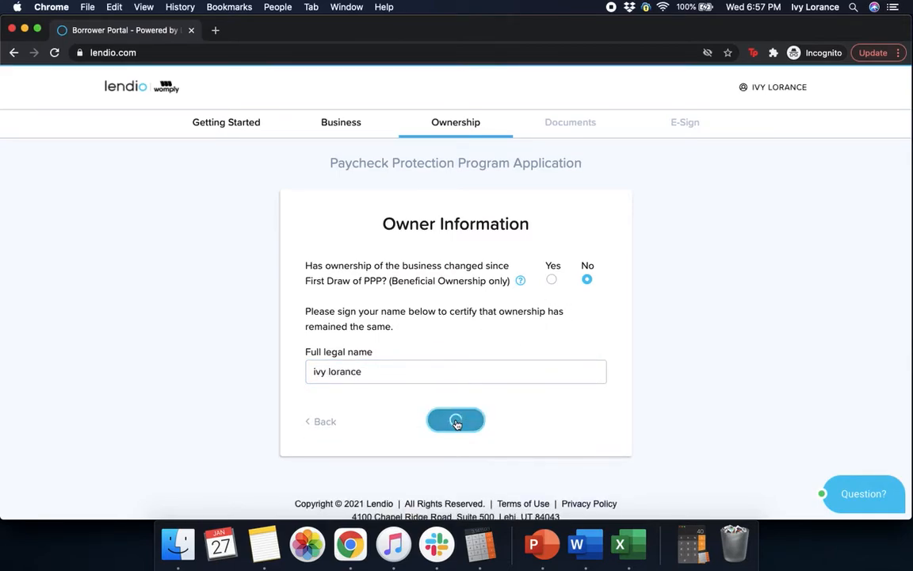
{"action": "left_click", "coordinate": [455, 420]}
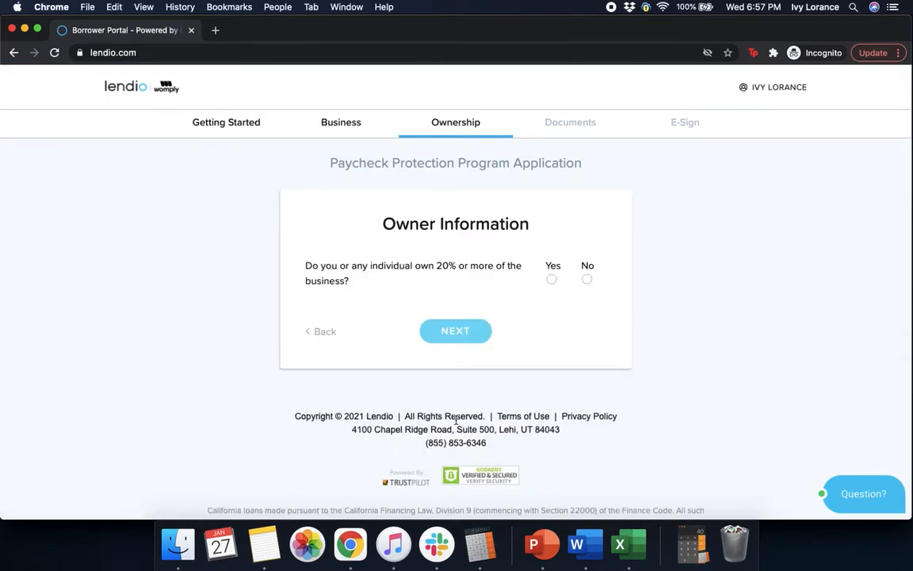
{"action": "mouse_move", "coordinate": [466, 297]}
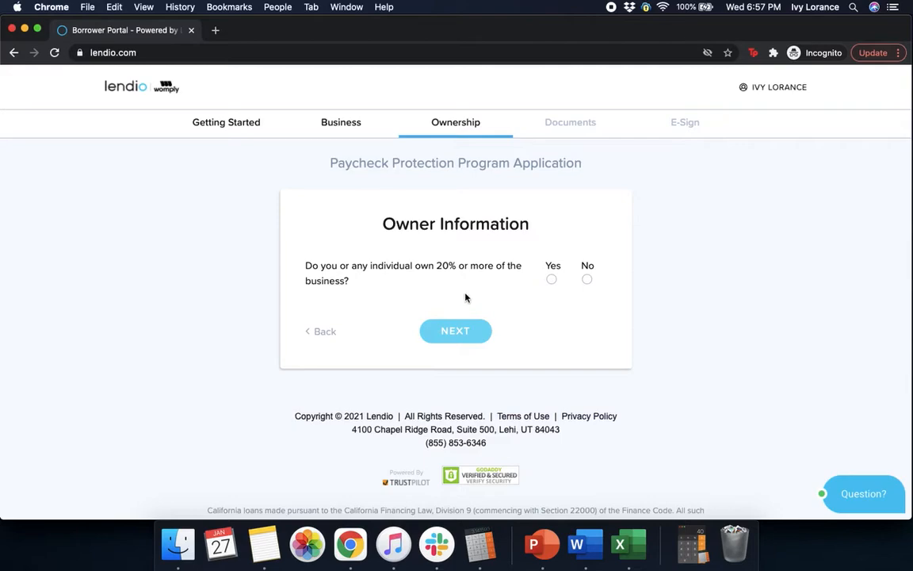
{"action": "mouse_move", "coordinate": [371, 281]}
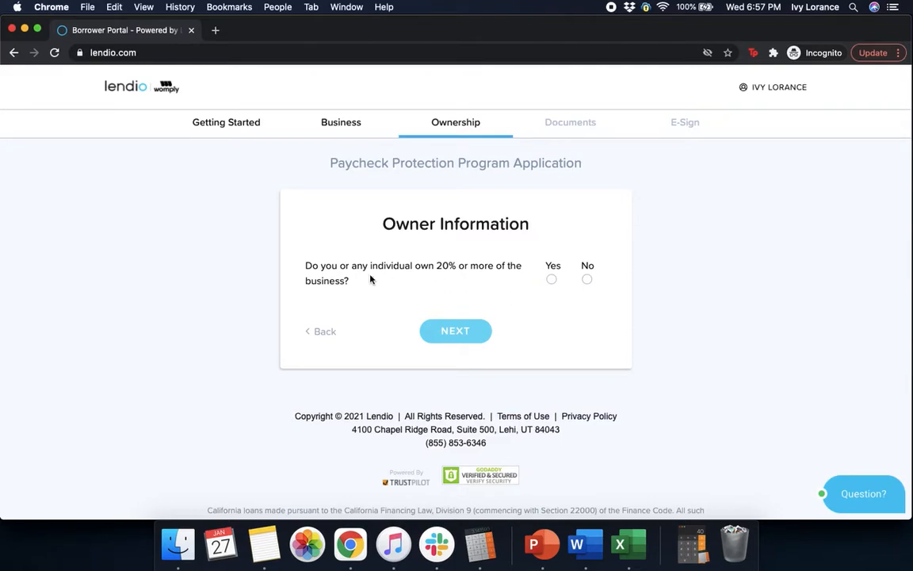
Confirm owning 20% or more, enter a 100% ownership share, and submit.
{"action": "left_click", "coordinate": [552, 279]}
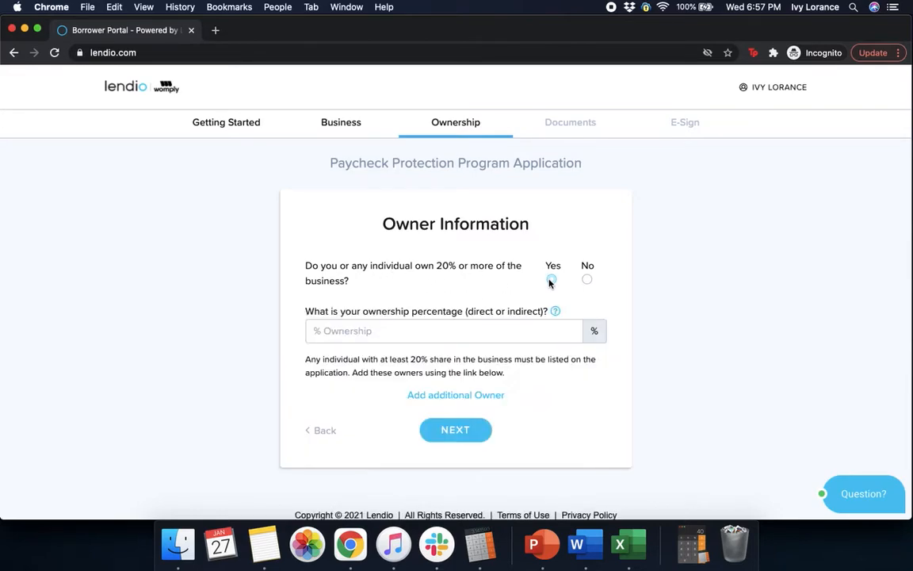
{"action": "left_click", "coordinate": [552, 279]}
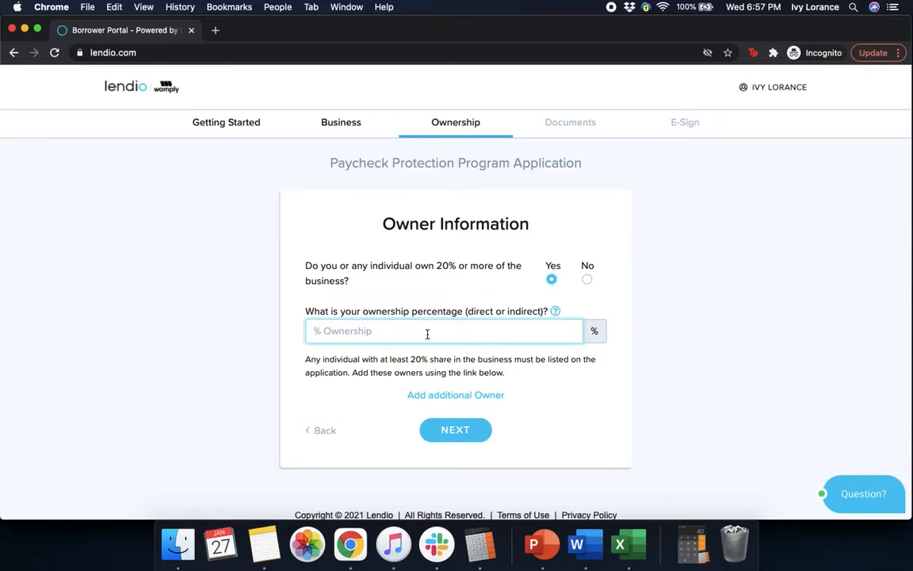
{"action": "type", "text": "1000"}
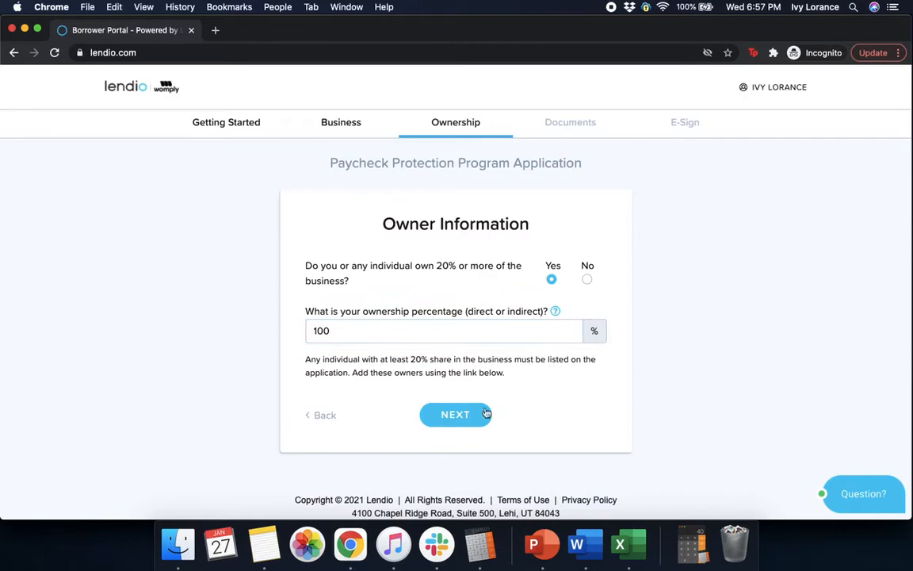
{"action": "left_click", "coordinate": [455, 414]}
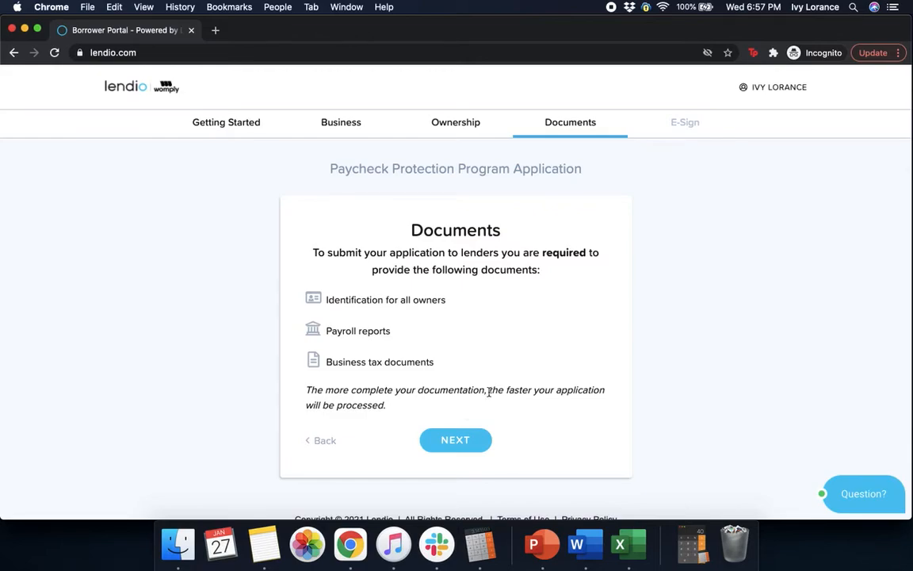
Upload the driver's license image from Documents as the ID (Front).
{"action": "left_click", "coordinate": [455, 440]}
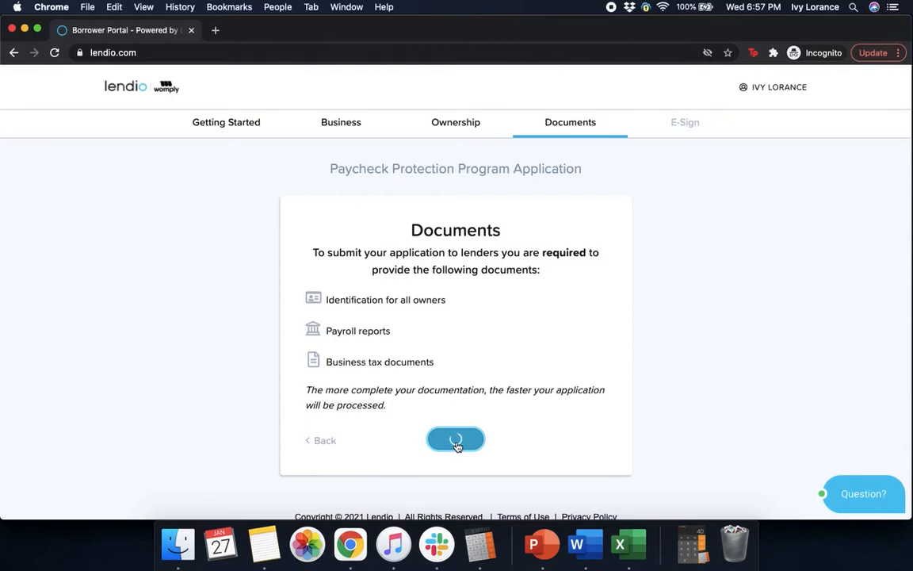
{"action": "left_click", "coordinate": [456, 439]}
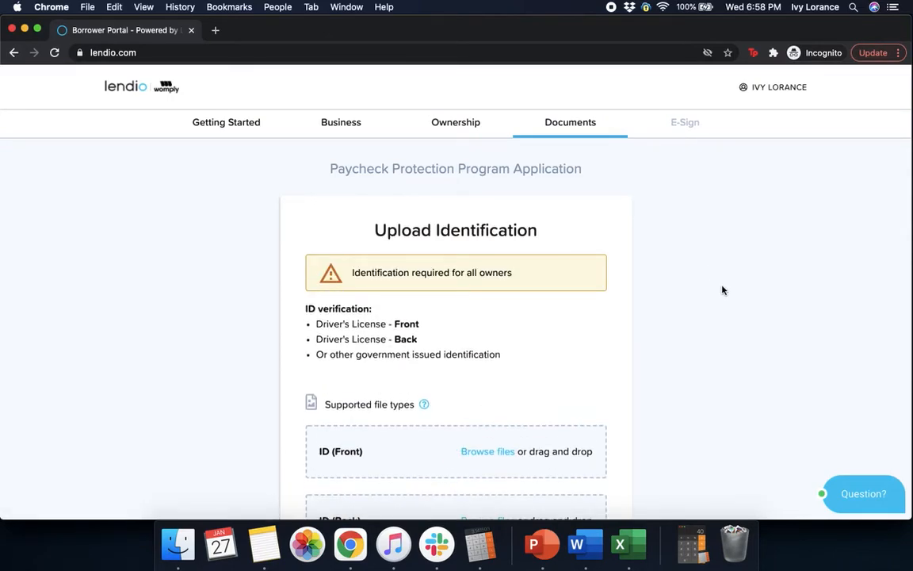
{"action": "scroll", "scroll_direction": "down", "scroll_amount": 3}
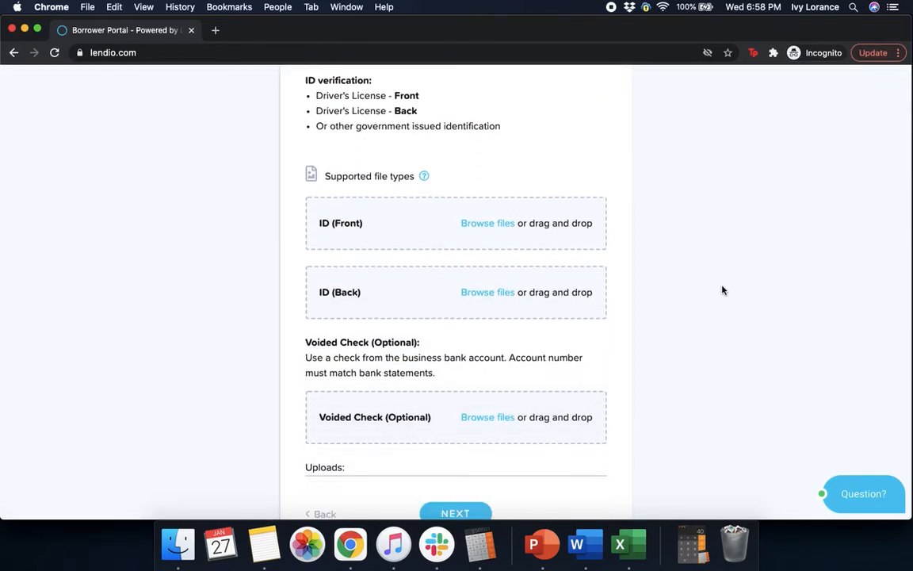
{"action": "mouse_move", "coordinate": [356, 238]}
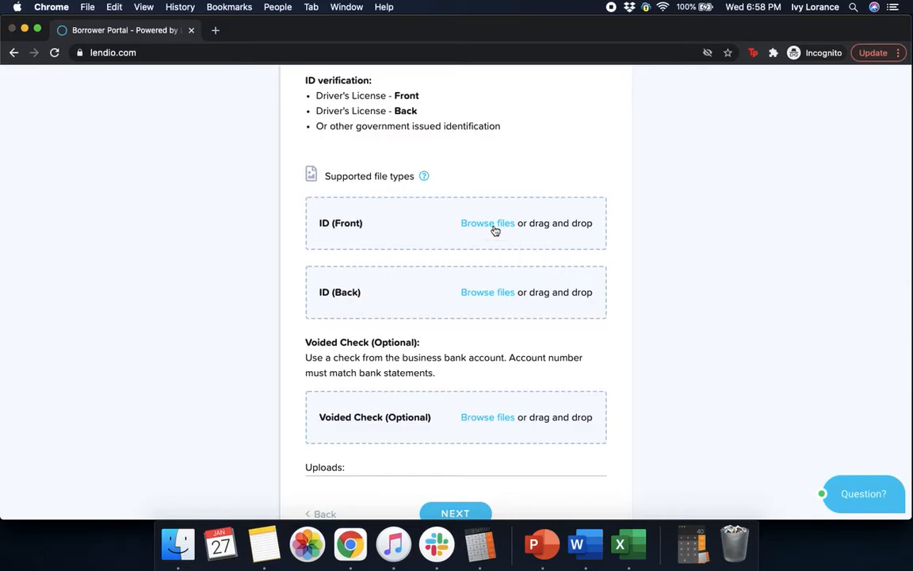
{"action": "left_click", "coordinate": [487, 223]}
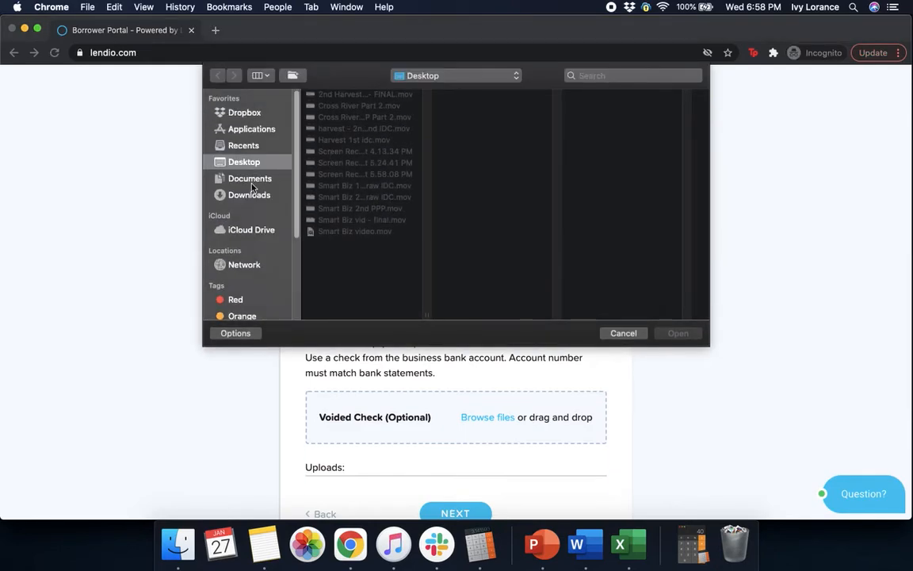
{"action": "left_click", "coordinate": [249, 177]}
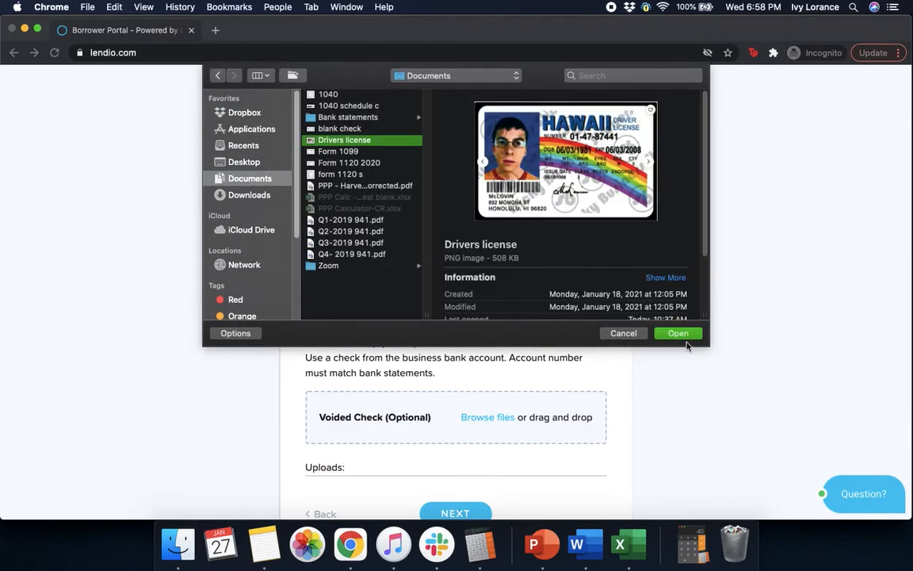
{"action": "left_click", "coordinate": [678, 333]}
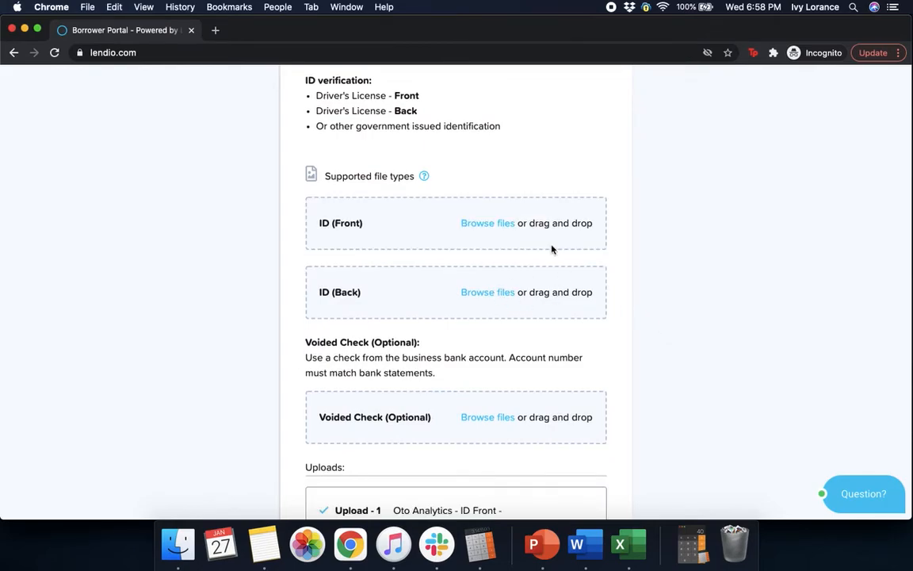
Upload the same Drivers license image as the ID (Back).
{"action": "left_click", "coordinate": [488, 223]}
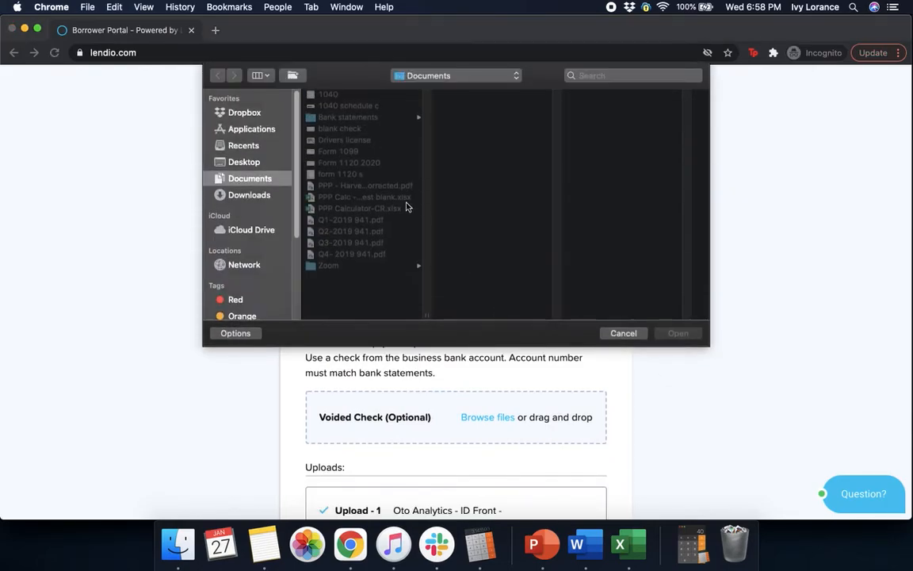
{"action": "left_click", "coordinate": [344, 140]}
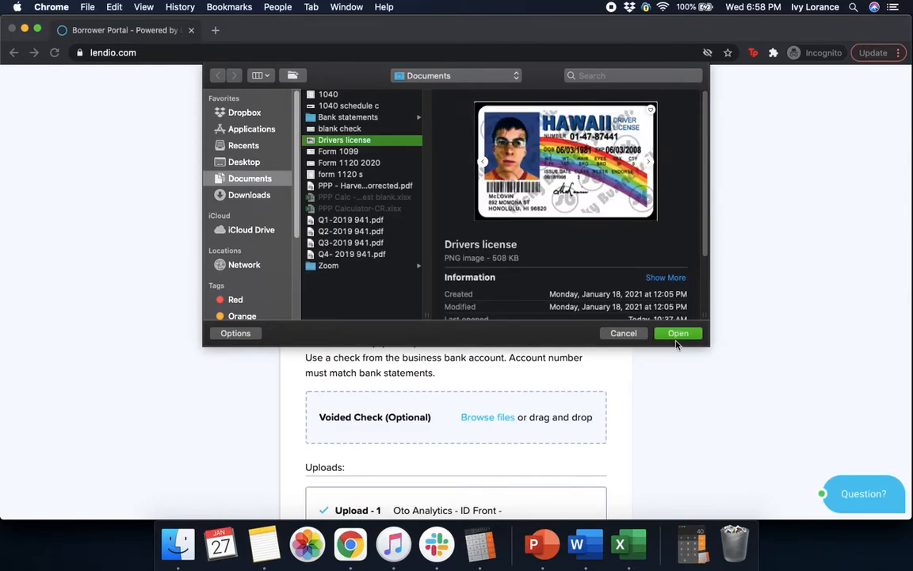
{"action": "left_click", "coordinate": [678, 333]}
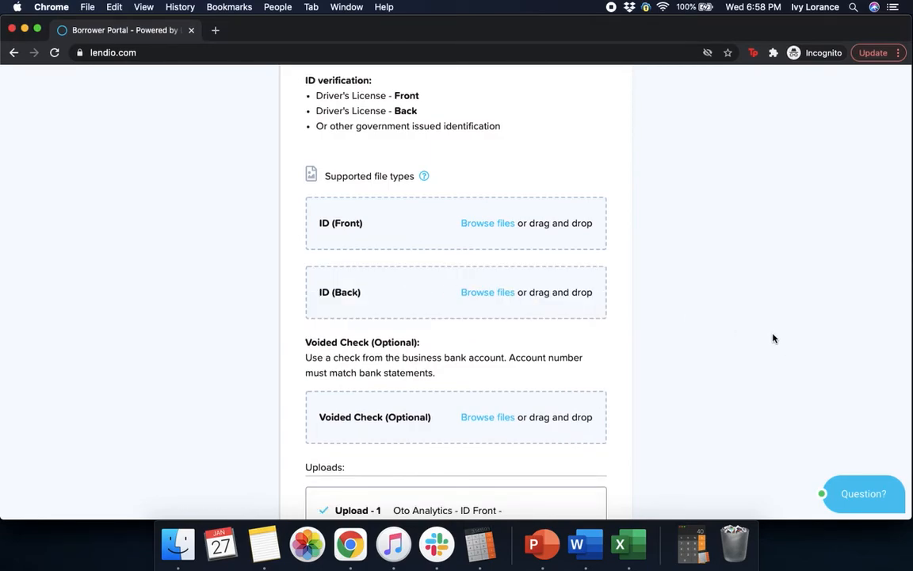
{"action": "mouse_move", "coordinate": [528, 283]}
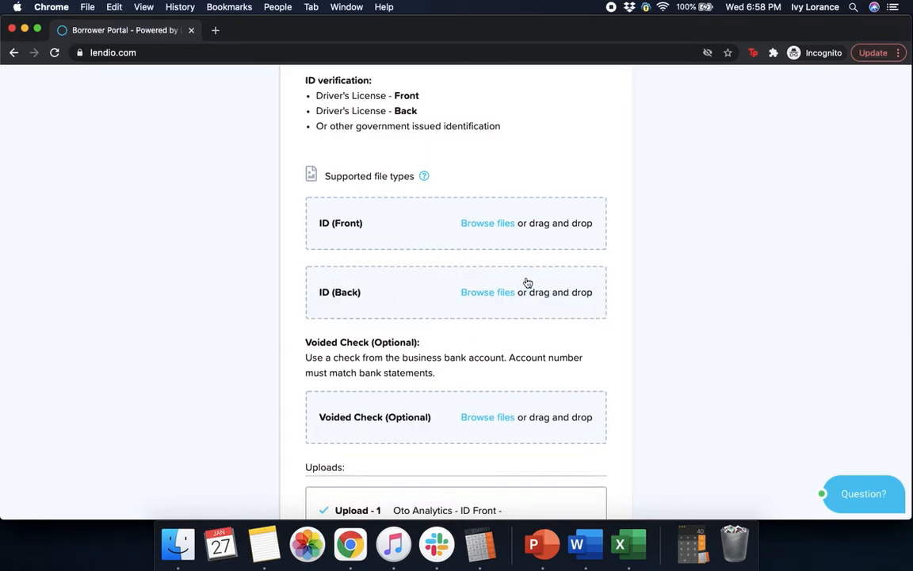
Upload the blank check image from Documents as the voided check.
{"action": "scroll", "scroll_direction": "down", "scroll_amount": 3}
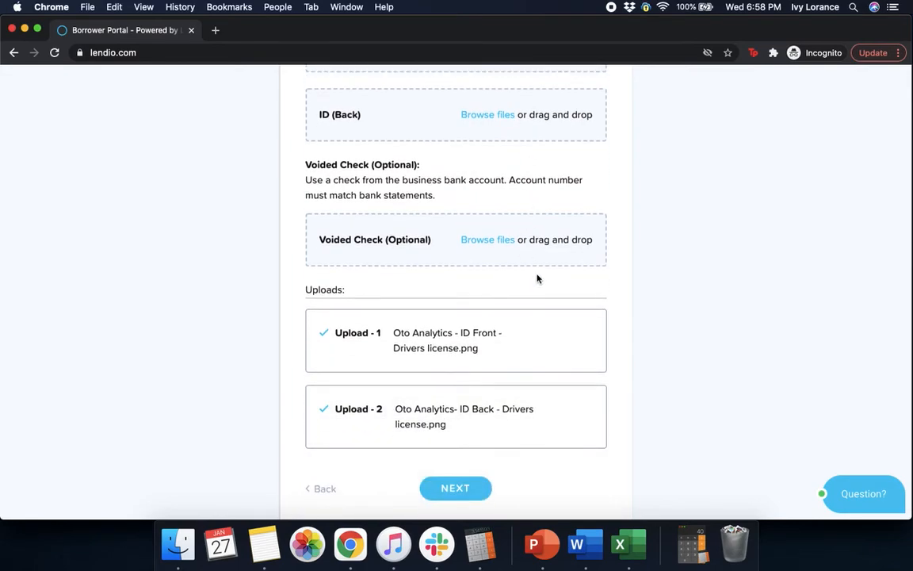
{"action": "mouse_move", "coordinate": [478, 241]}
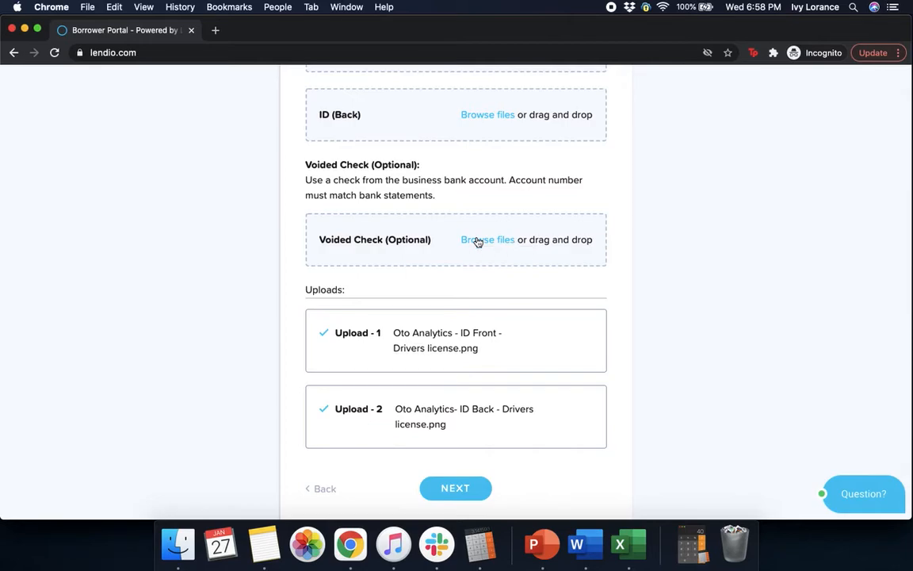
{"action": "left_click", "coordinate": [487, 239]}
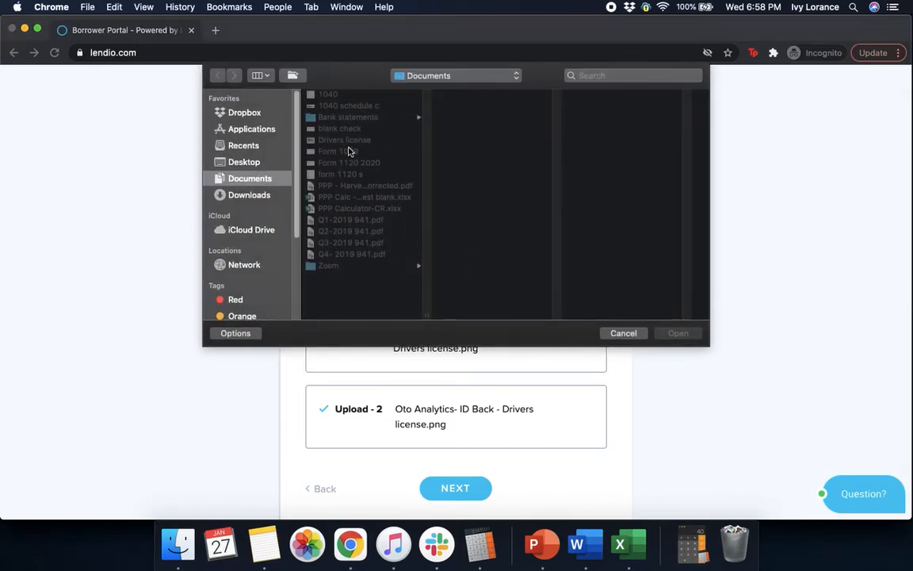
{"action": "left_click", "coordinate": [339, 129]}
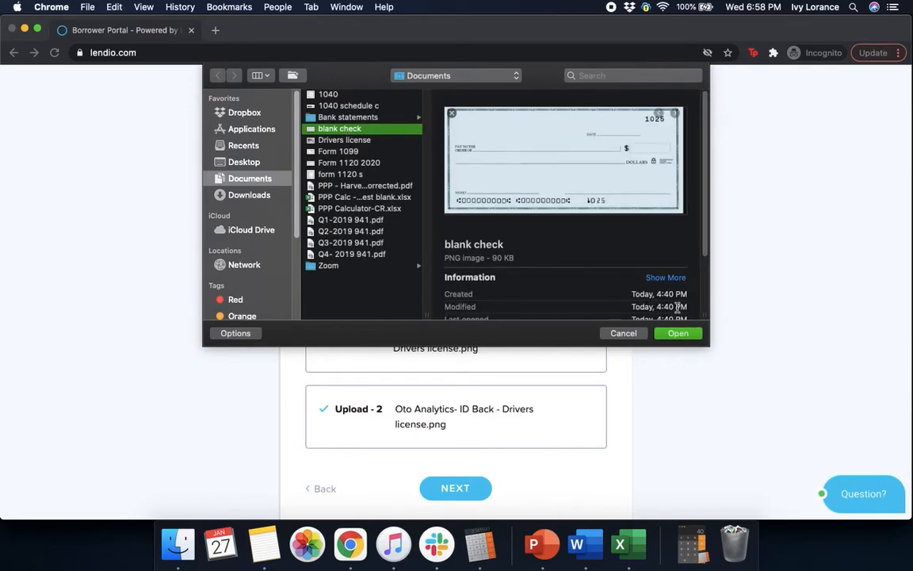
{"action": "left_click", "coordinate": [678, 333]}
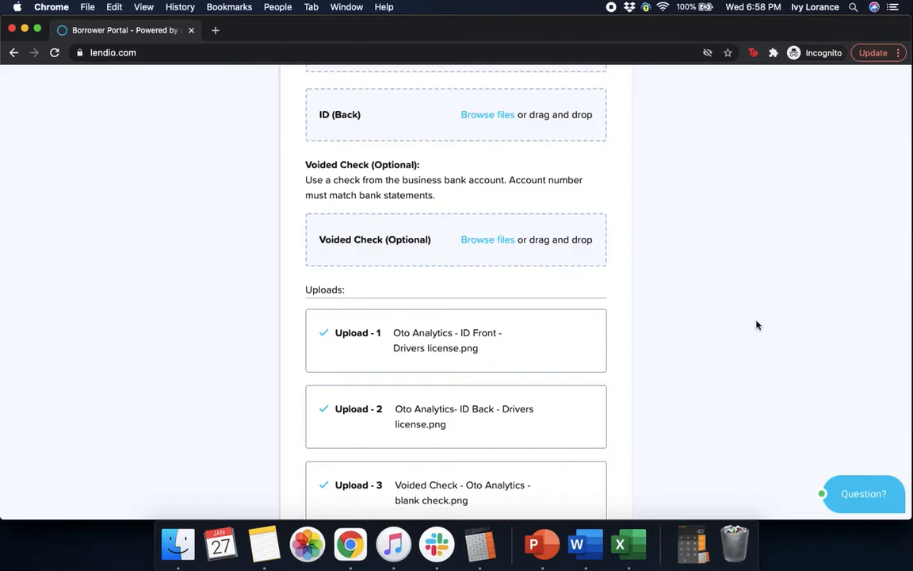
Submit the ID and voided check uploads to reach the 2019 Payroll page.
{"action": "scroll", "scroll_direction": "down", "scroll_amount": 3}
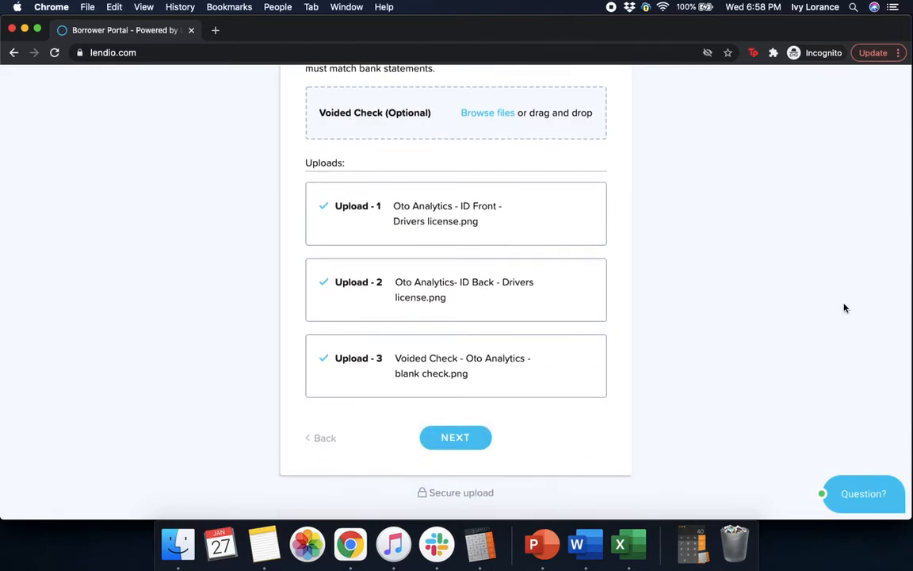
{"action": "scroll", "scroll_direction": "down", "scroll_amount": 3}
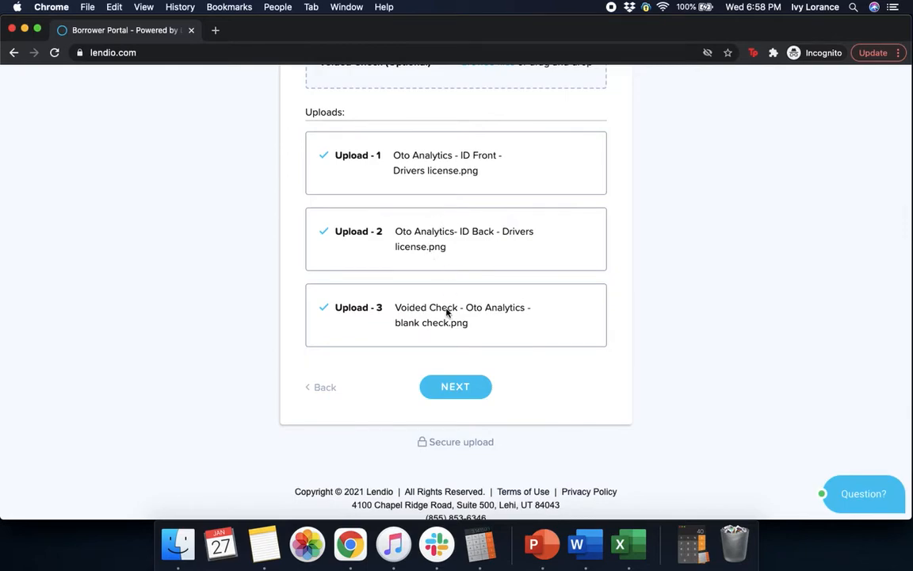
{"action": "left_click", "coordinate": [455, 386]}
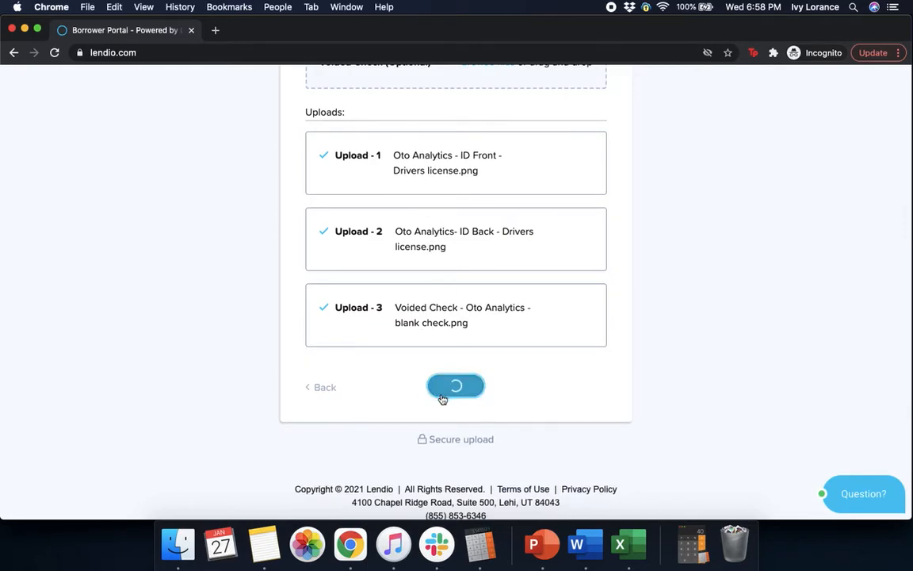
{"action": "left_click", "coordinate": [455, 386]}
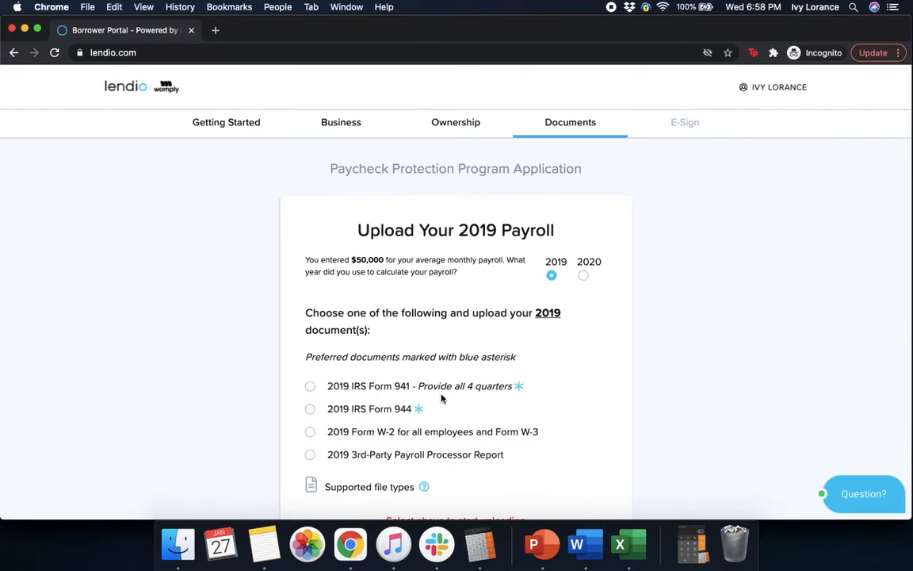
{"action": "mouse_move", "coordinate": [637, 392]}
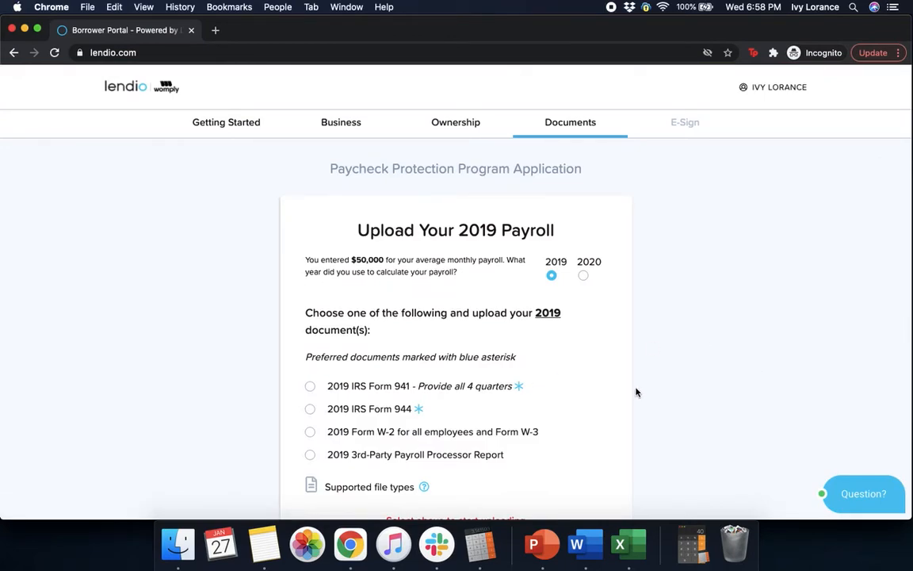
{"action": "scroll", "scroll_direction": "down", "scroll_amount": 3}
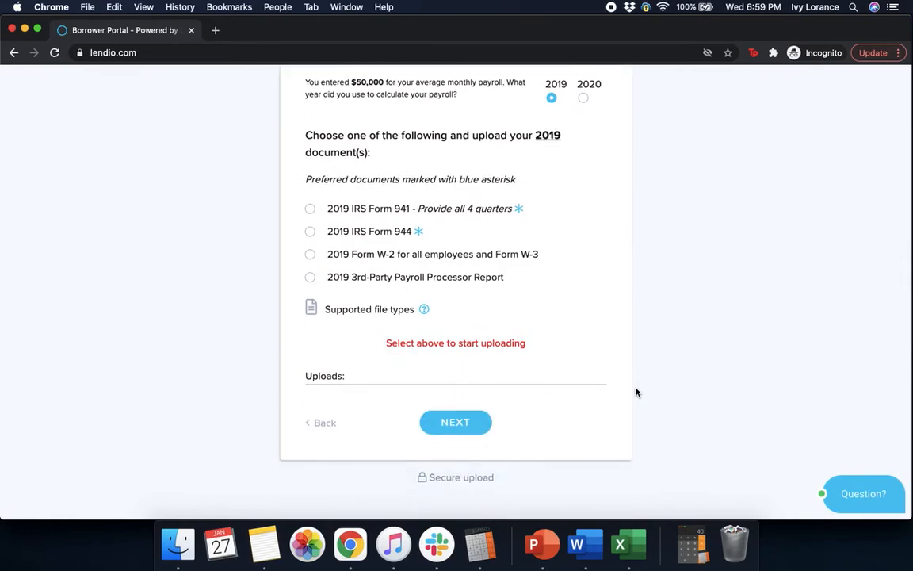
{"action": "scroll", "scroll_direction": "down", "scroll_amount": 3}
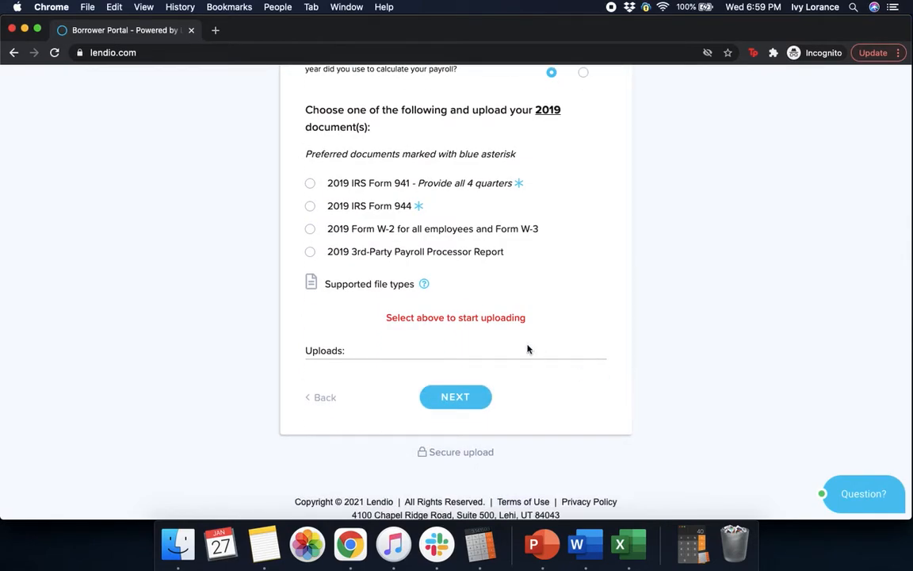
{"action": "mouse_move", "coordinate": [412, 183]}
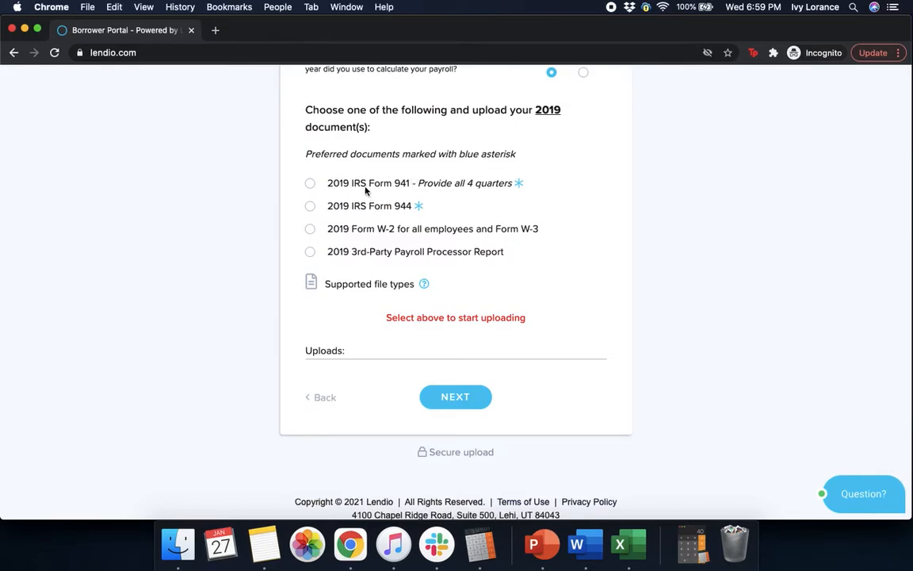
{"action": "mouse_move", "coordinate": [510, 188]}
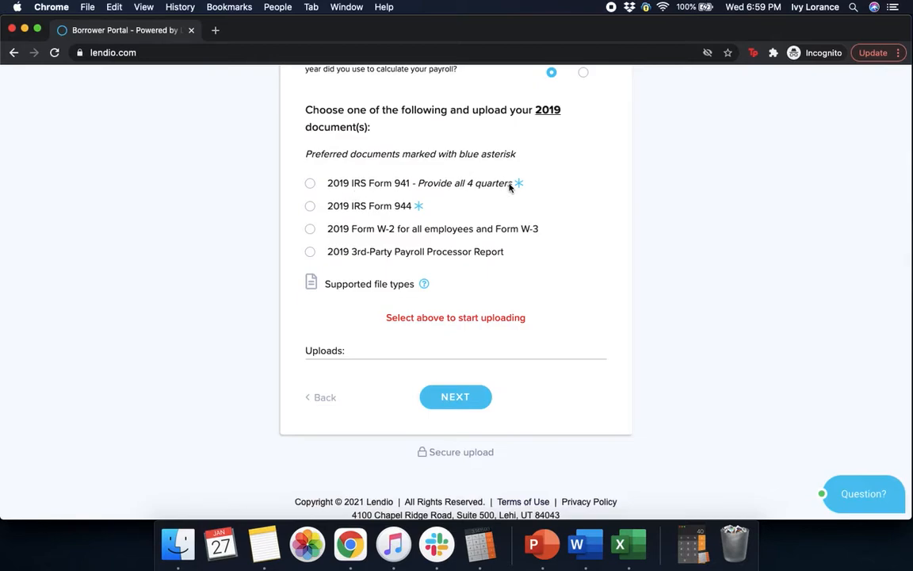
{"action": "mouse_move", "coordinate": [360, 219]}
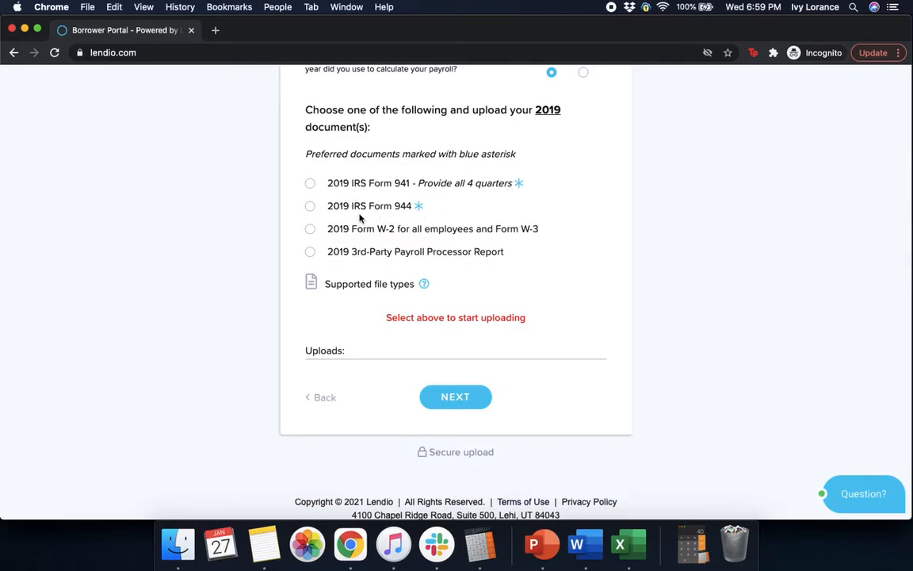
{"action": "mouse_move", "coordinate": [379, 226]}
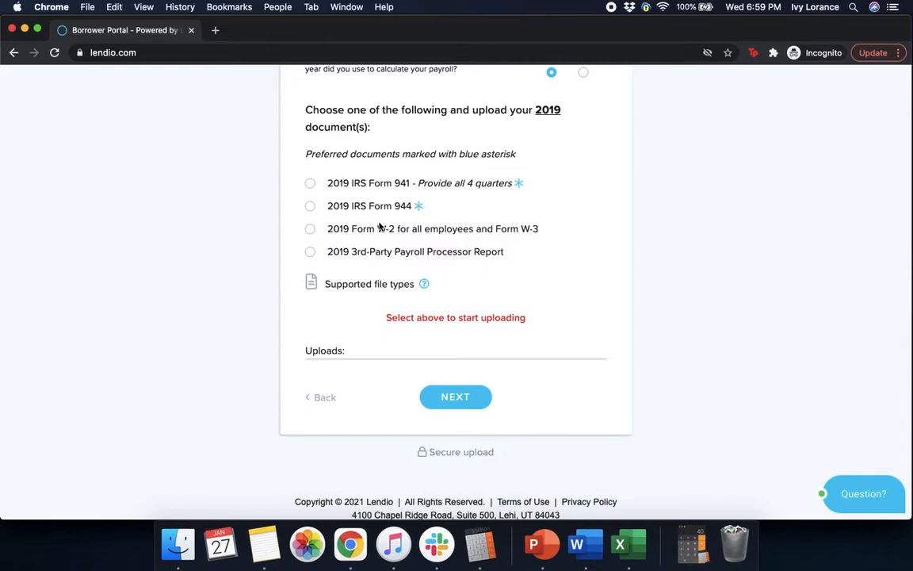
{"action": "mouse_move", "coordinate": [389, 258]}
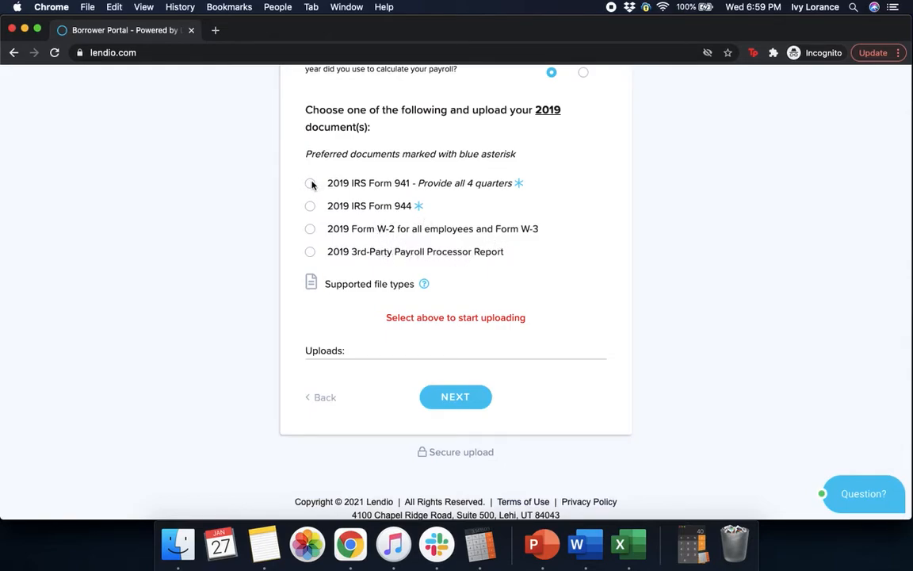
Choose 2019 IRS Form 941 and upload the Q1 and Q2-2019 941 PDFs.
{"action": "left_click", "coordinate": [309, 183]}
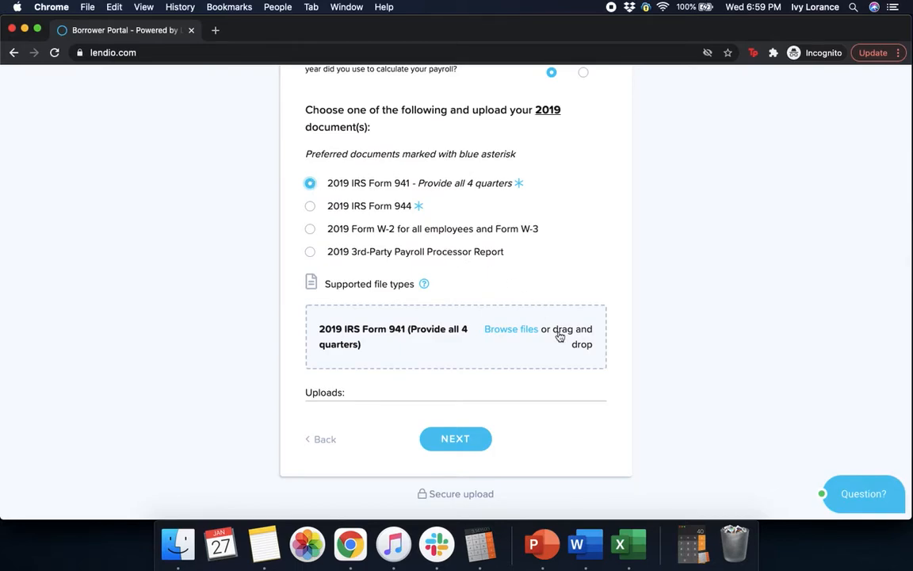
{"action": "mouse_move", "coordinate": [534, 341]}
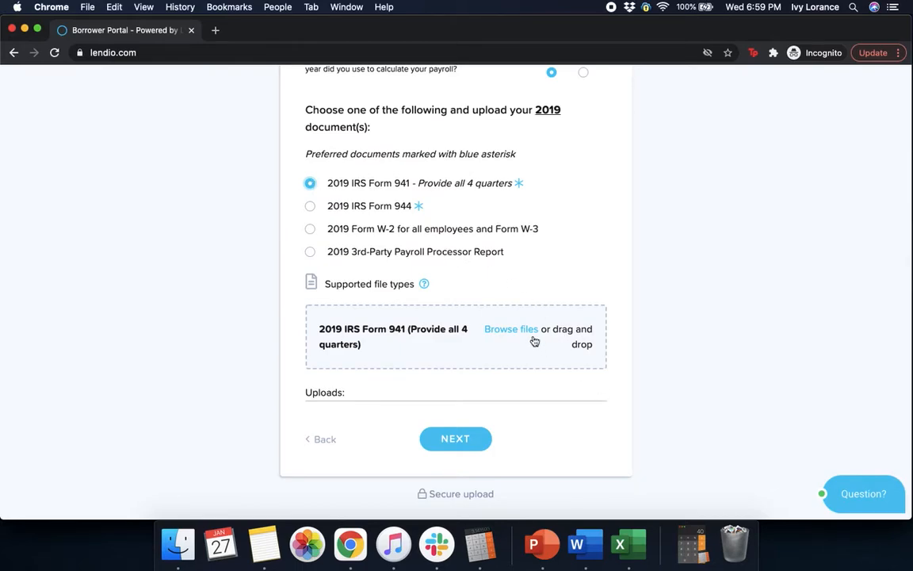
{"action": "left_click", "coordinate": [511, 329]}
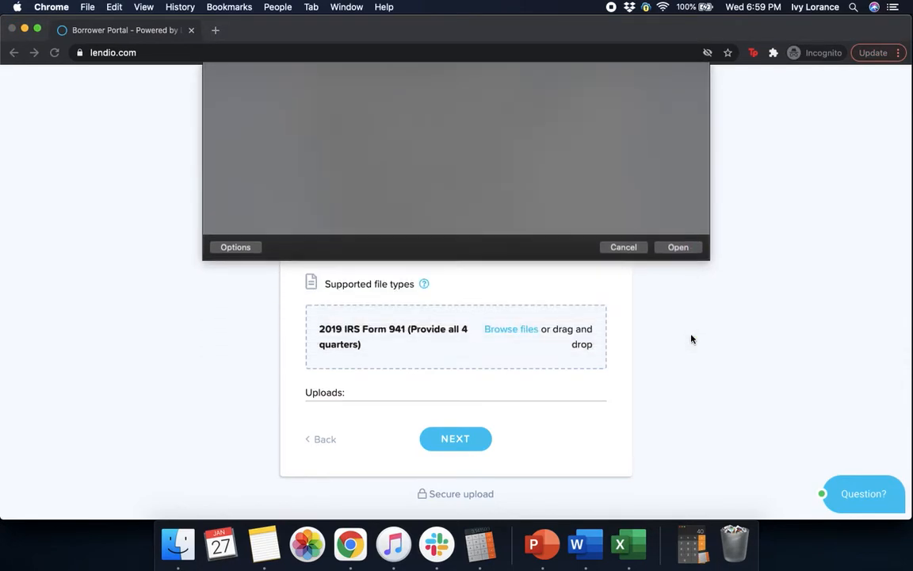
{"action": "left_click", "coordinate": [677, 247]}
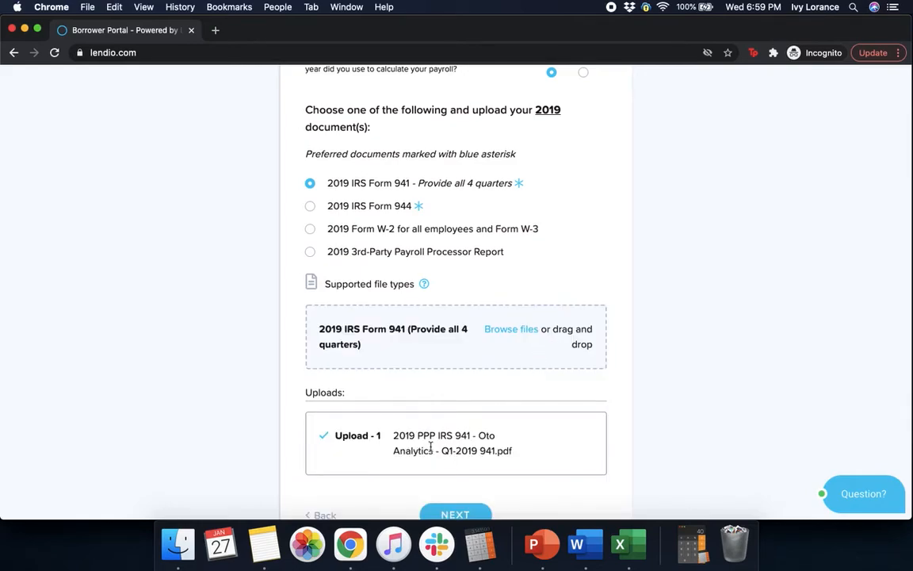
{"action": "left_click", "coordinate": [511, 328]}
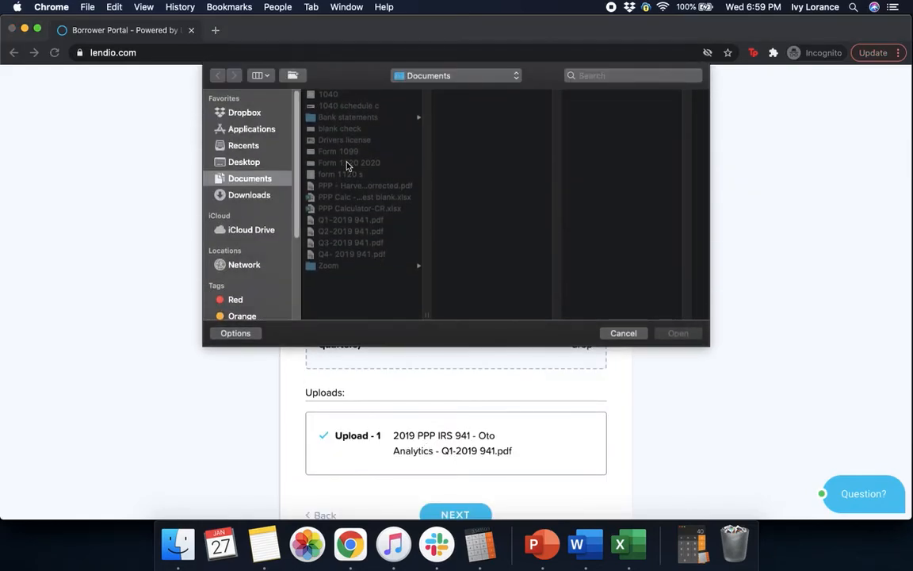
{"action": "left_click", "coordinate": [351, 231]}
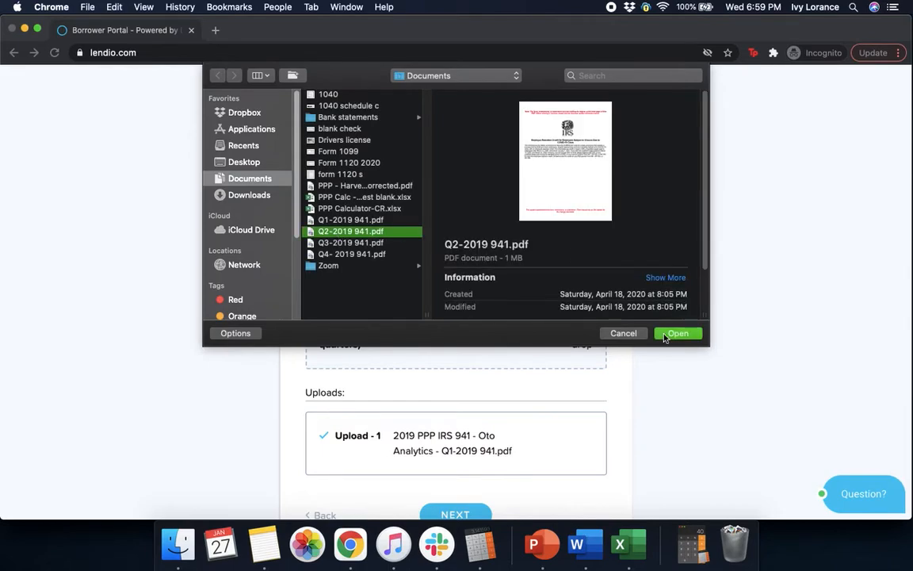
{"action": "left_click", "coordinate": [678, 333]}
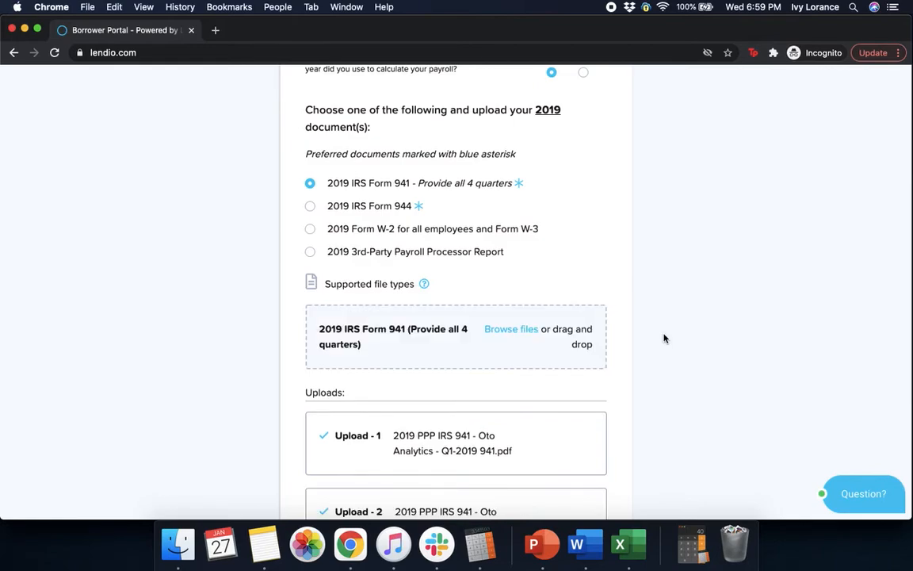
Upload the Q3 and Q4-2019 941 PDFs and submit the payroll documents.
{"action": "left_click", "coordinate": [511, 328]}
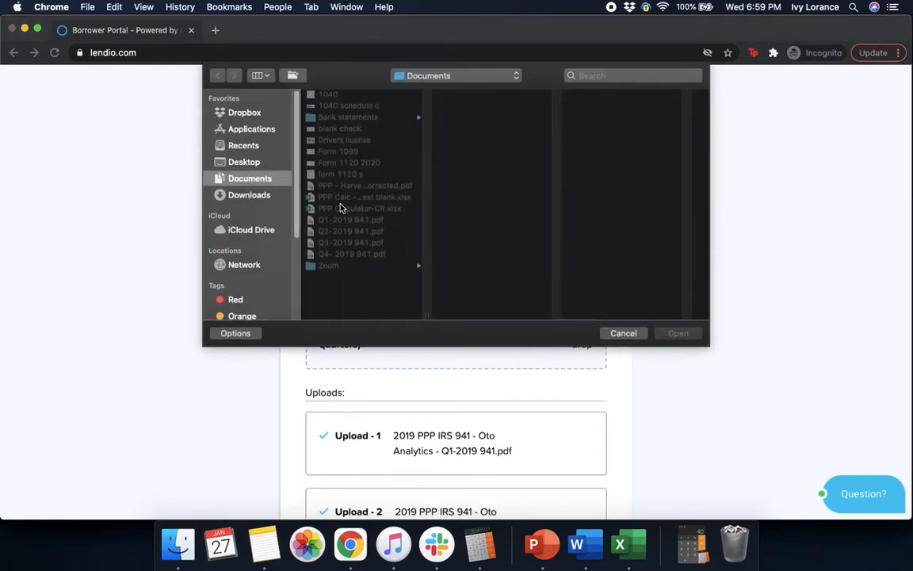
{"action": "left_click", "coordinate": [351, 243]}
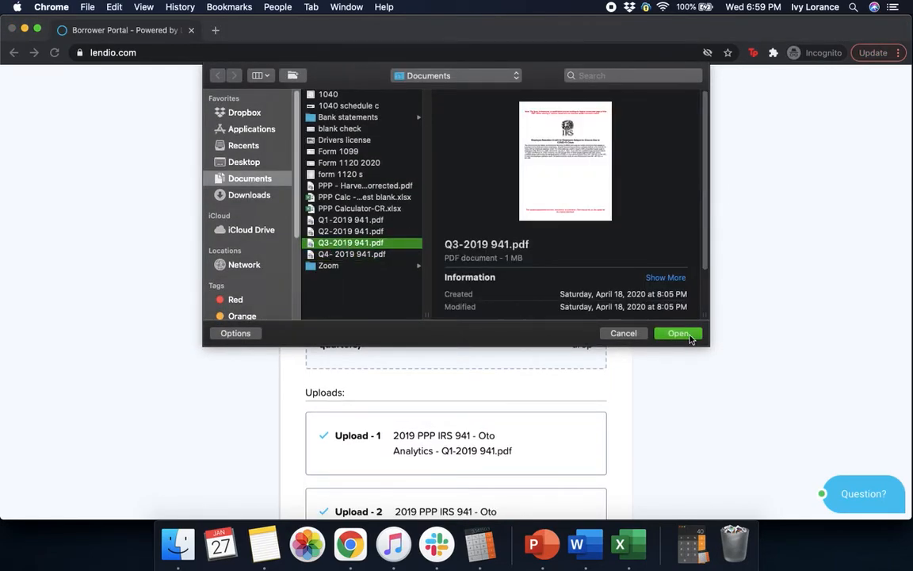
{"action": "left_click", "coordinate": [679, 333]}
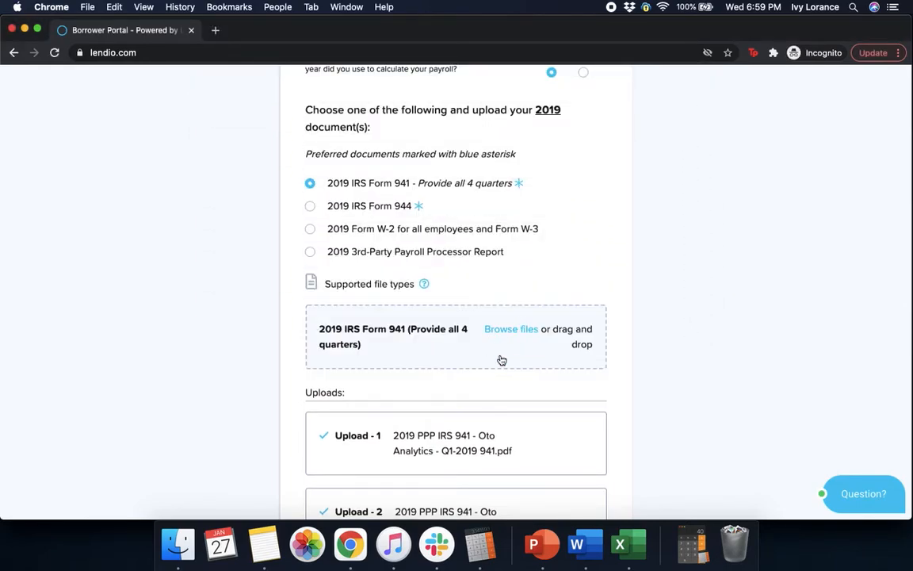
{"action": "left_click", "coordinate": [510, 328]}
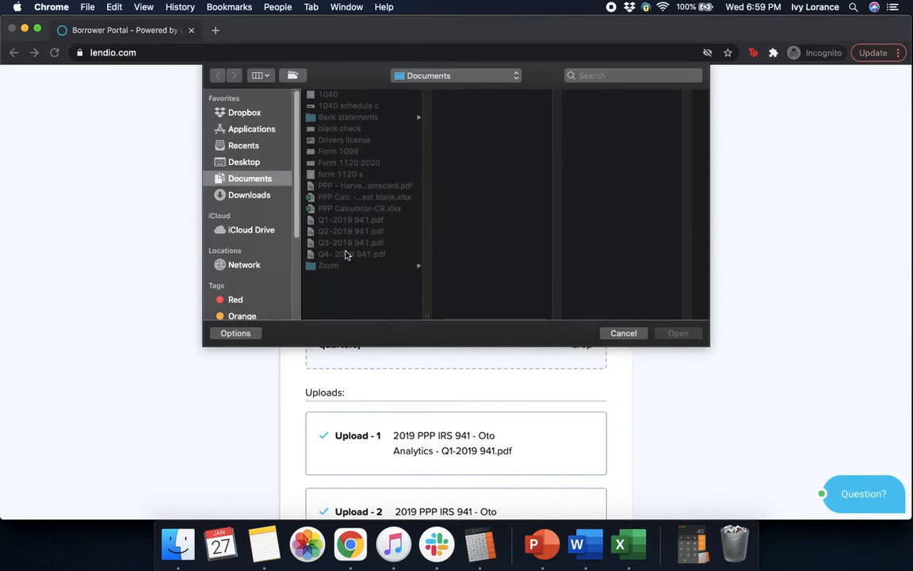
{"action": "left_click", "coordinate": [624, 333]}
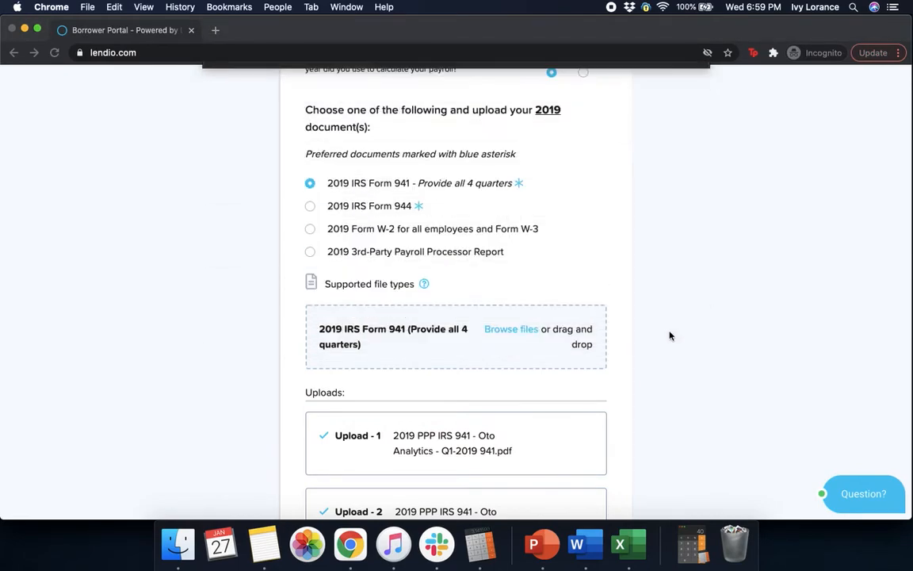
{"action": "left_click", "coordinate": [511, 329]}
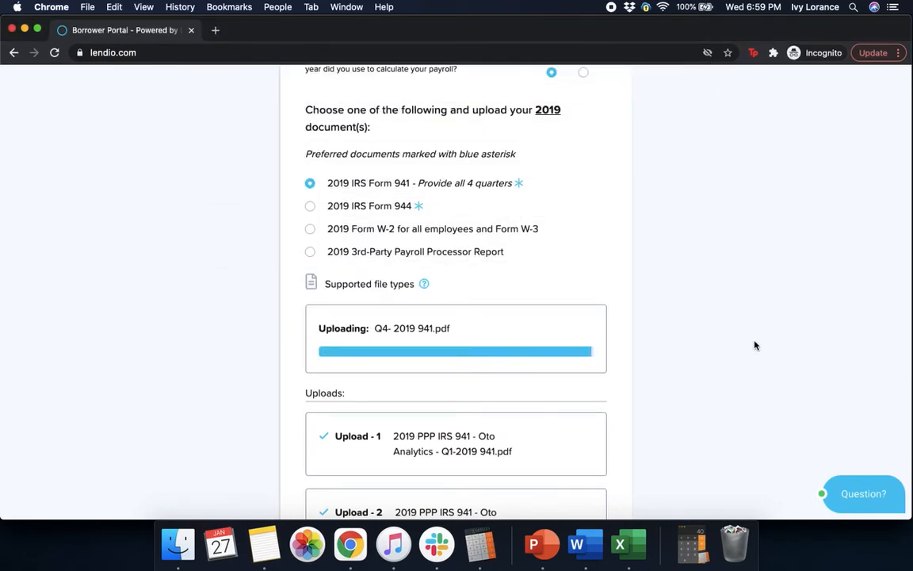
{"action": "scroll", "scroll_direction": "down", "scroll_amount": 3}
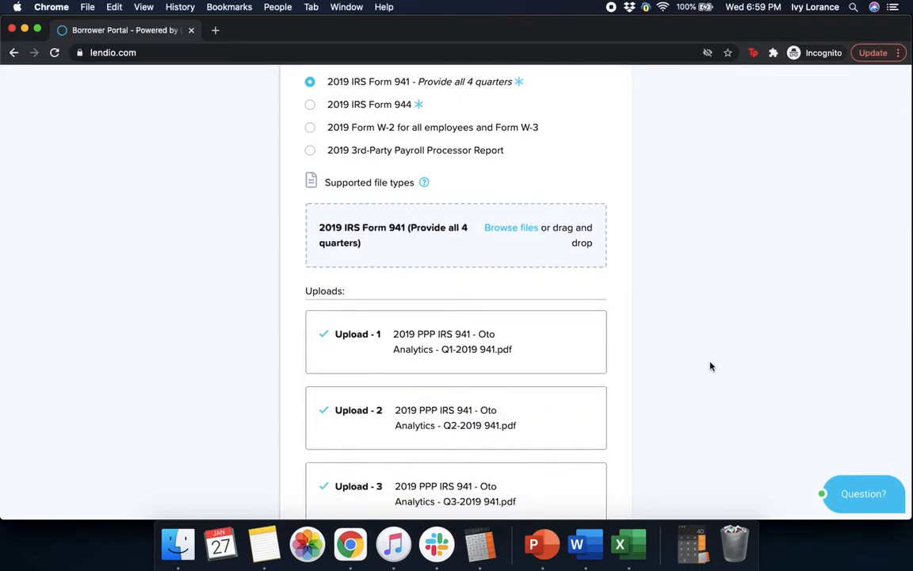
{"action": "scroll", "scroll_direction": "down", "scroll_amount": 3}
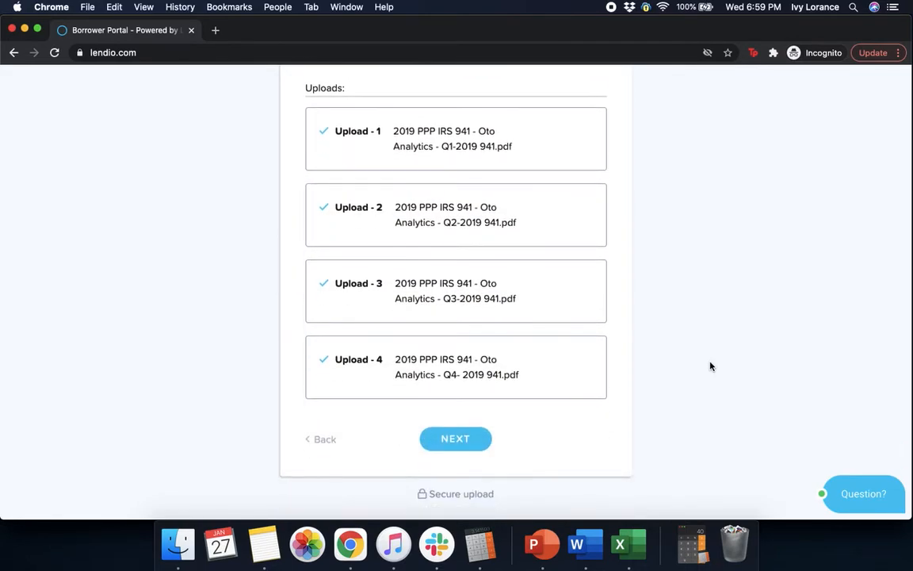
{"action": "mouse_move", "coordinate": [447, 341]}
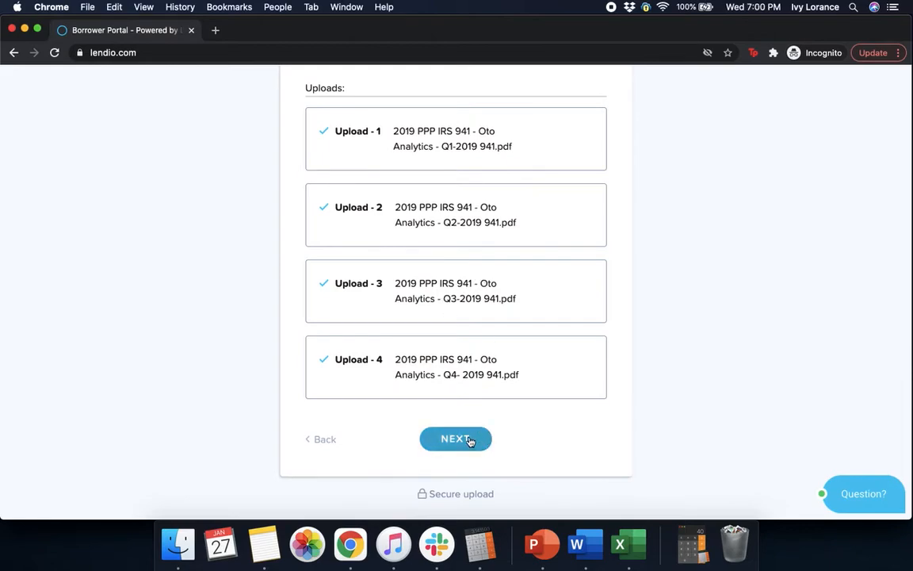
{"action": "left_click", "coordinate": [456, 438]}
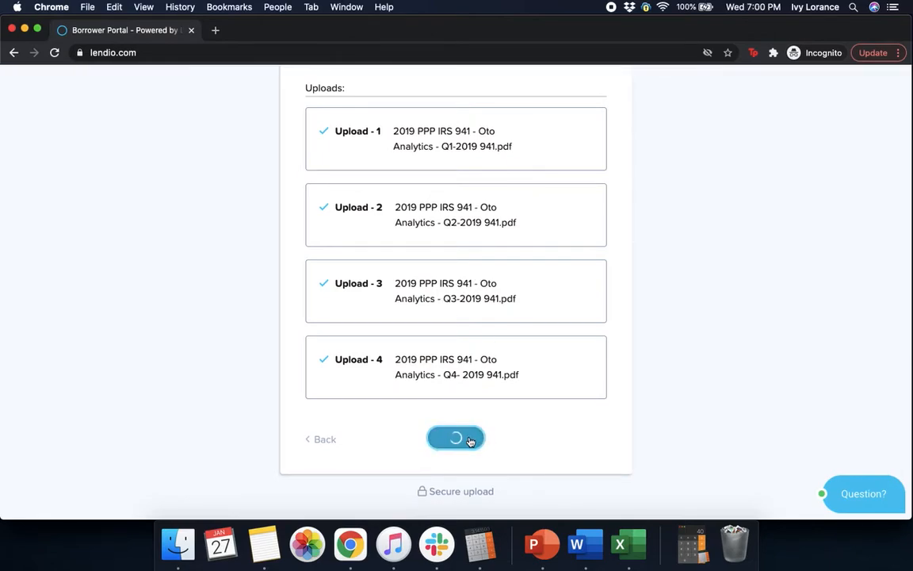
Upload the form 1120 s image and continue to Additional Documents.
{"action": "left_click", "coordinate": [456, 438]}
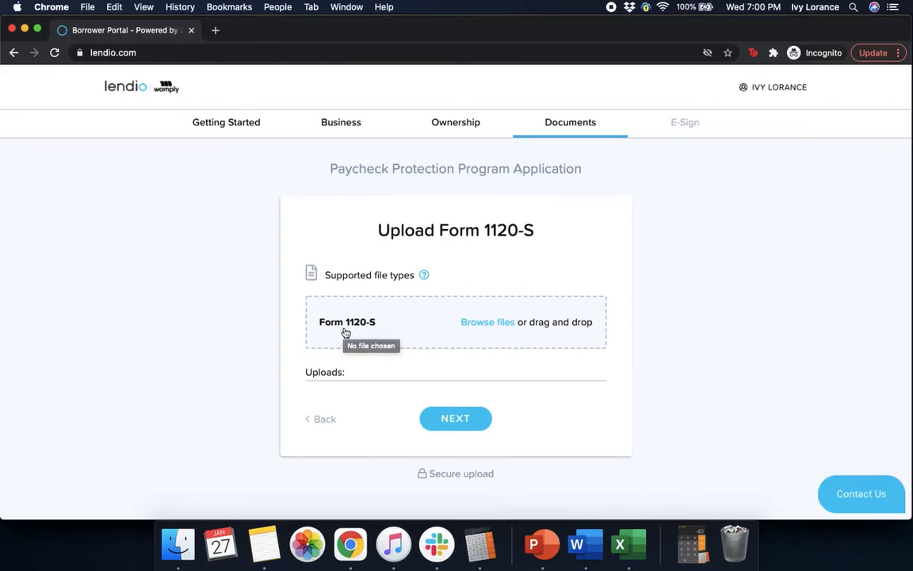
{"action": "left_click", "coordinate": [488, 321]}
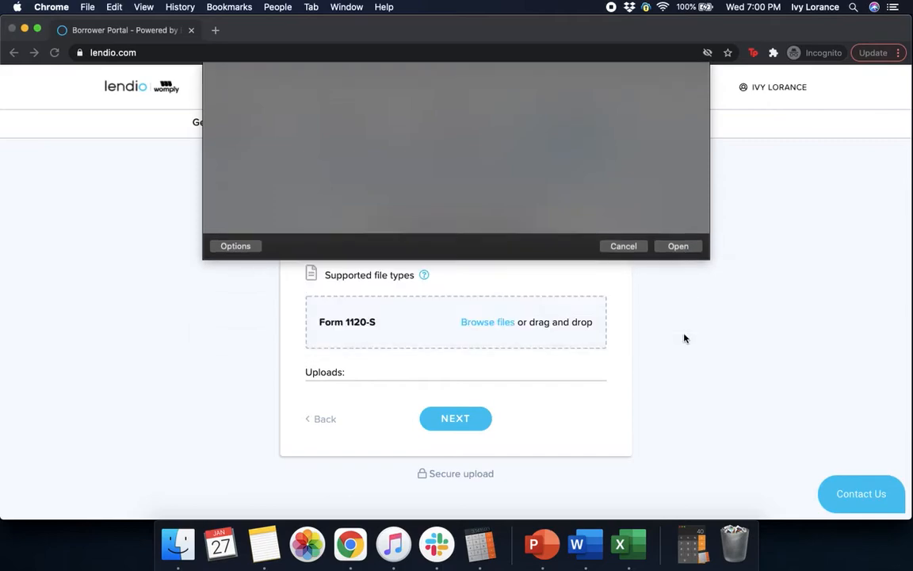
{"action": "left_click", "coordinate": [678, 245]}
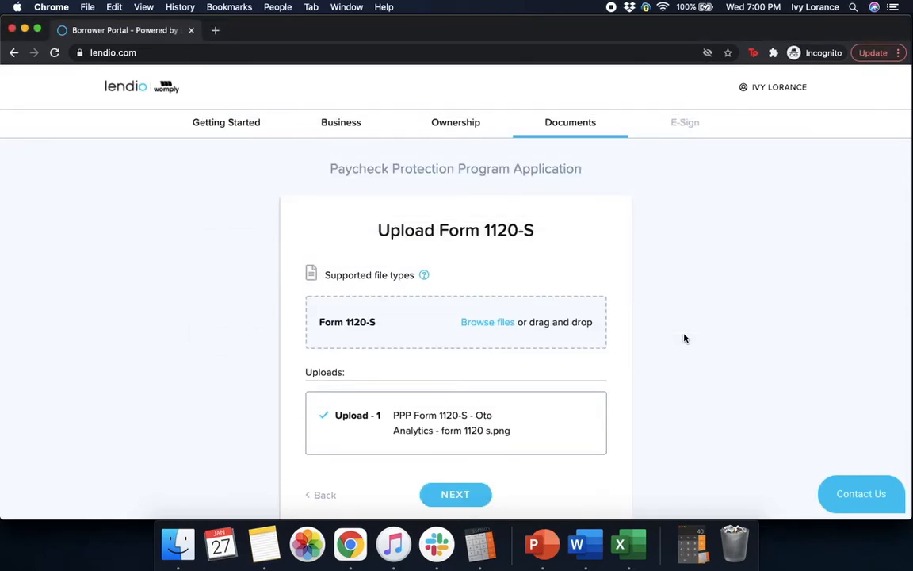
{"action": "mouse_move", "coordinate": [716, 357]}
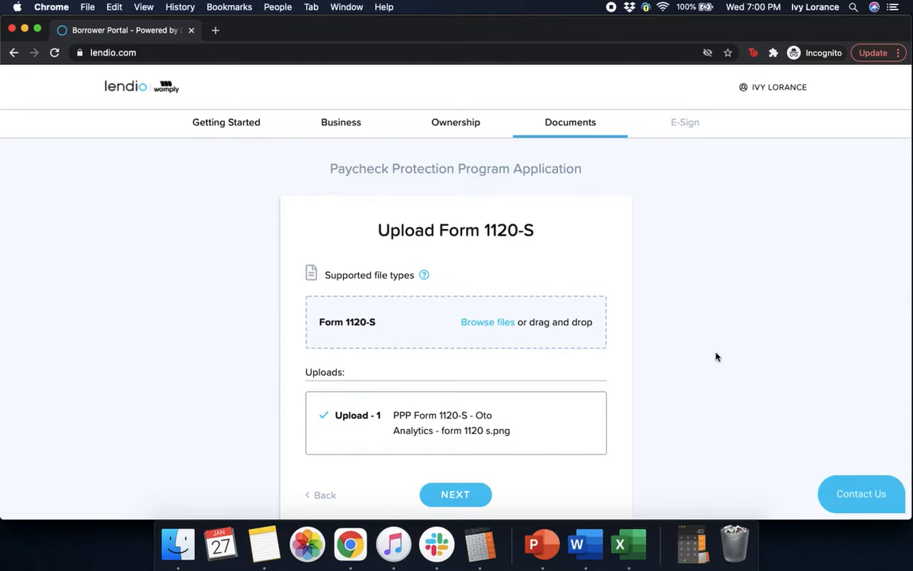
{"action": "left_click", "coordinate": [455, 494]}
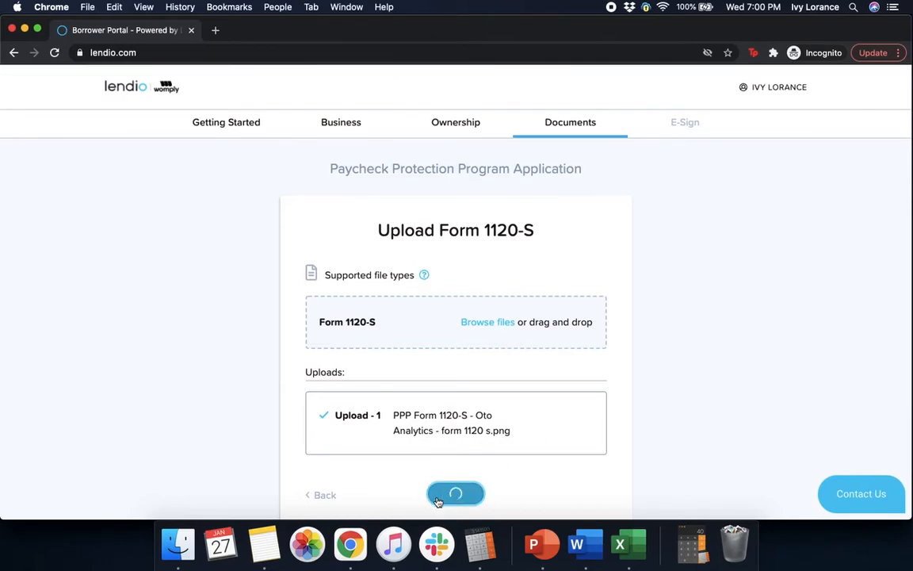
{"action": "left_click", "coordinate": [455, 493]}
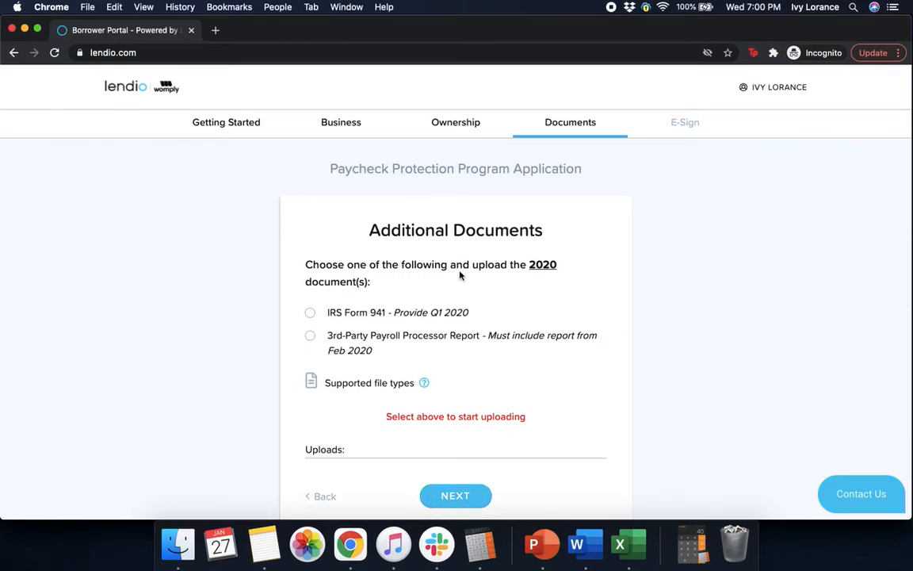
{"action": "mouse_move", "coordinate": [398, 277]}
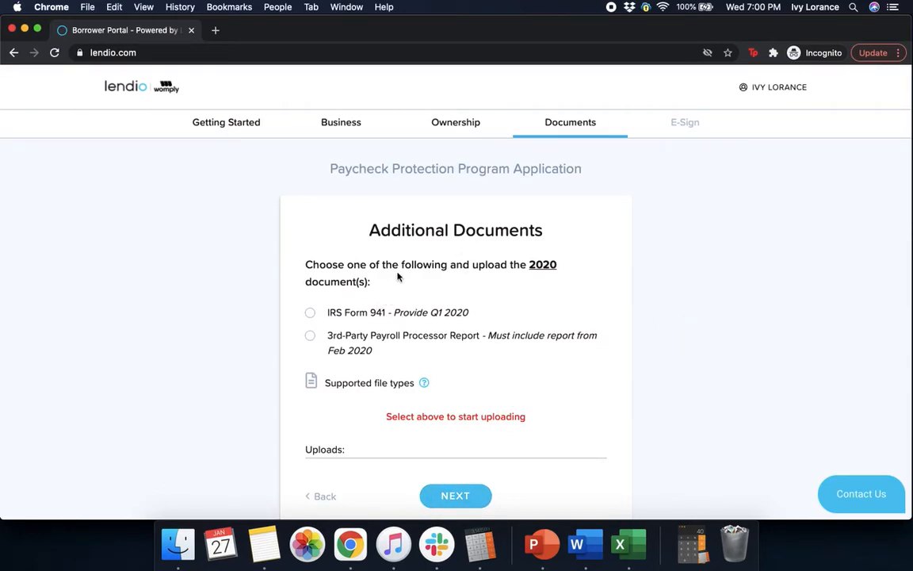
{"action": "mouse_move", "coordinate": [538, 283]}
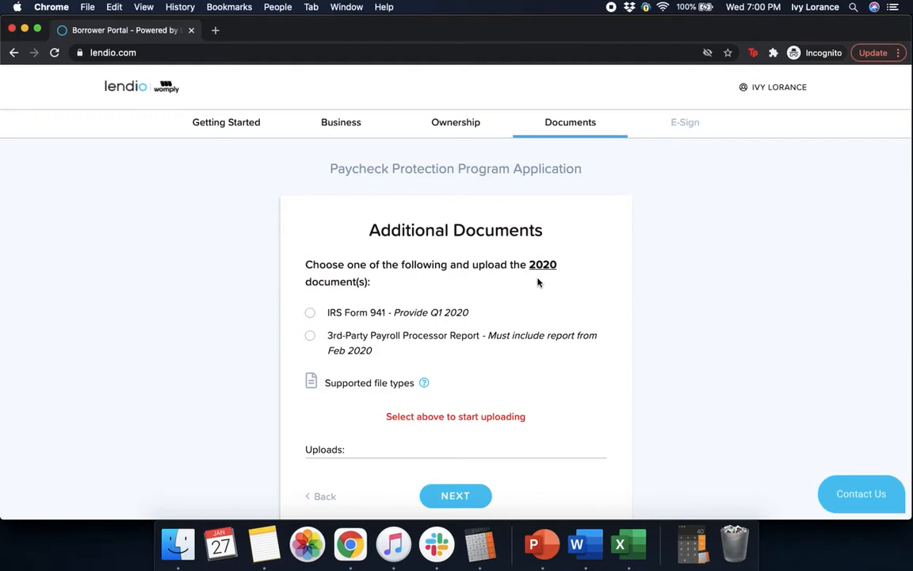
{"action": "mouse_move", "coordinate": [368, 317]}
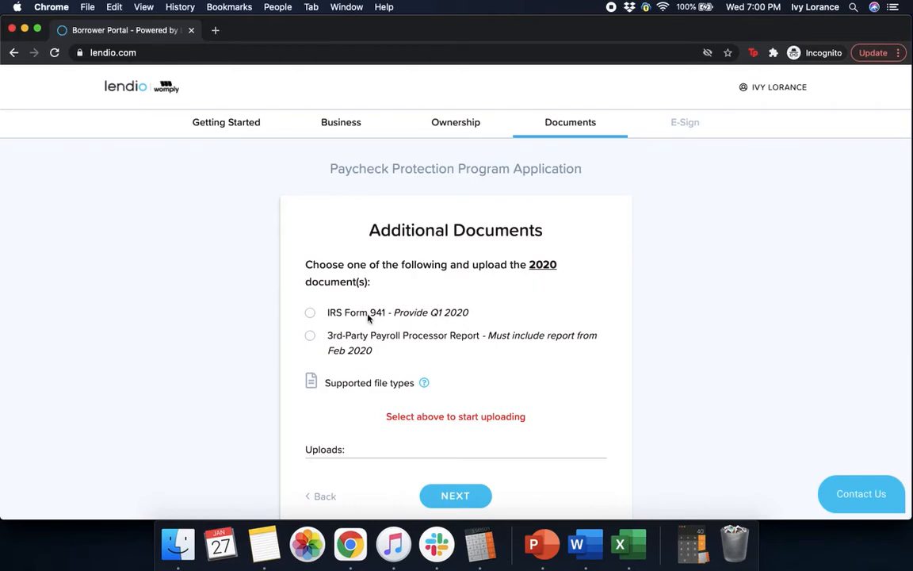
{"action": "mouse_move", "coordinate": [452, 317]}
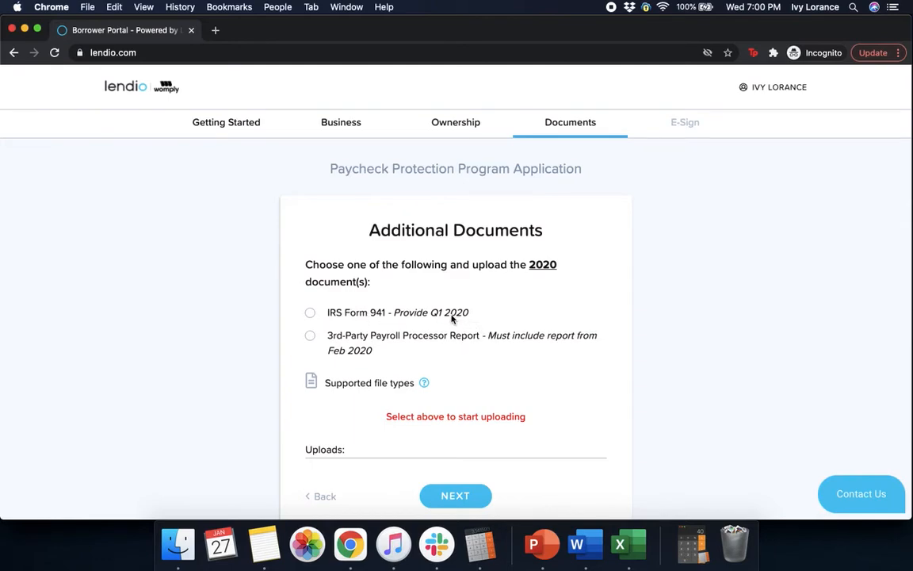
{"action": "mouse_move", "coordinate": [353, 358]}
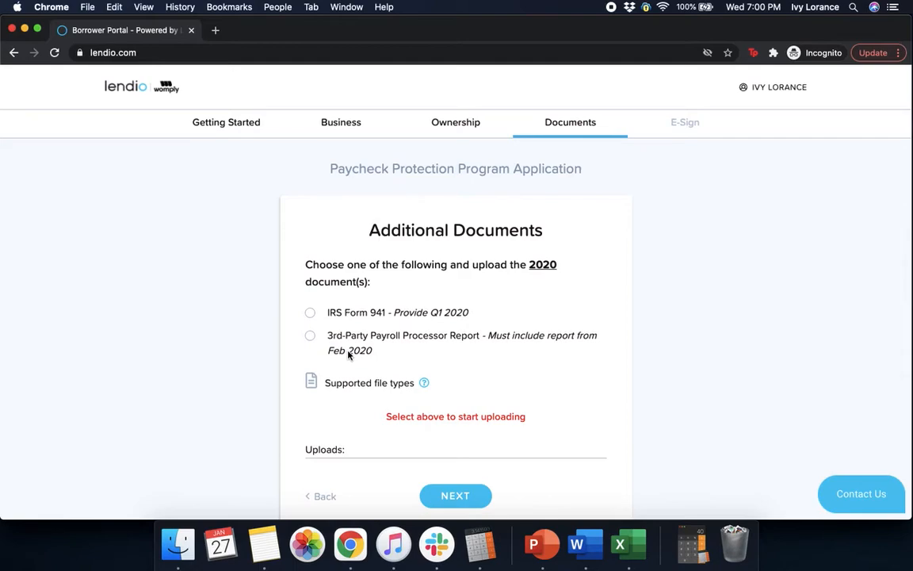
{"action": "mouse_move", "coordinate": [317, 360]}
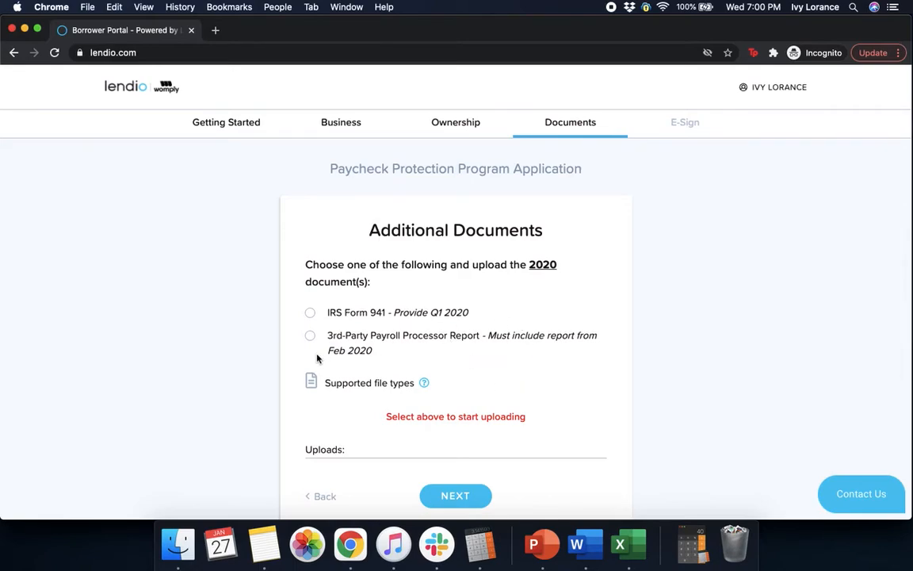
{"action": "mouse_move", "coordinate": [321, 314]}
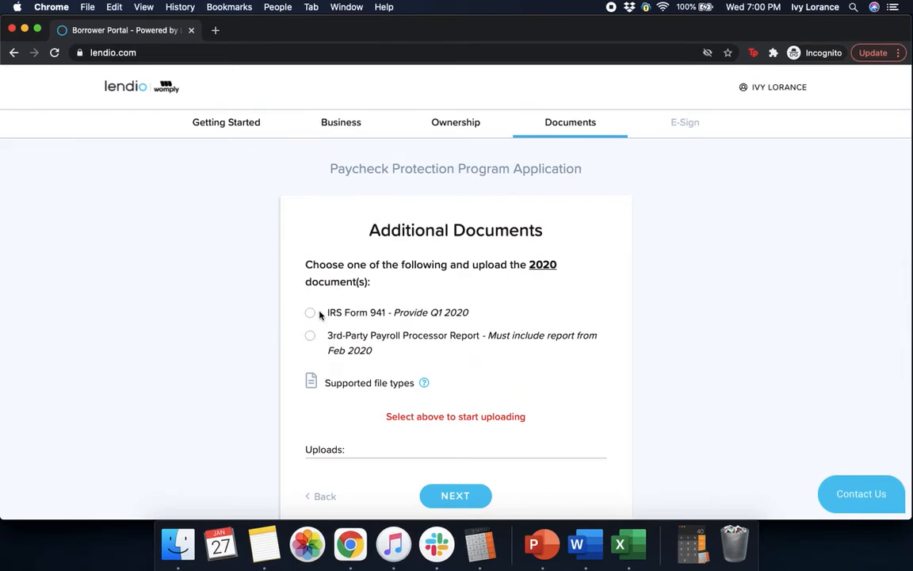
Choose IRS Form 941, upload Q1-2019 941.pdf, and continue to Demographic Information.
{"action": "left_click", "coordinate": [310, 312]}
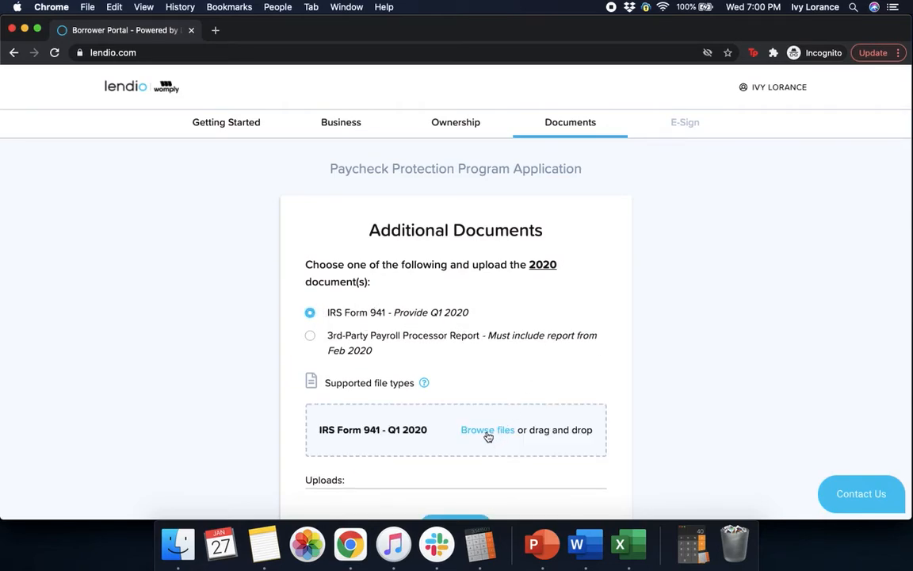
{"action": "left_click", "coordinate": [487, 429]}
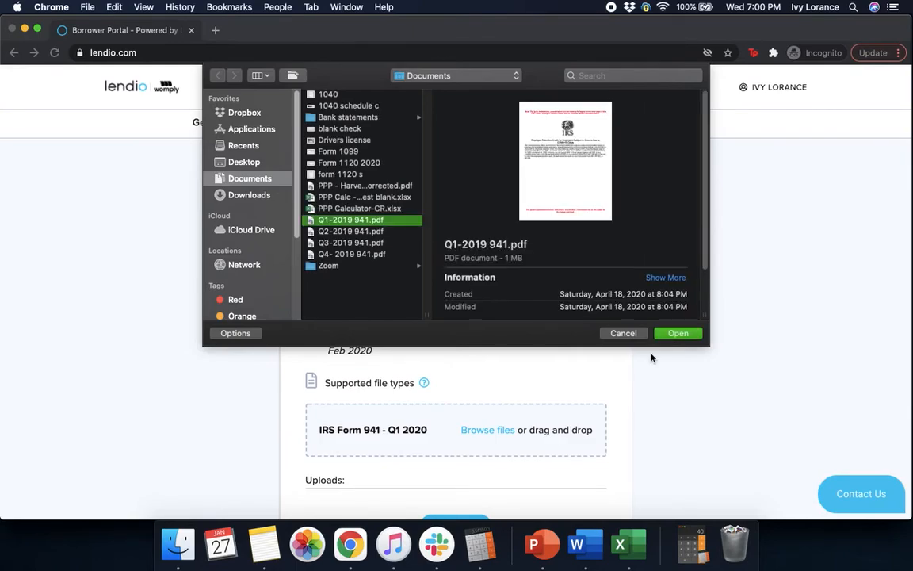
{"action": "left_click", "coordinate": [678, 333]}
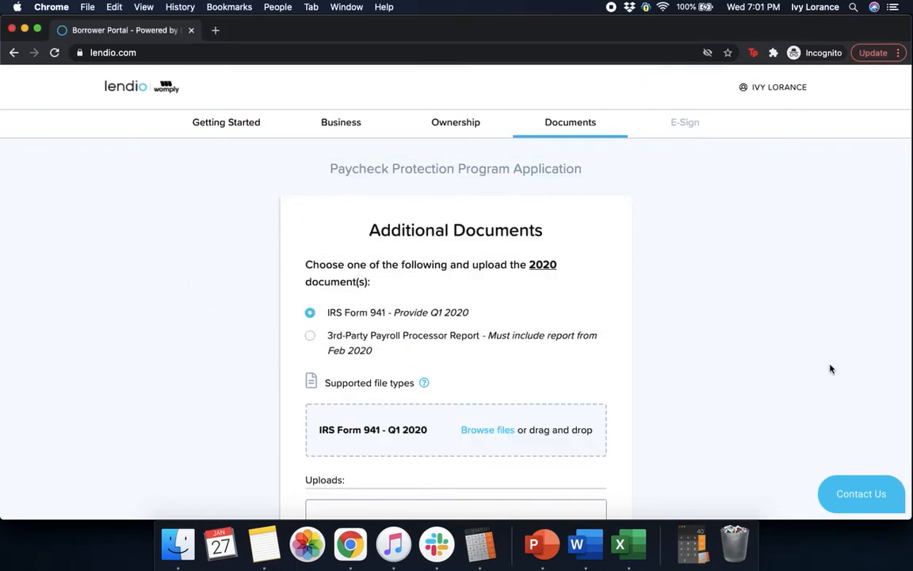
{"action": "scroll", "scroll_direction": "down", "scroll_amount": 3}
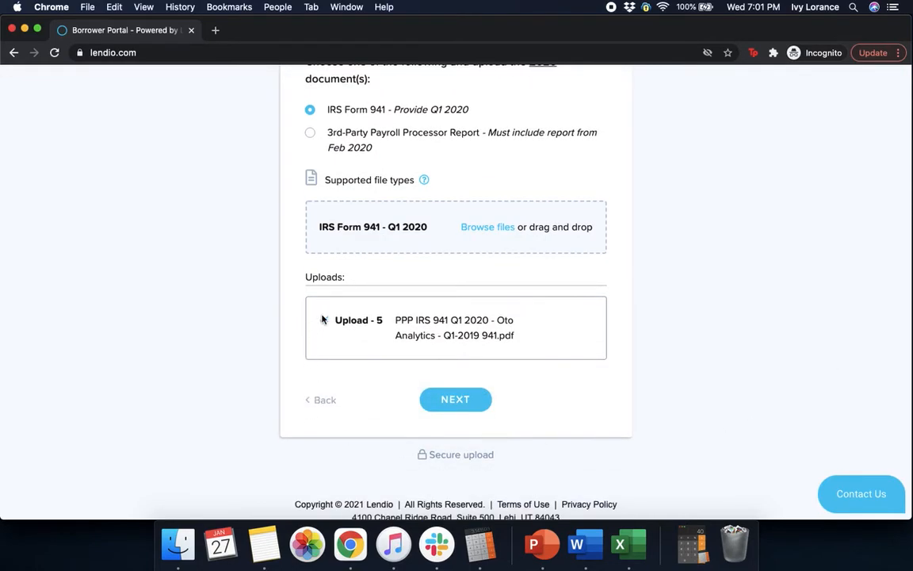
{"action": "left_click", "coordinate": [455, 398]}
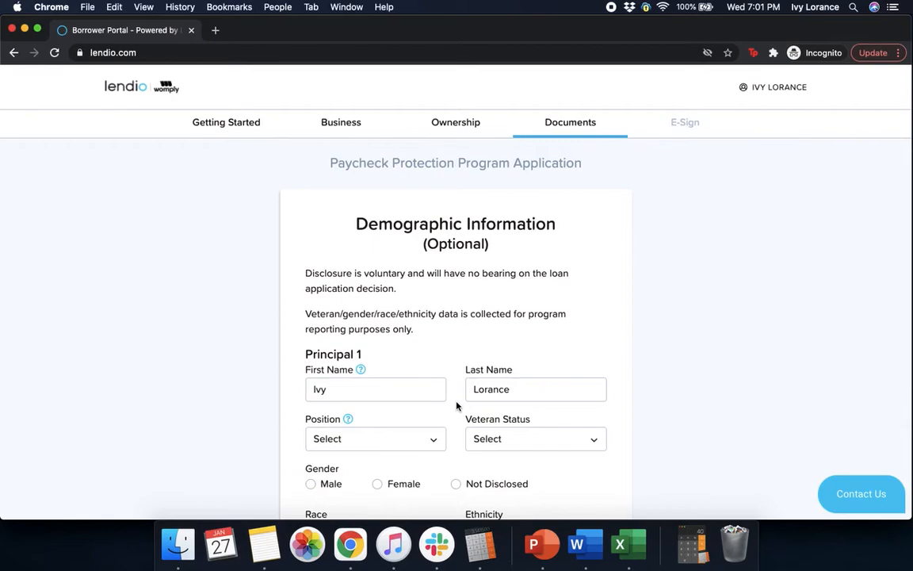
Set Position Owner, Non-Veteran, Female, White, Not Hispanic or Latino, then continue.
{"action": "scroll", "scroll_direction": "down", "scroll_amount": 3}
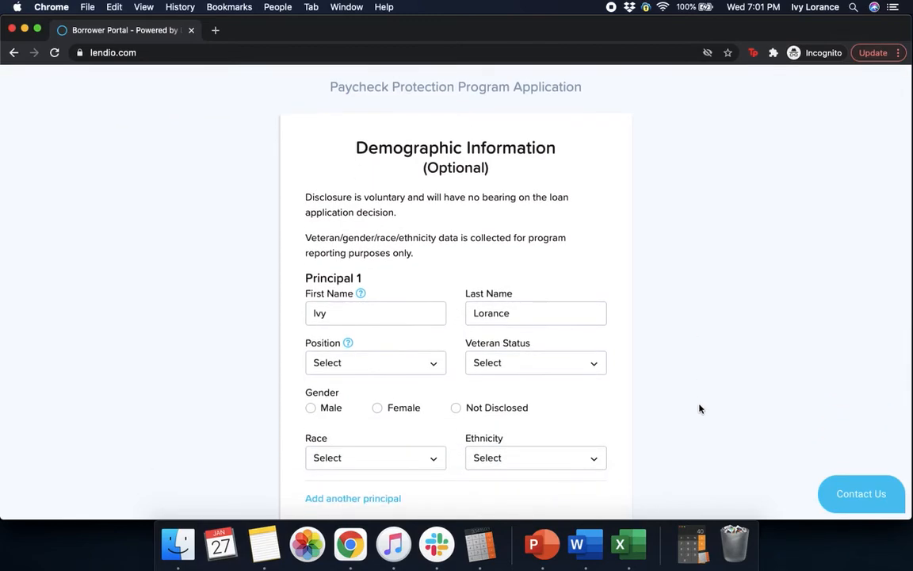
{"action": "left_click", "coordinate": [375, 362]}
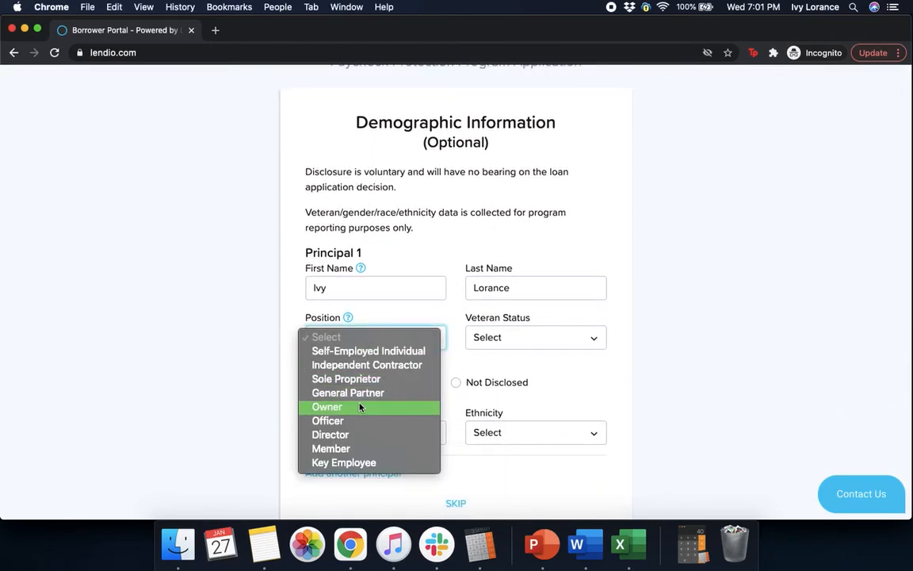
{"action": "left_click", "coordinate": [327, 407]}
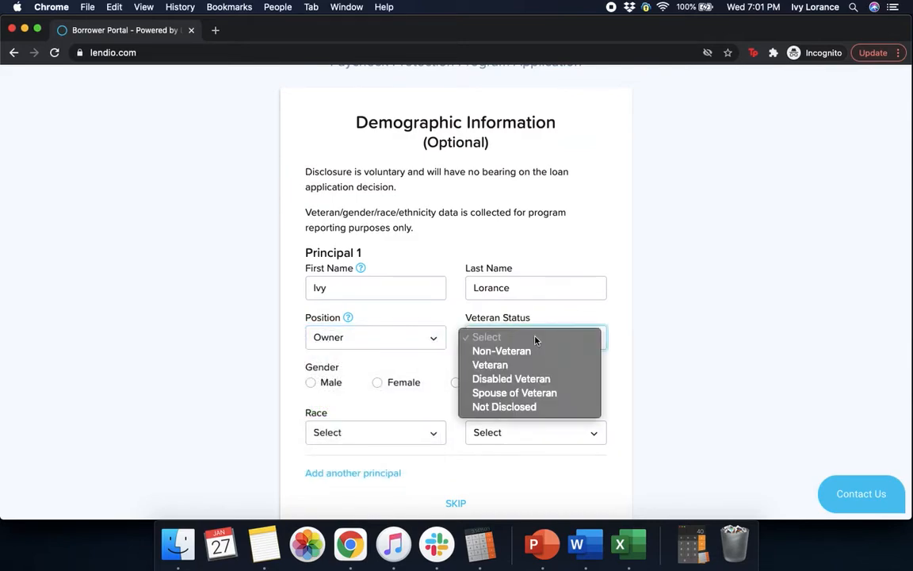
{"action": "left_click", "coordinate": [501, 350]}
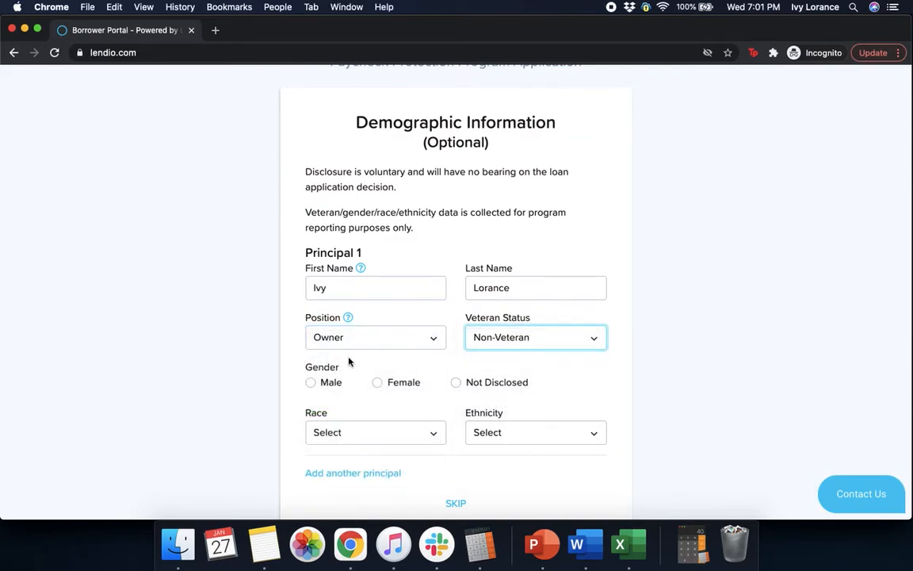
{"action": "left_click", "coordinate": [378, 383]}
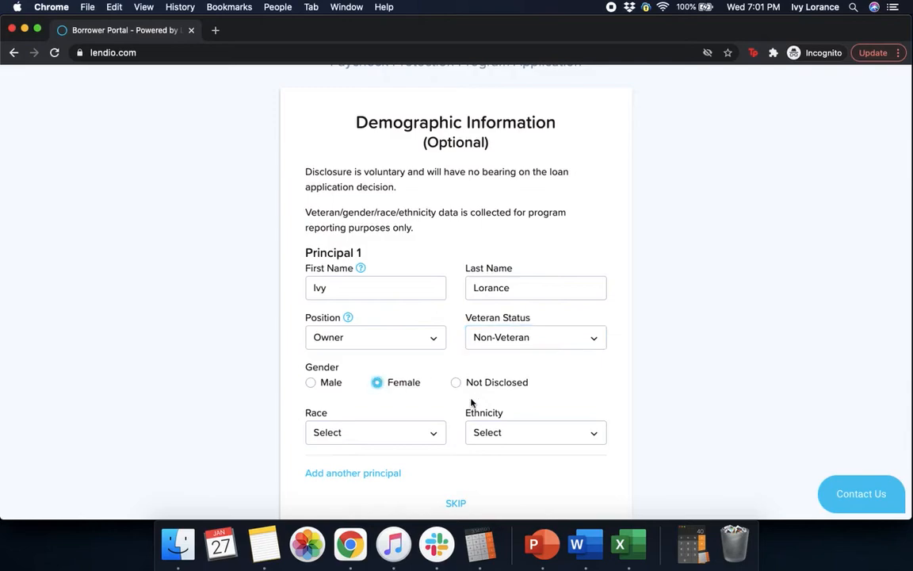
{"action": "left_click", "coordinate": [375, 432]}
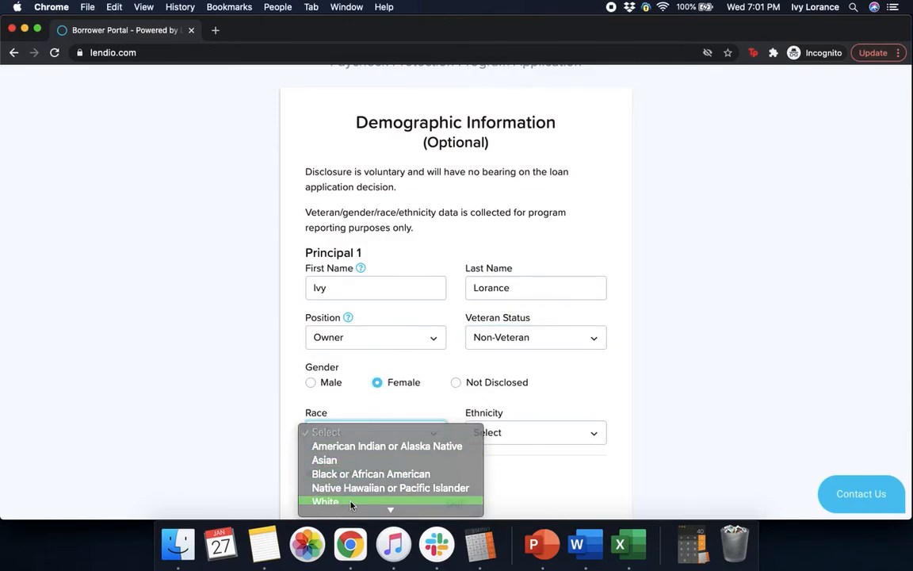
{"action": "left_click", "coordinate": [325, 501]}
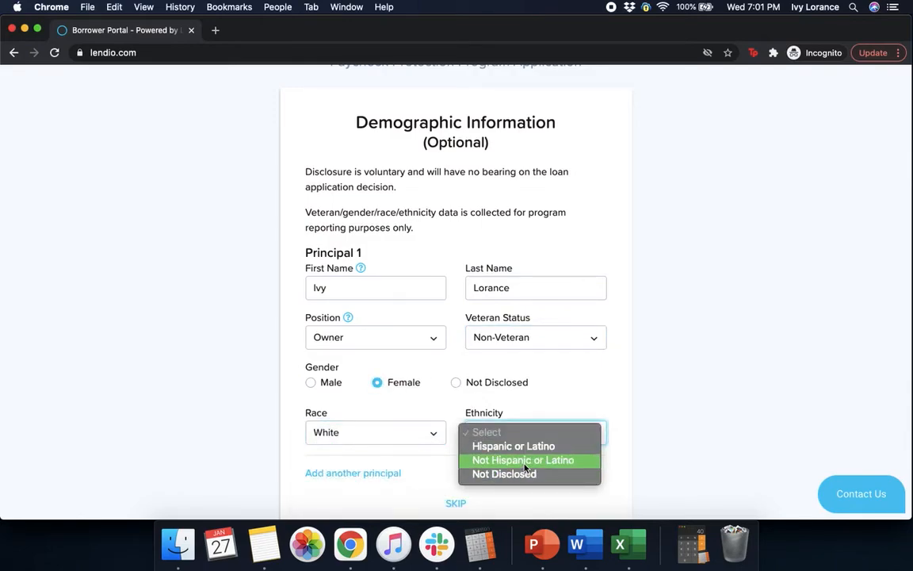
{"action": "left_click", "coordinate": [523, 459]}
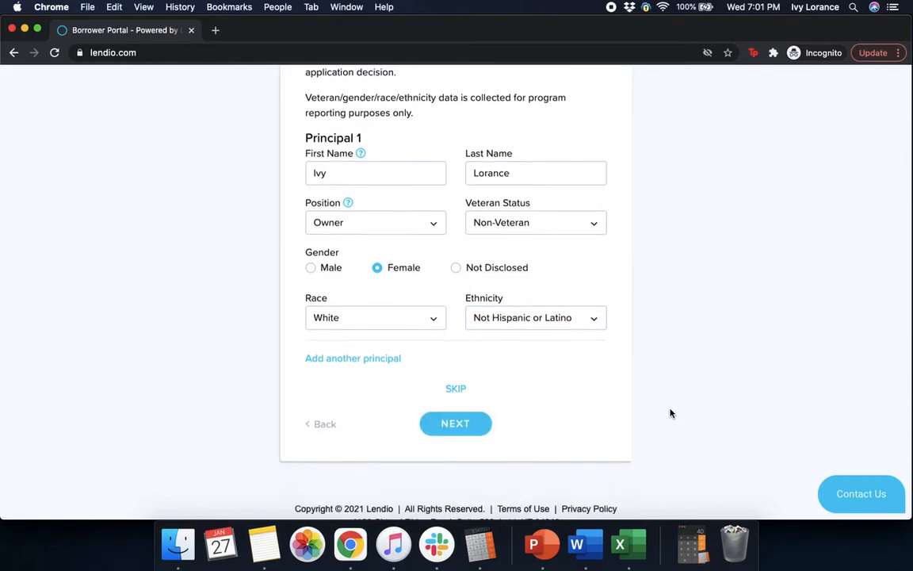
{"action": "scroll", "scroll_direction": "down", "scroll_amount": 3}
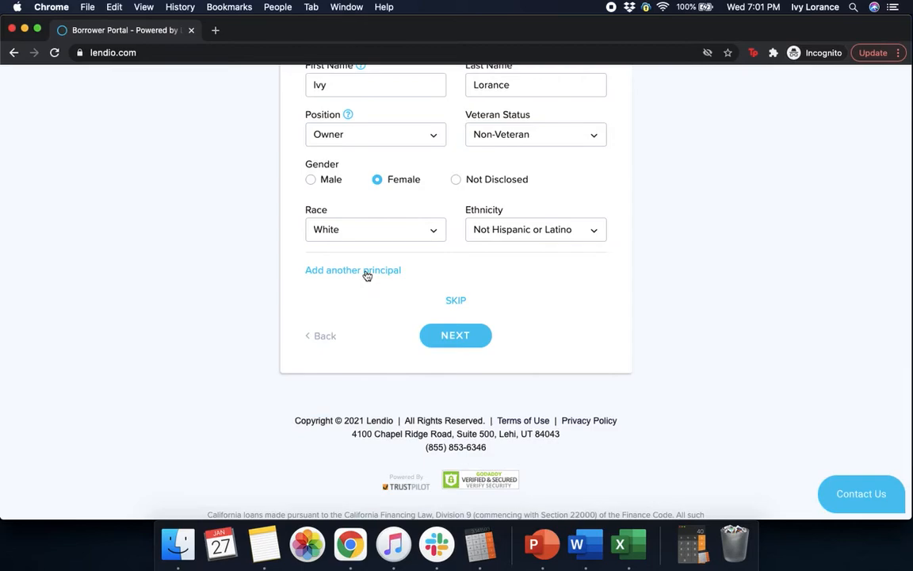
{"action": "left_click", "coordinate": [455, 335]}
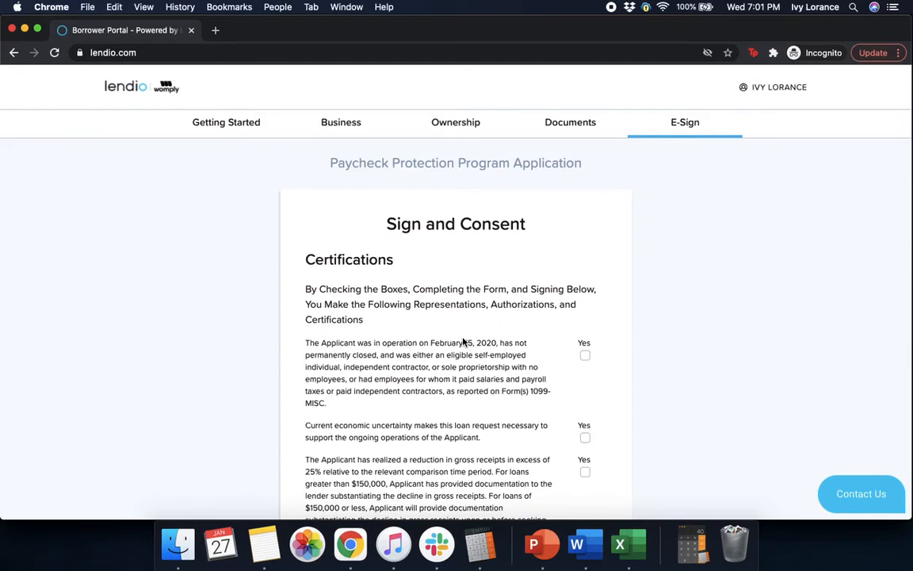
{"action": "mouse_move", "coordinate": [597, 279]}
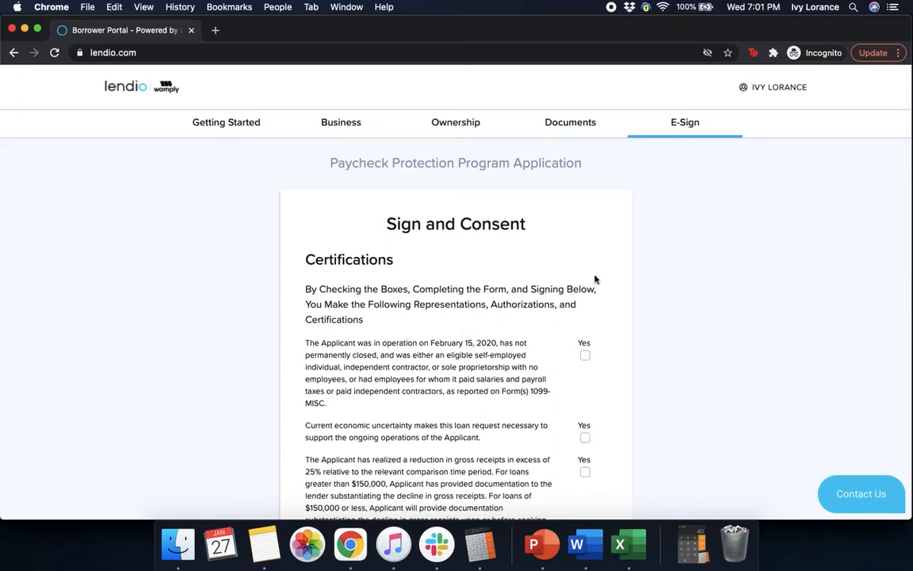
Certify Yes to operating on February 15, 2020 and the loan being necessary.
{"action": "scroll", "scroll_direction": "down", "scroll_amount": 3}
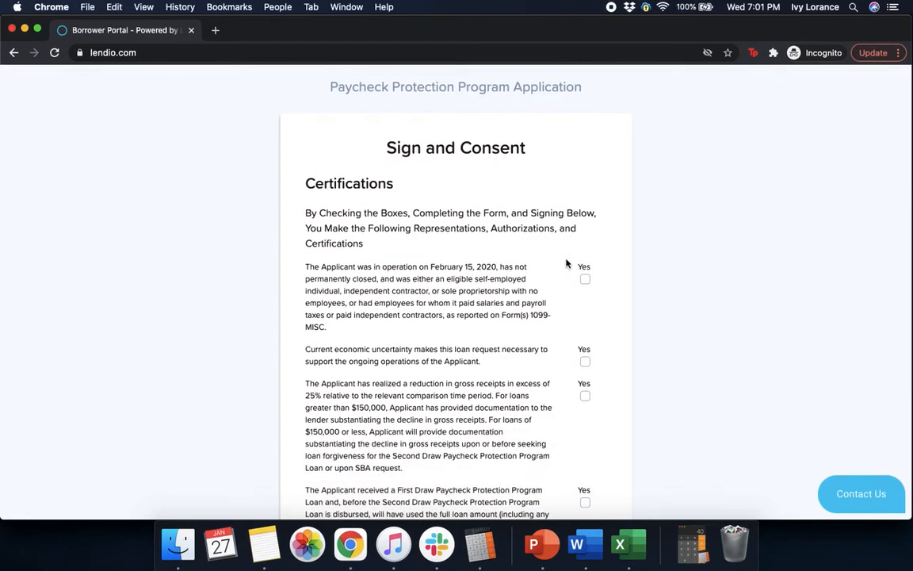
{"action": "scroll", "scroll_direction": "down", "scroll_amount": 3}
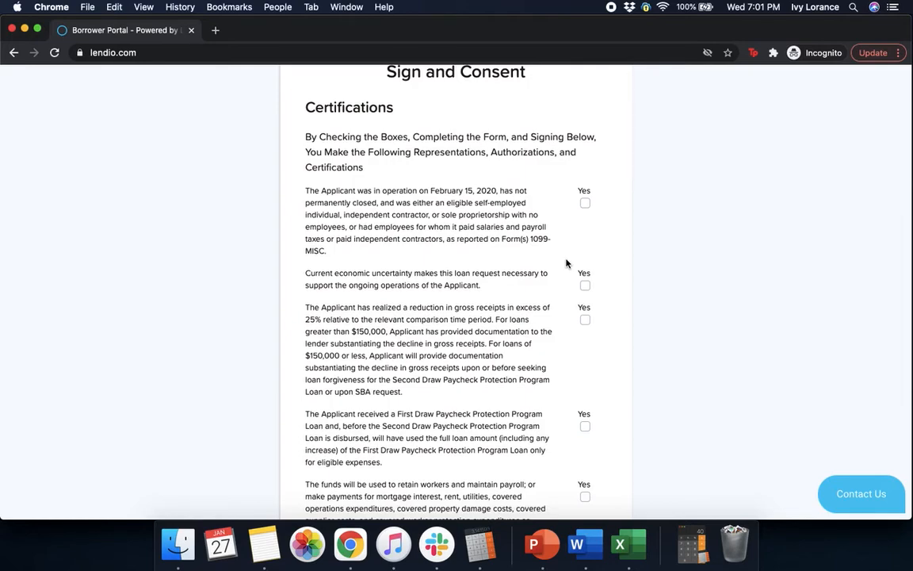
{"action": "mouse_move", "coordinate": [558, 232]}
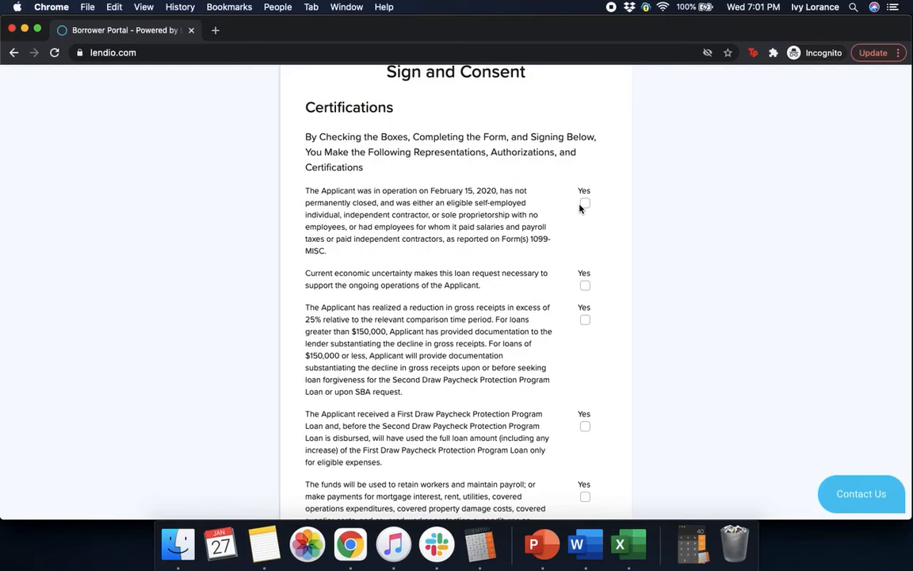
{"action": "left_click", "coordinate": [584, 204]}
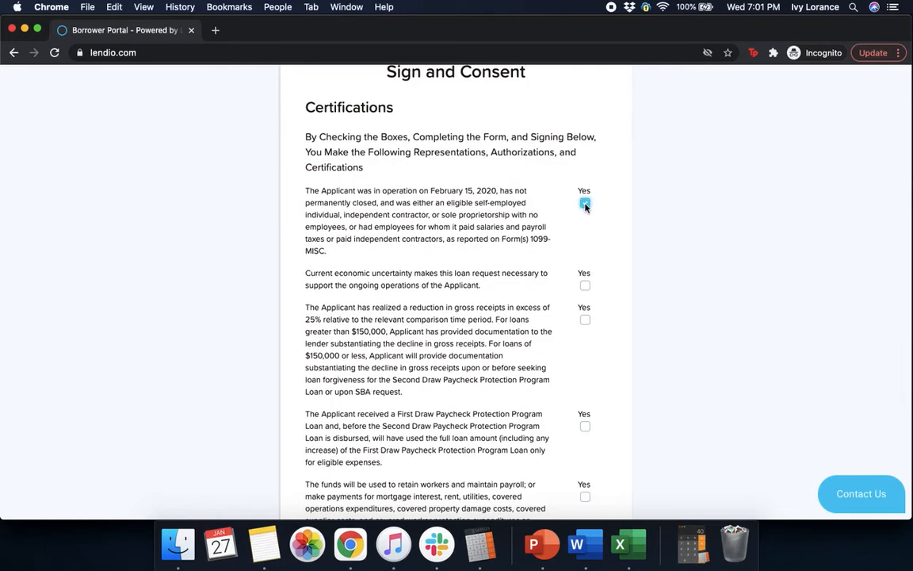
{"action": "left_click", "coordinate": [585, 203]}
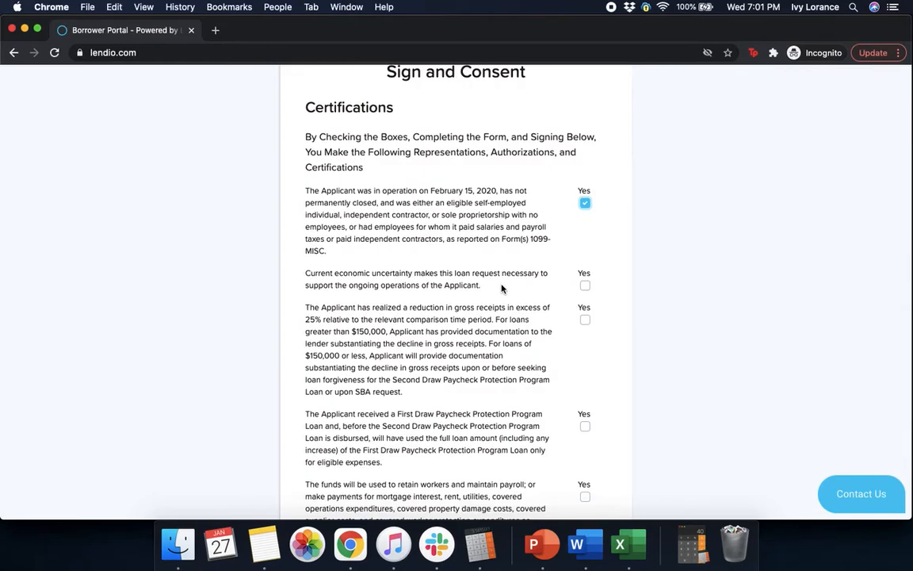
{"action": "left_click", "coordinate": [585, 285]}
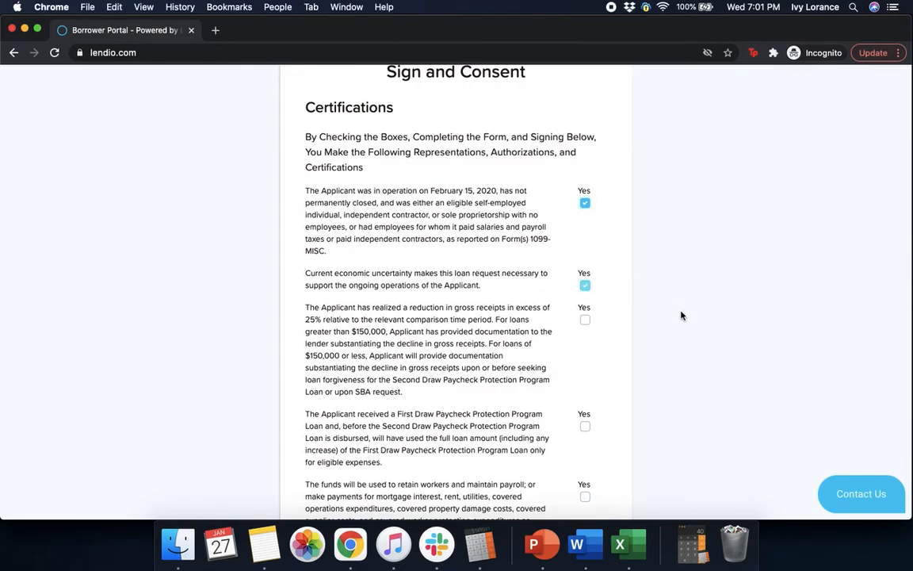
Certify Yes to reduced gross receipts, fully used first draw, and retaining workers.
{"action": "scroll", "scroll_direction": "down", "scroll_amount": 3}
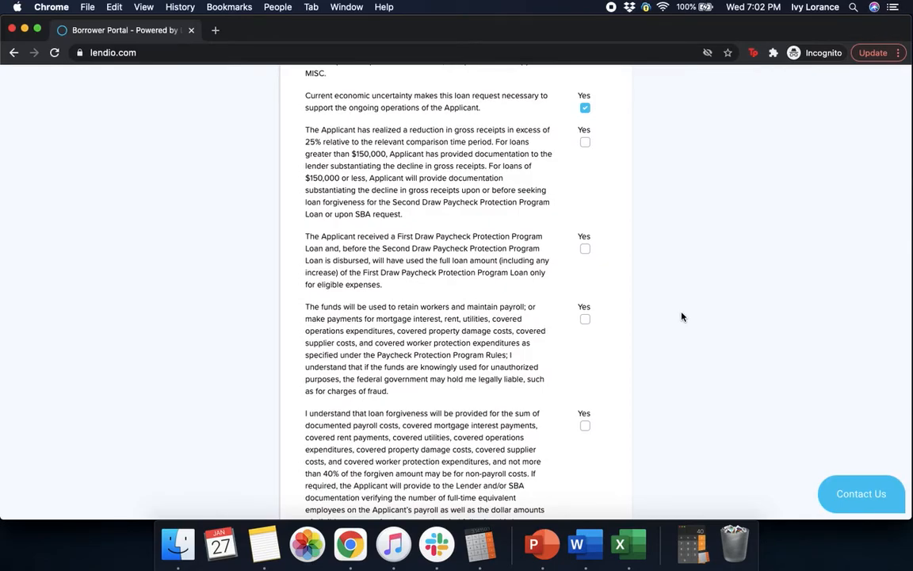
{"action": "left_click", "coordinate": [585, 142]}
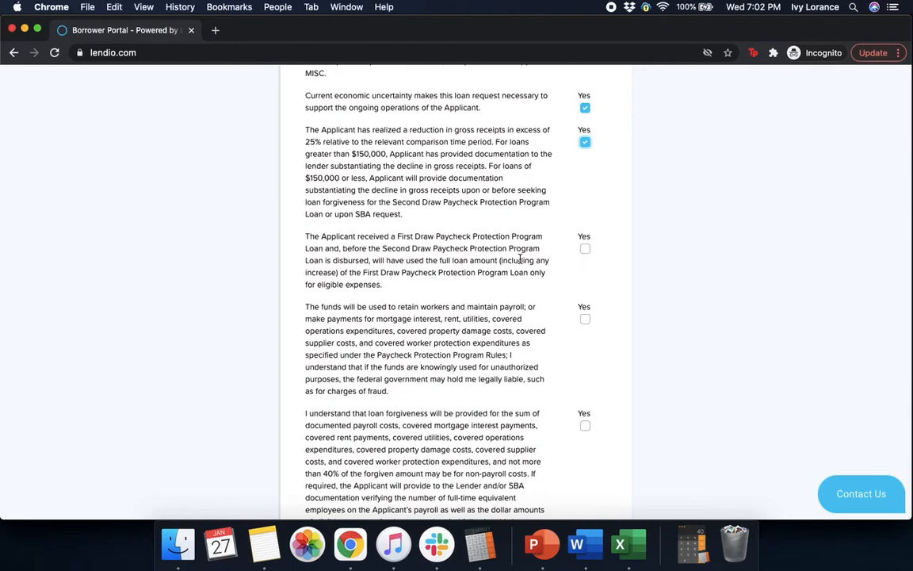
{"action": "mouse_move", "coordinate": [598, 259]}
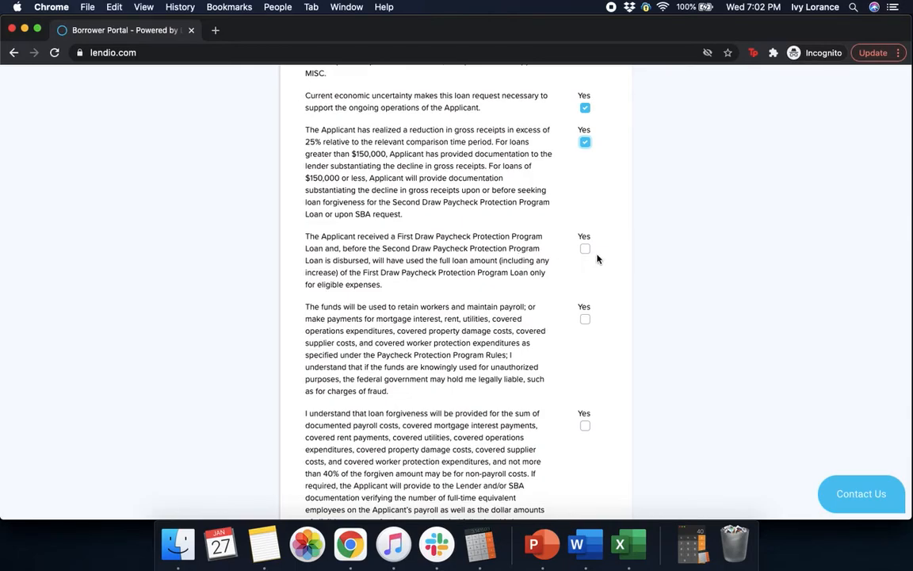
{"action": "left_click", "coordinate": [585, 248]}
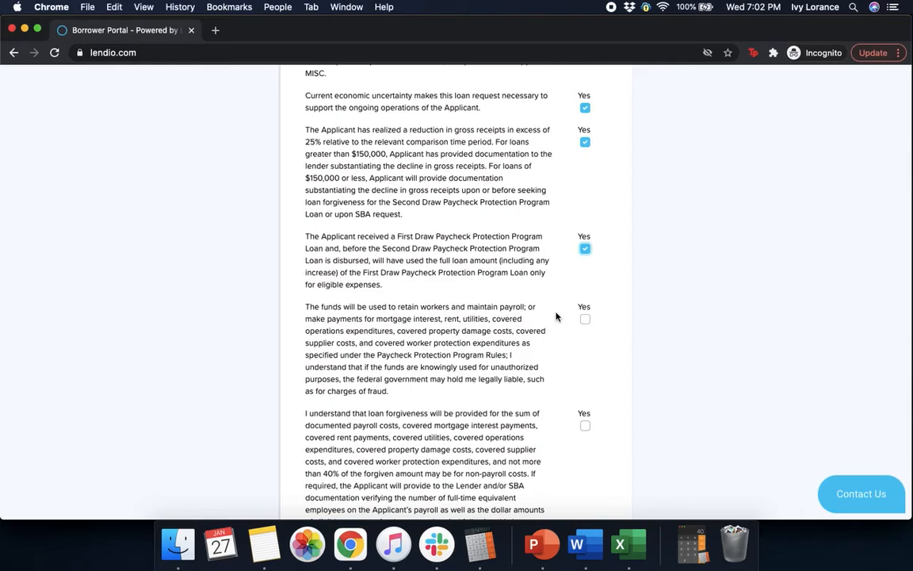
{"action": "left_click", "coordinate": [586, 319]}
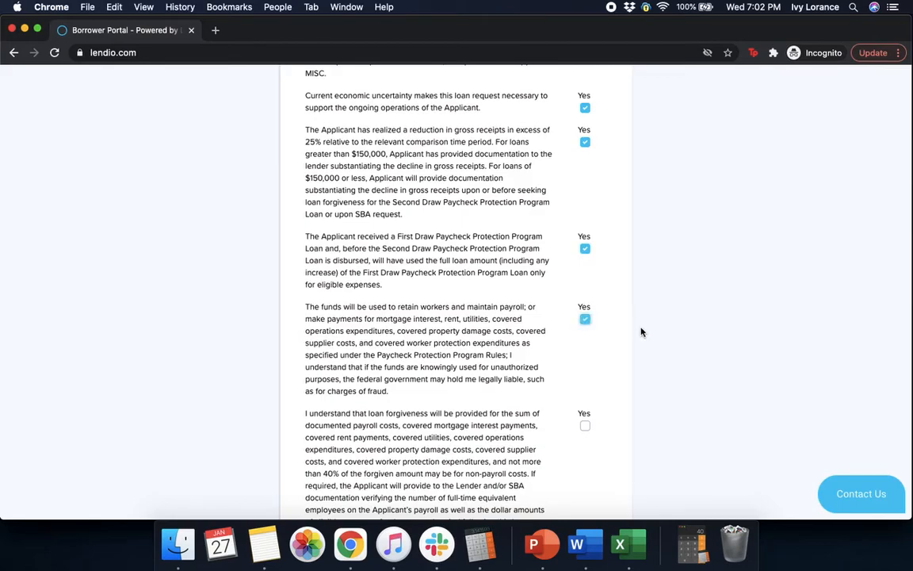
Tick Yes for forgiveness terms, no other Second Draw loan, and no Shuttered Venue grant.
{"action": "scroll", "scroll_direction": "down", "scroll_amount": 3}
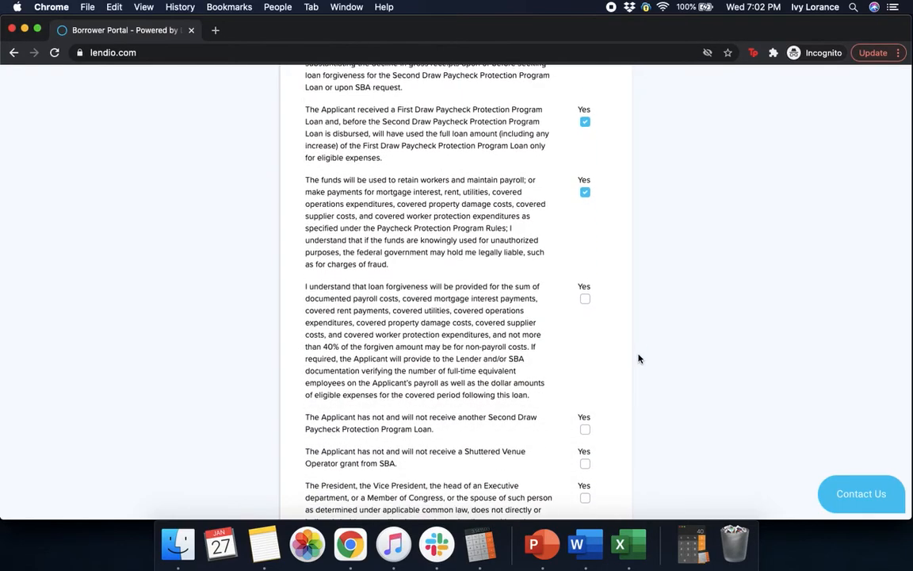
{"action": "scroll", "scroll_direction": "down", "scroll_amount": 3}
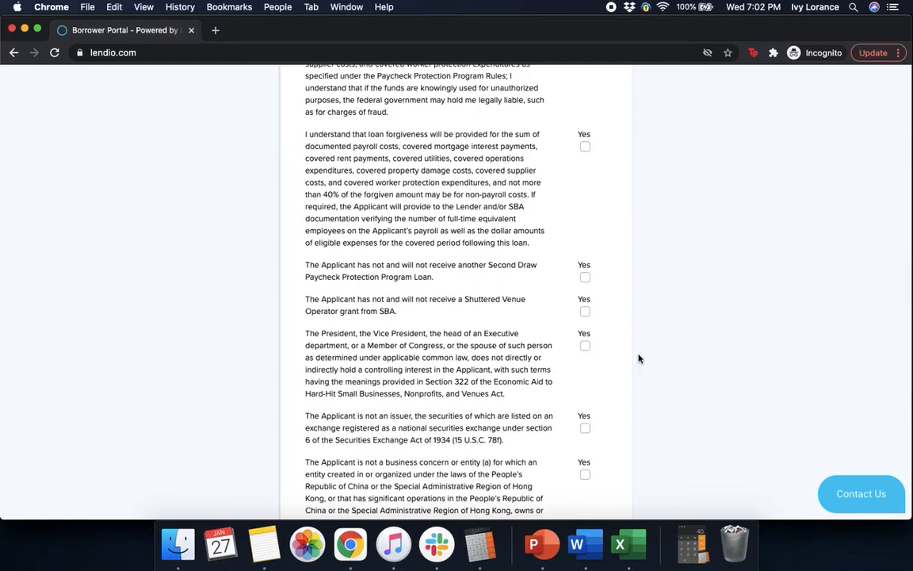
{"action": "mouse_move", "coordinate": [588, 152]}
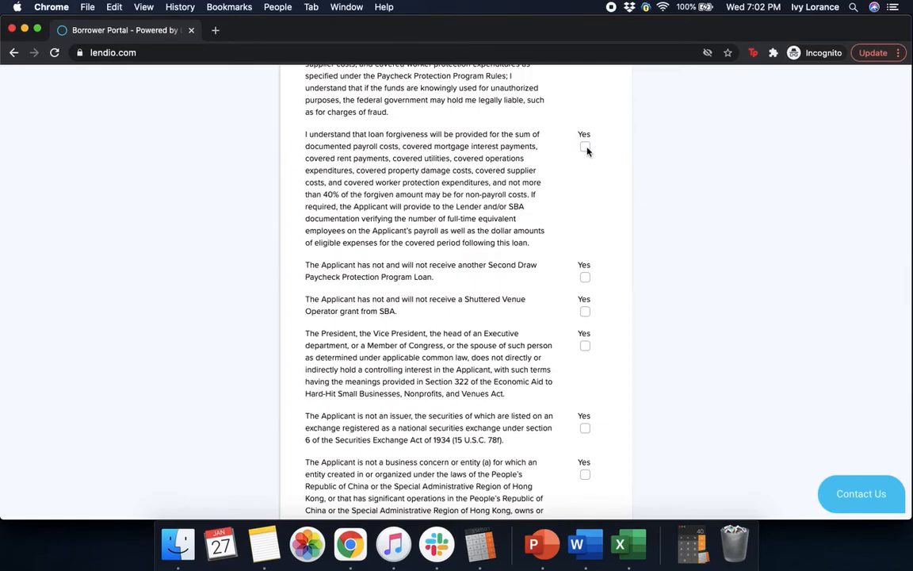
{"action": "left_click", "coordinate": [585, 146]}
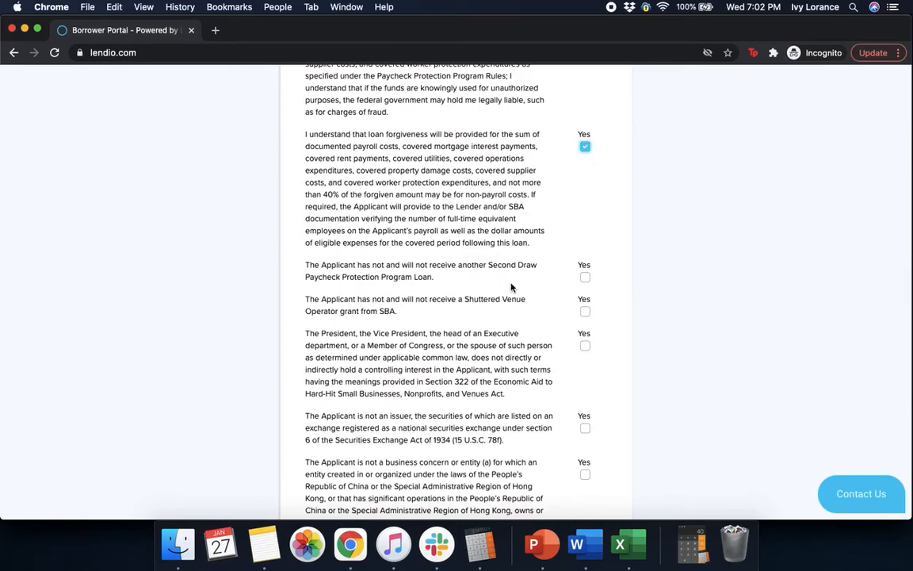
{"action": "mouse_move", "coordinate": [585, 278]}
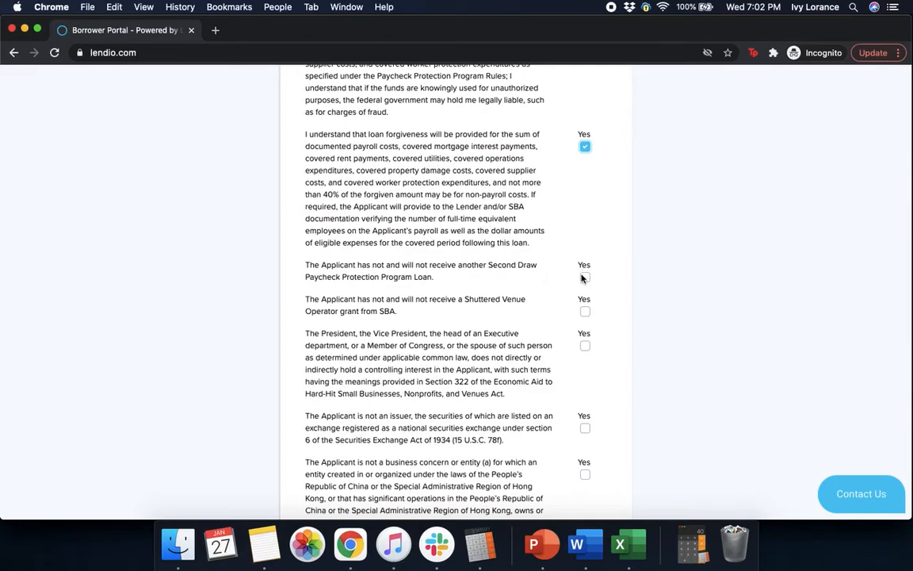
{"action": "left_click", "coordinate": [585, 277]}
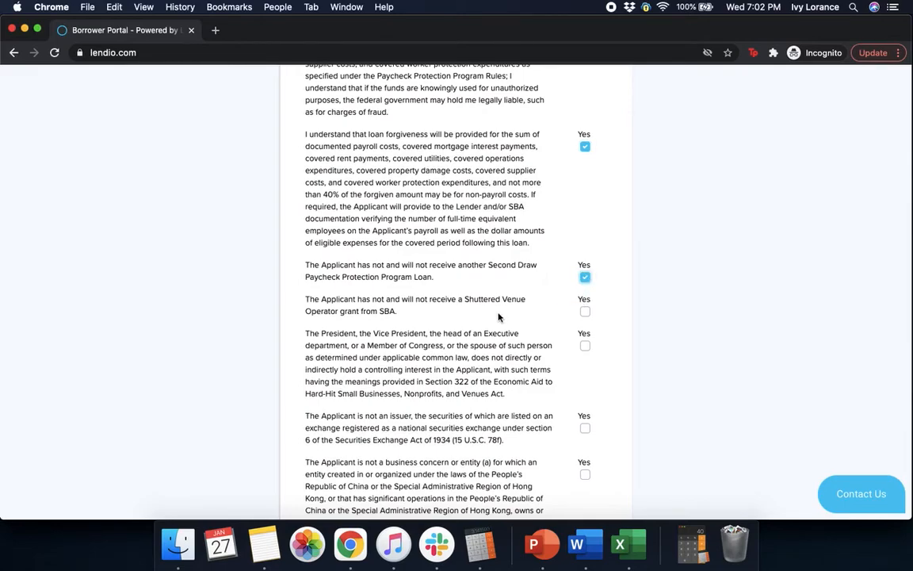
{"action": "mouse_move", "coordinate": [547, 298]}
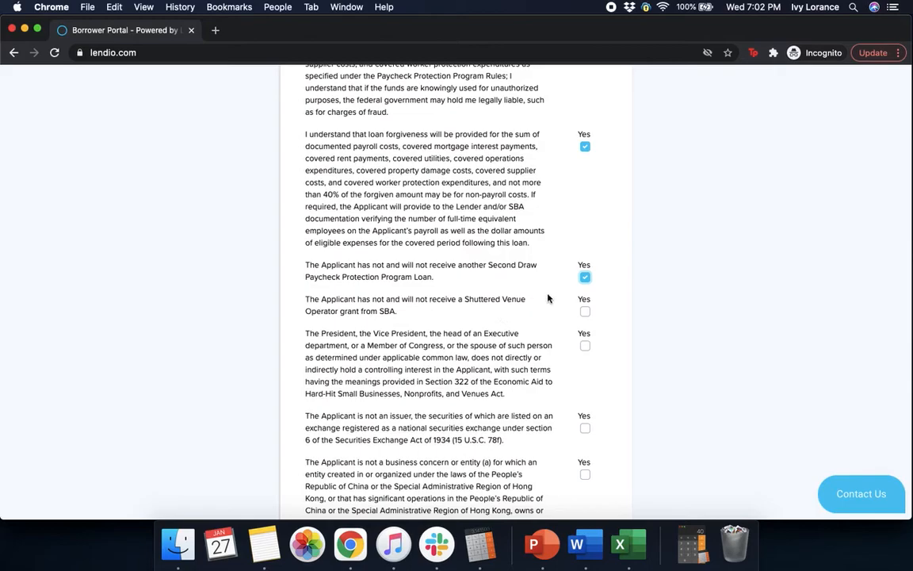
{"action": "left_click", "coordinate": [585, 311]}
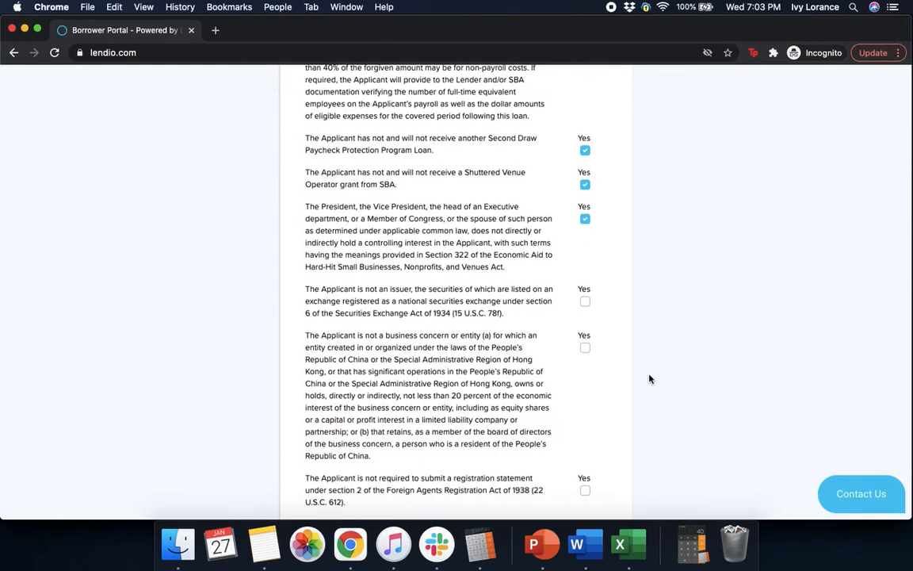
Affirm Yes to not a securities issuer, no Chinese ties, and no lobbying.
{"action": "scroll", "scroll_direction": "down", "scroll_amount": 3}
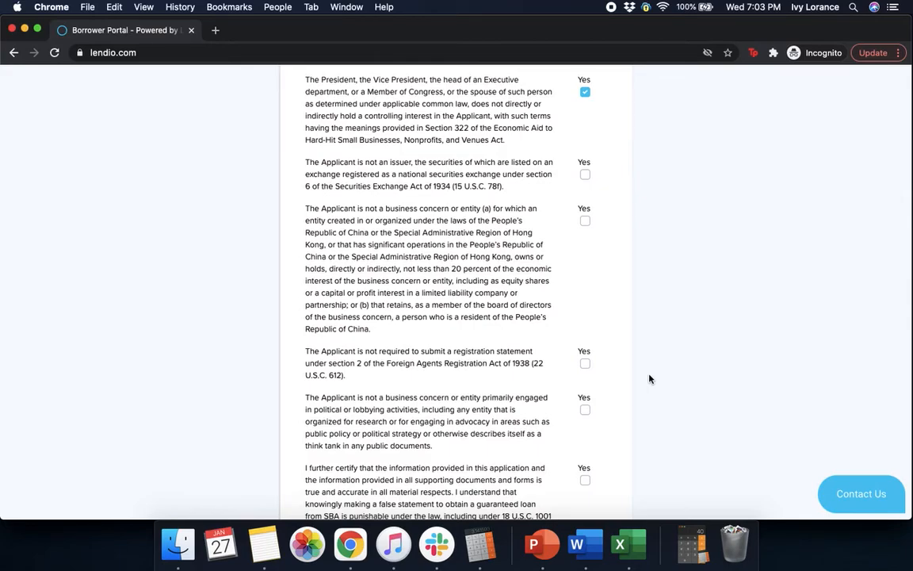
{"action": "mouse_move", "coordinate": [582, 181]}
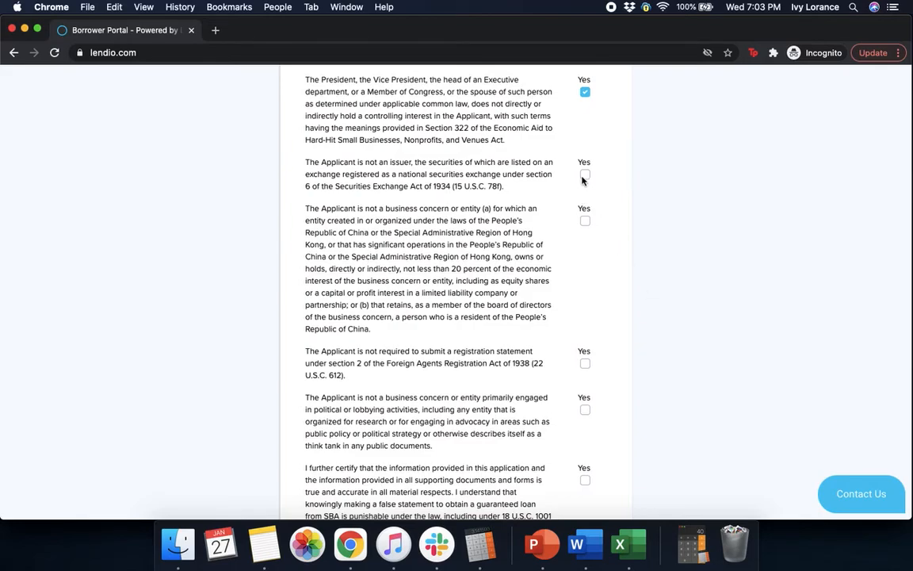
{"action": "left_click", "coordinate": [585, 174]}
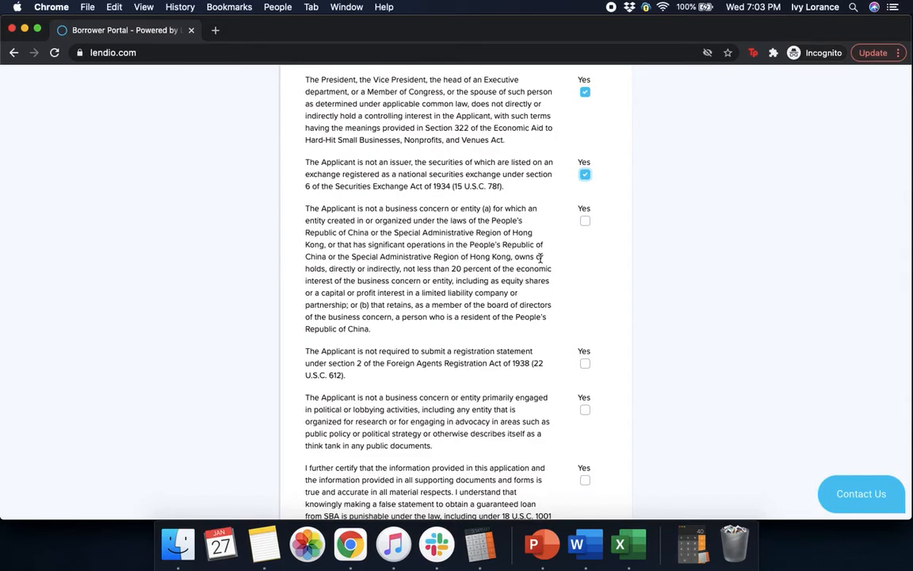
{"action": "mouse_move", "coordinate": [555, 229]}
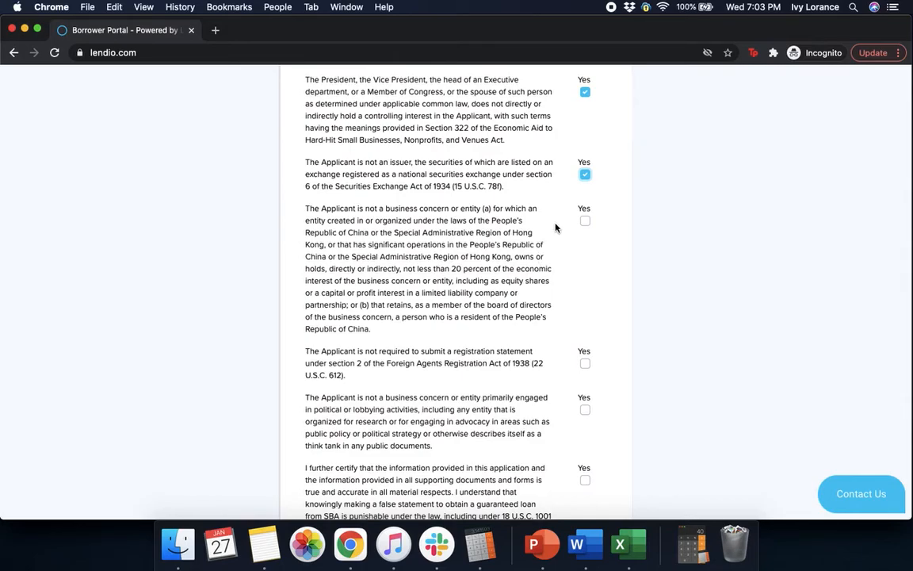
{"action": "left_click", "coordinate": [585, 220]}
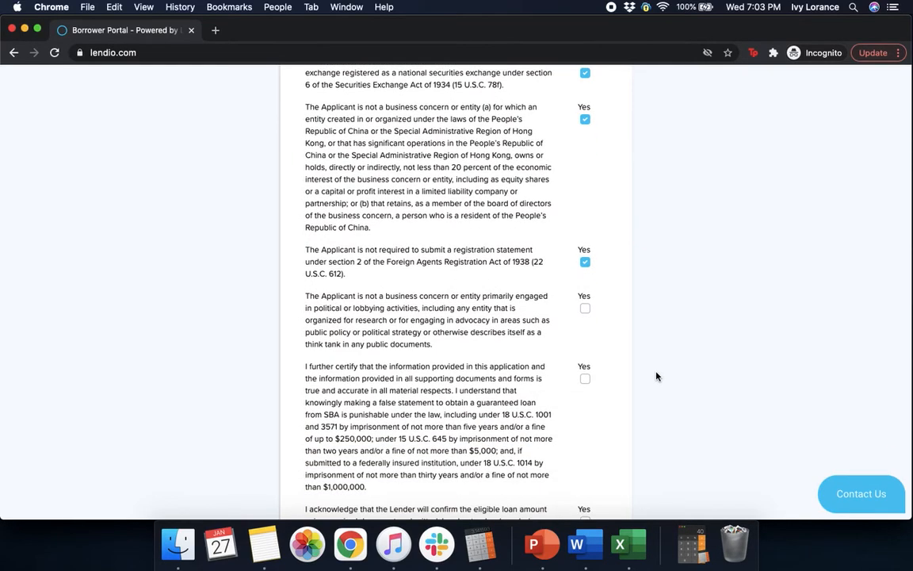
{"action": "scroll", "scroll_direction": "down", "scroll_amount": 3}
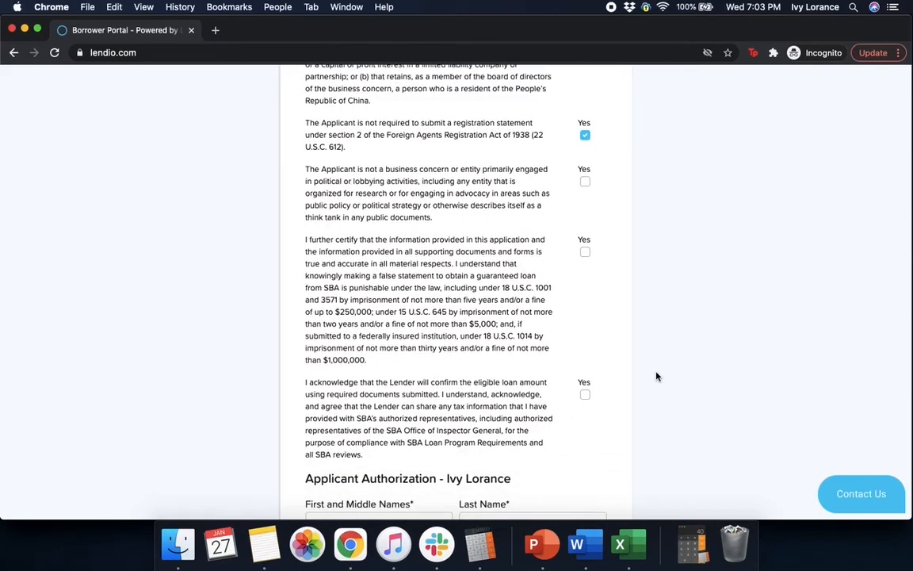
{"action": "mouse_move", "coordinate": [585, 181]}
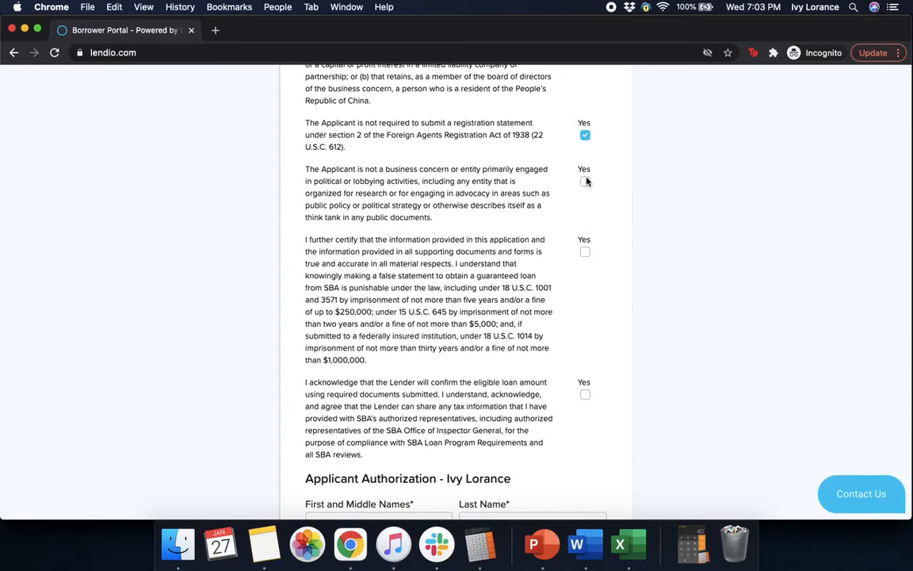
{"action": "left_click", "coordinate": [585, 181]}
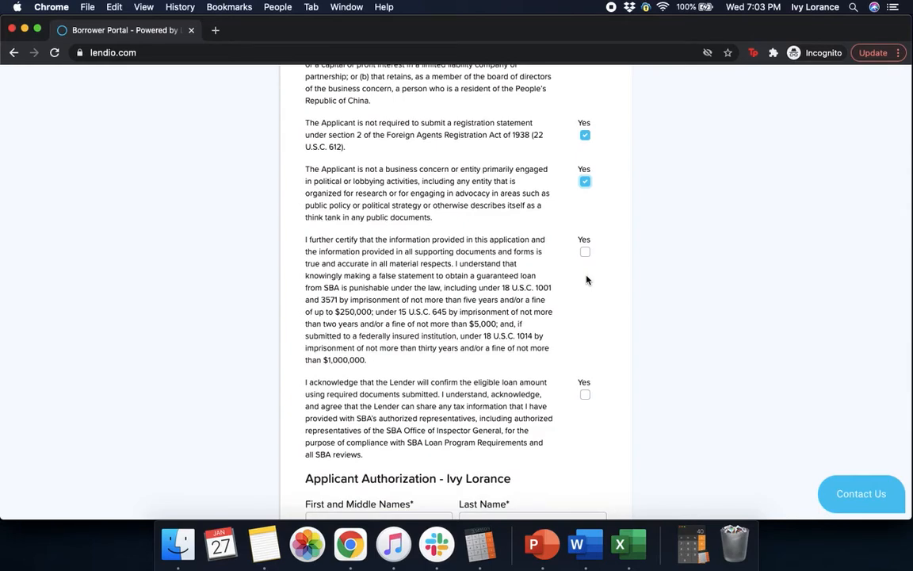
{"action": "mouse_move", "coordinate": [565, 266]}
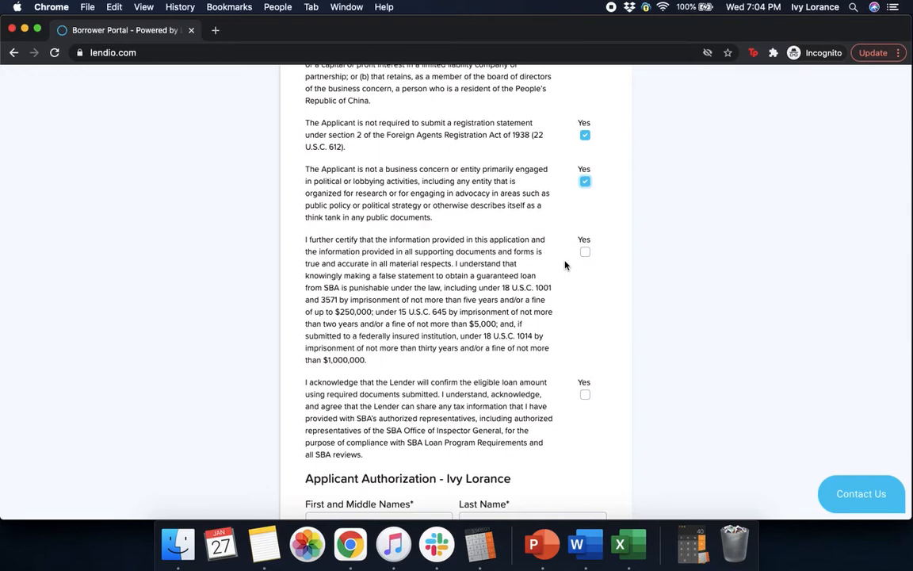
{"action": "mouse_move", "coordinate": [589, 252]}
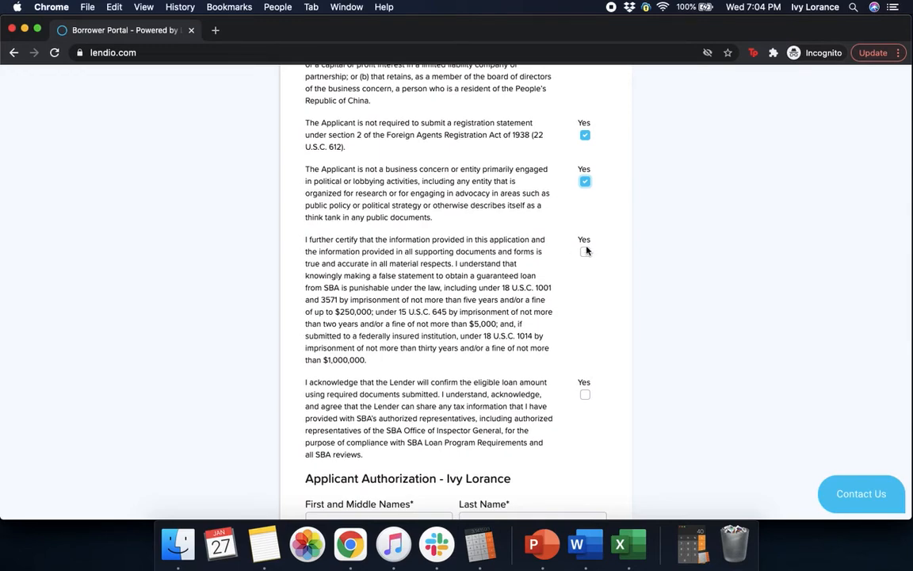
Certify the information is true and acknowledge the lender may share tax information.
{"action": "left_click", "coordinate": [585, 252]}
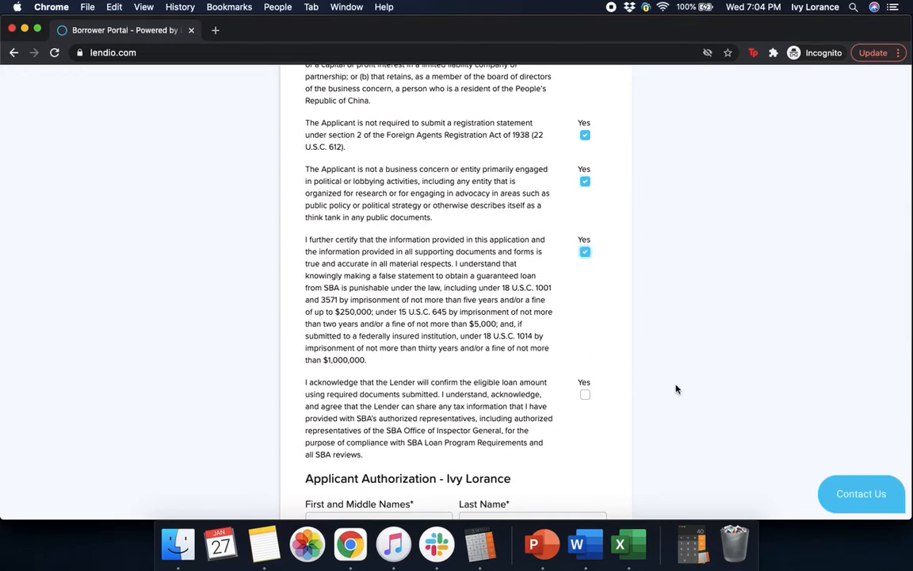
{"action": "scroll", "scroll_direction": "down", "scroll_amount": 3}
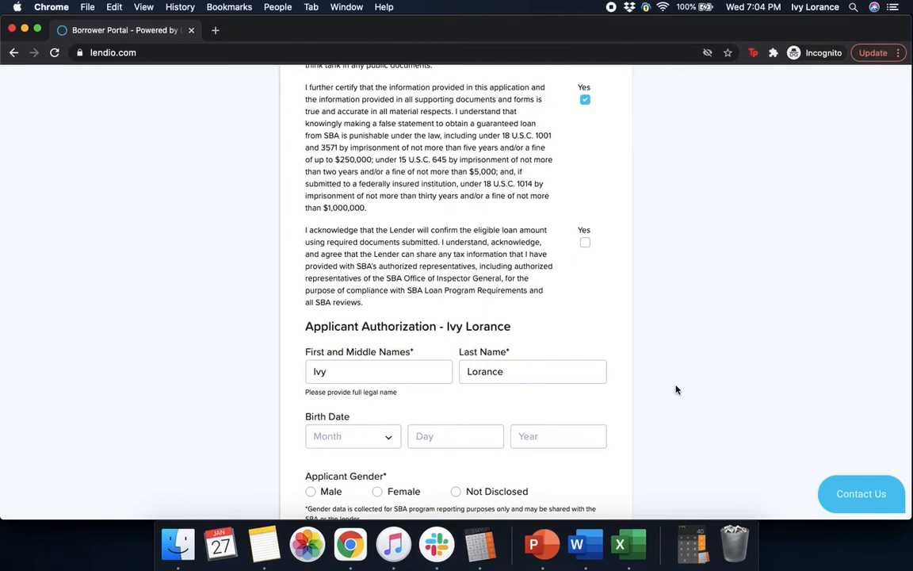
{"action": "left_click", "coordinate": [585, 242]}
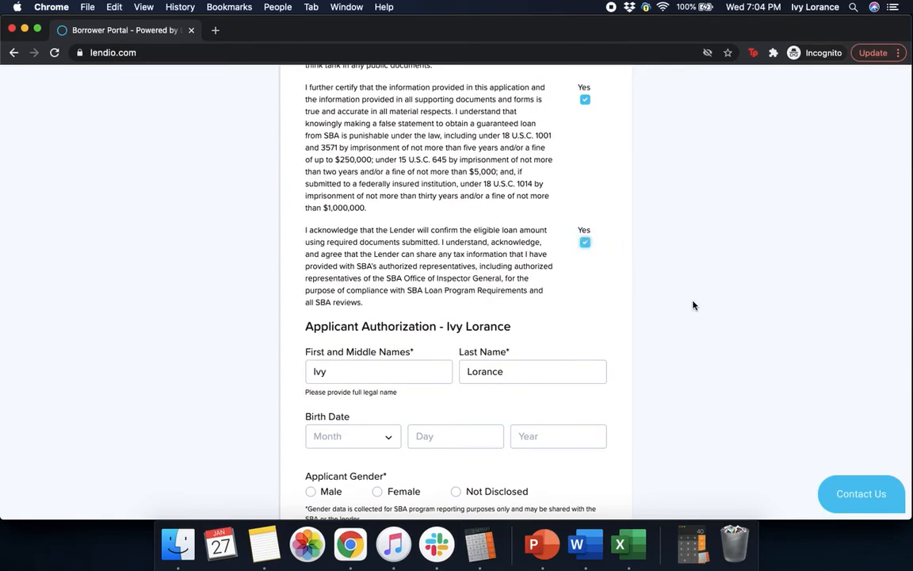
{"action": "scroll", "scroll_direction": "down", "scroll_amount": 3}
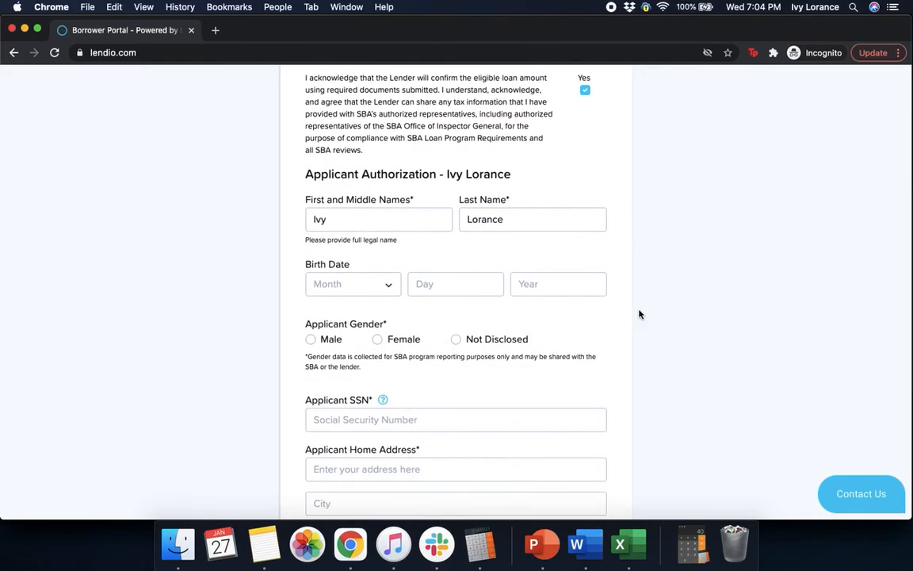
{"action": "left_click", "coordinate": [532, 219]}
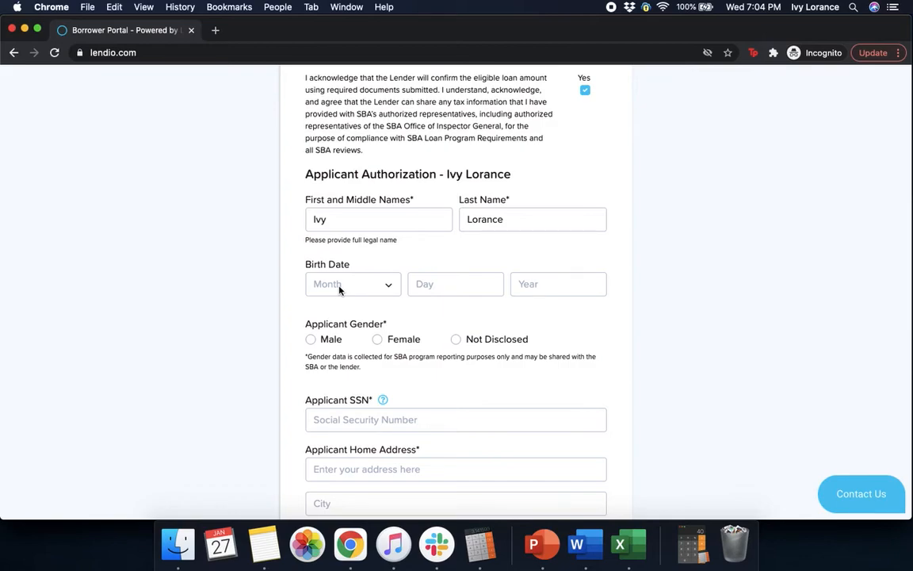
{"action": "left_click", "coordinate": [353, 284]}
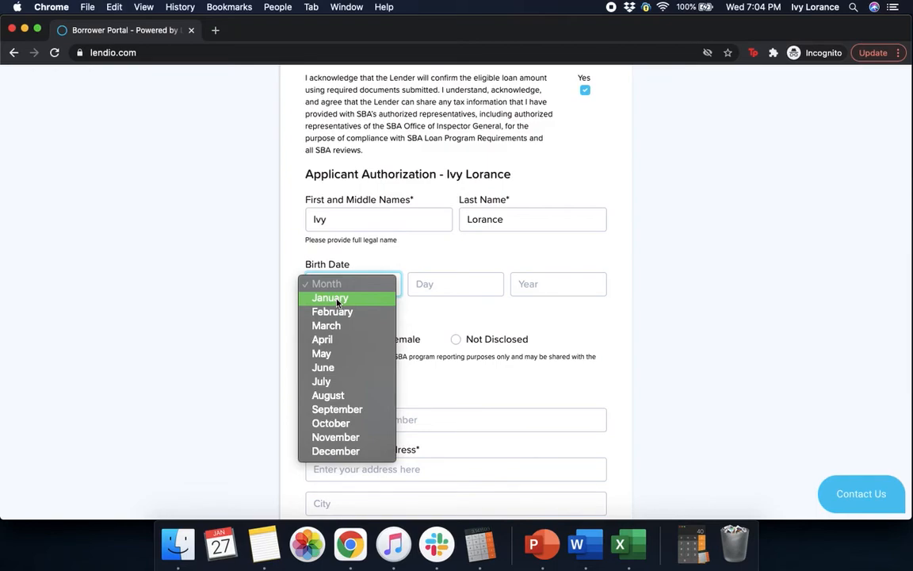
{"action": "mouse_move", "coordinate": [332, 311]}
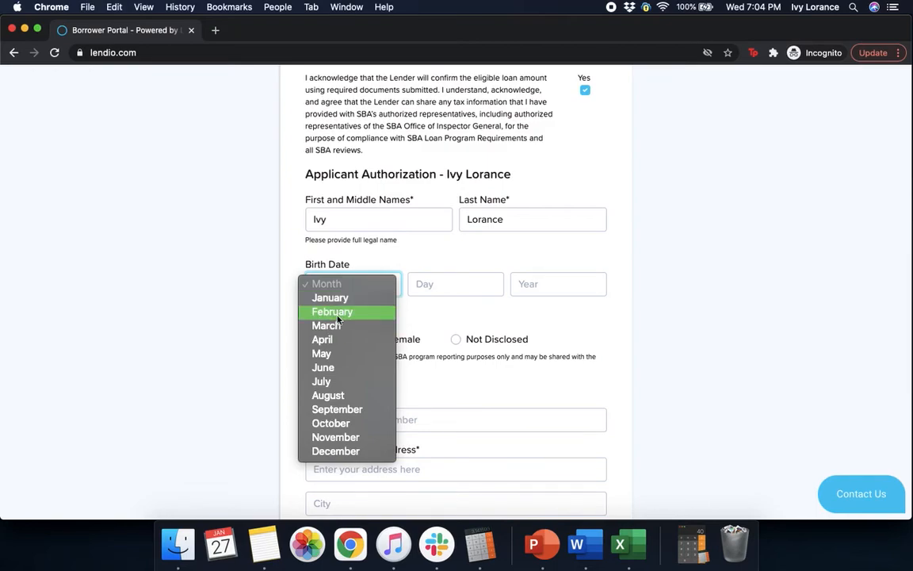
{"action": "left_click", "coordinate": [332, 312]}
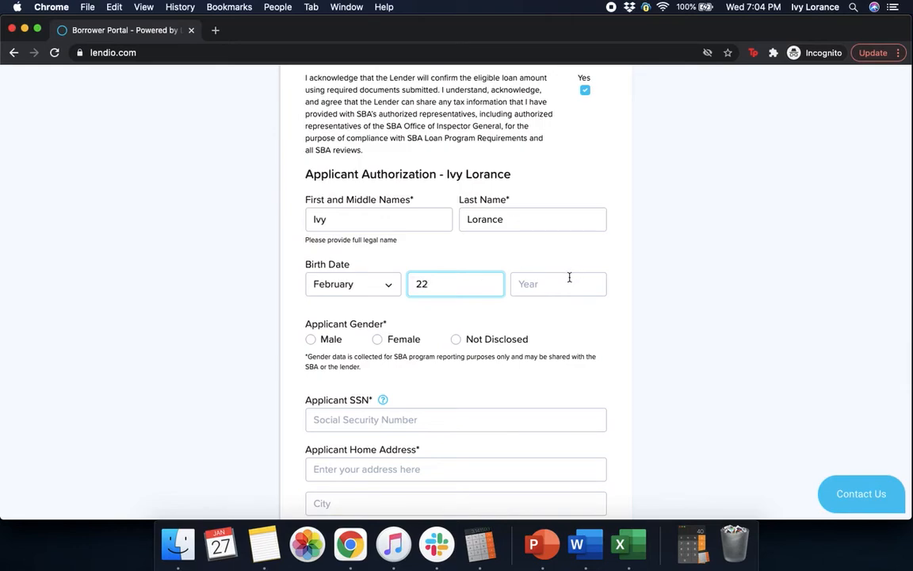
{"action": "type", "text": "1991"}
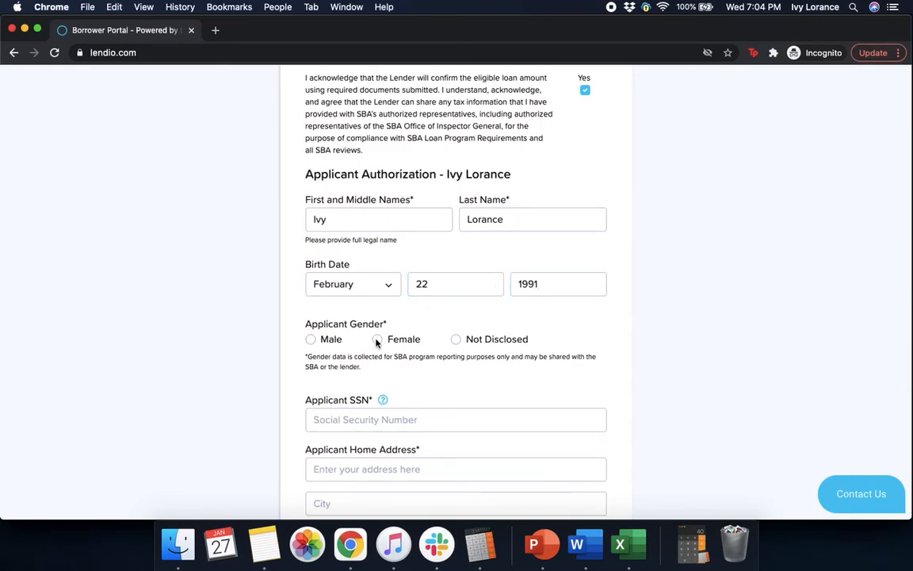
{"action": "left_click", "coordinate": [378, 339]}
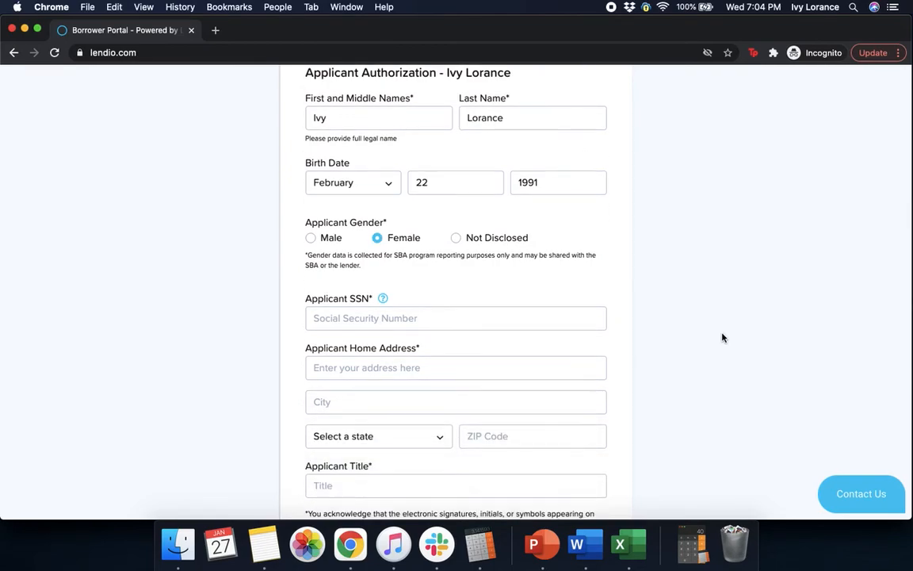
{"action": "scroll", "scroll_direction": "down", "scroll_amount": 3}
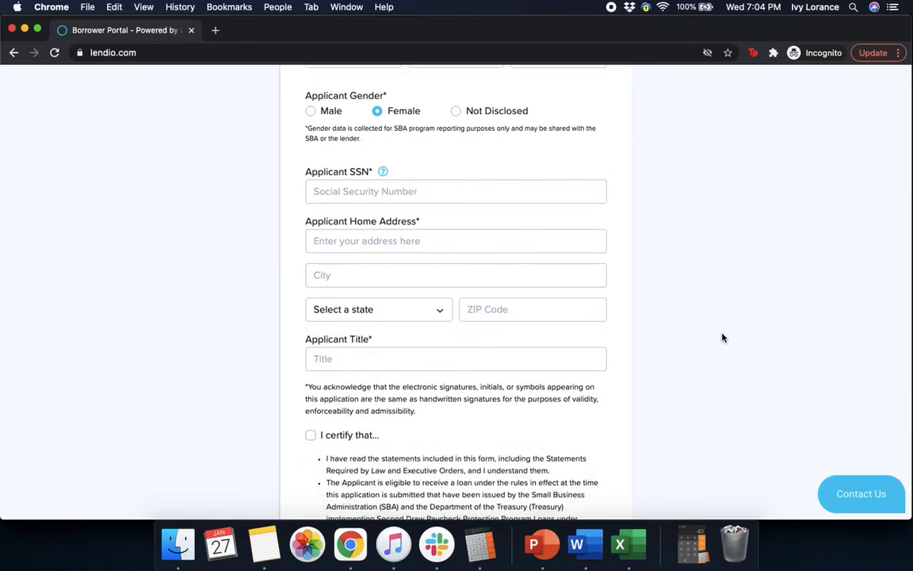
Enter the applicant's Social Security number.
{"action": "left_click", "coordinate": [456, 191]}
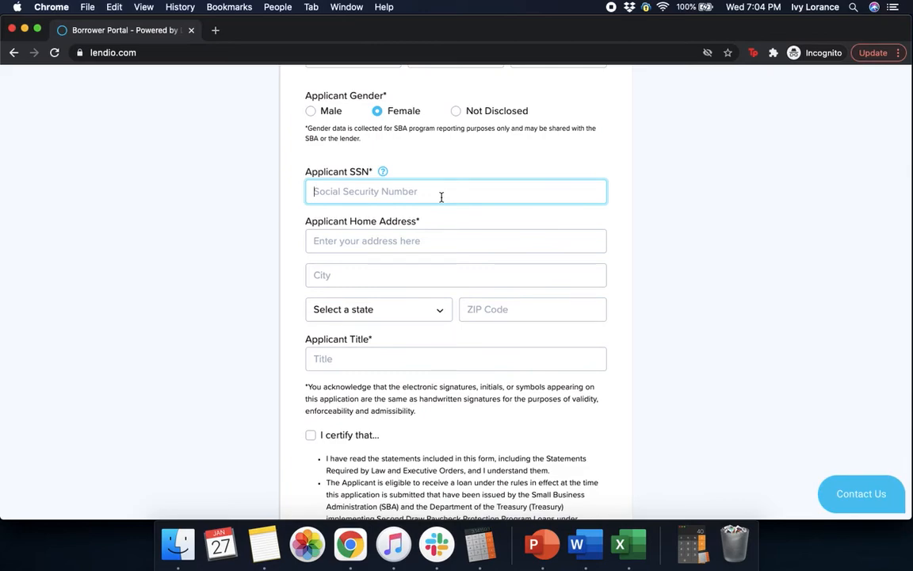
{"action": "type", "text": "123"}
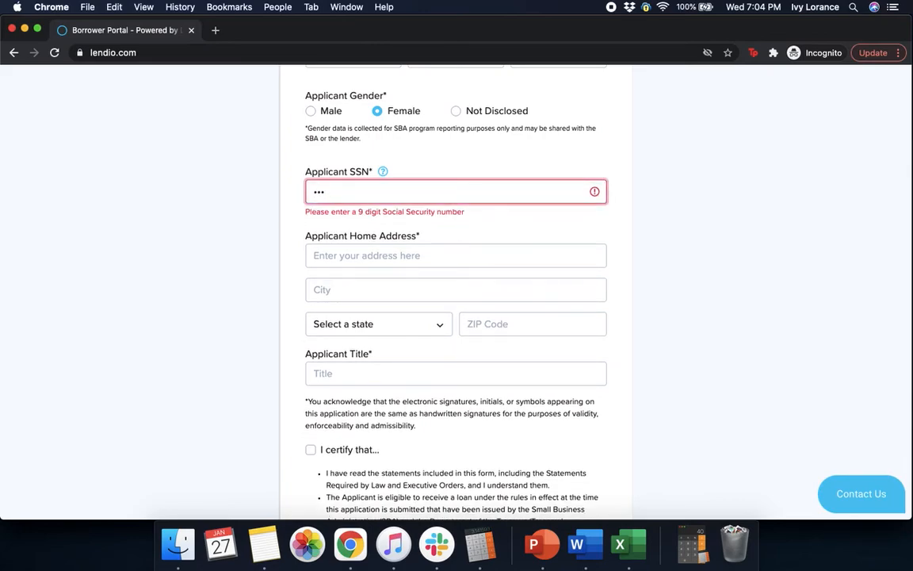
{"action": "type", "text": "12"}
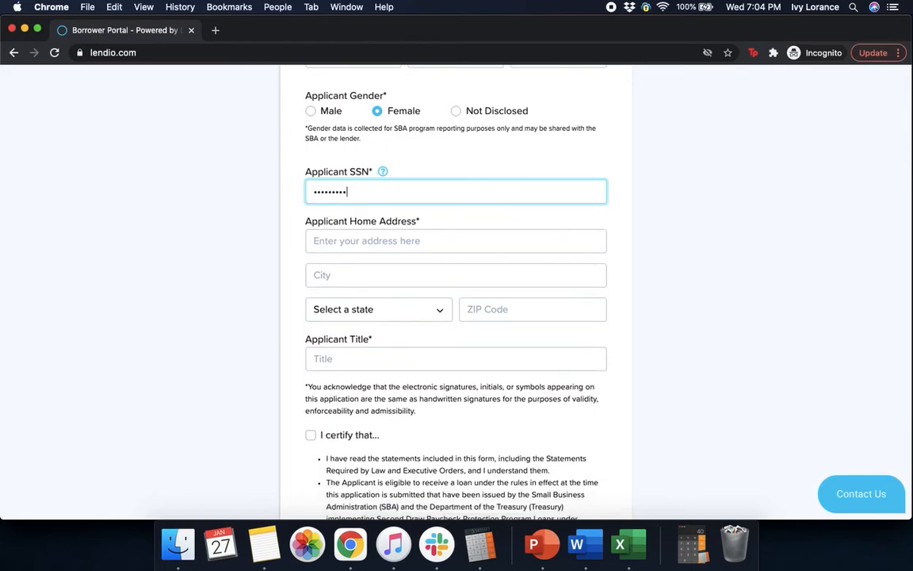
Enter home address 548 Market Street, San Francisco, California 94104 and title 'owner'.
{"action": "left_click", "coordinate": [456, 241]}
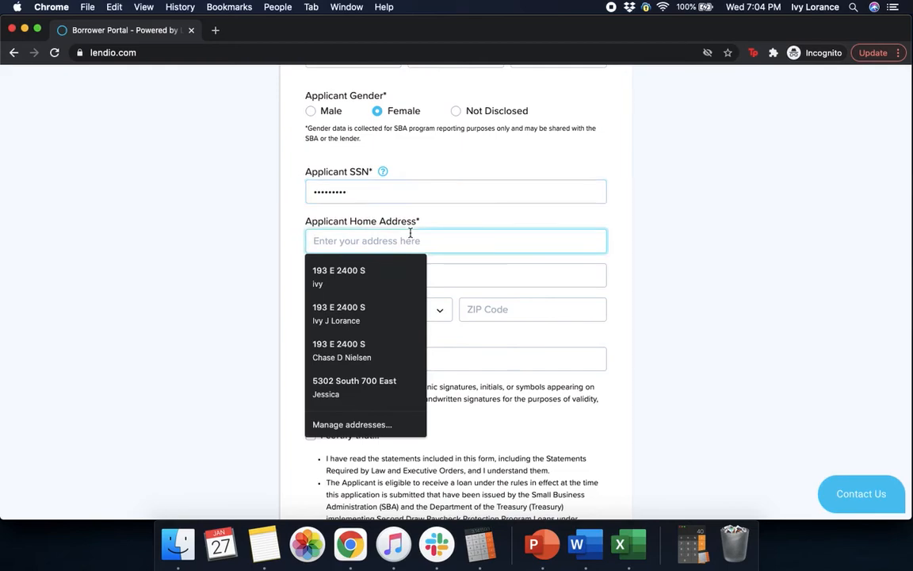
{"action": "type", "text": "548 m"}
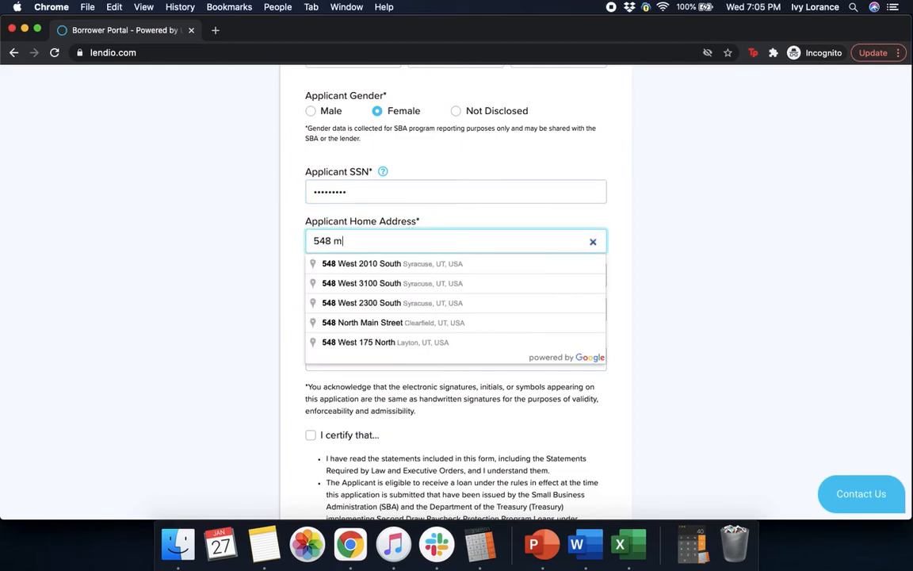
{"action": "type", "text": "arket Street"}
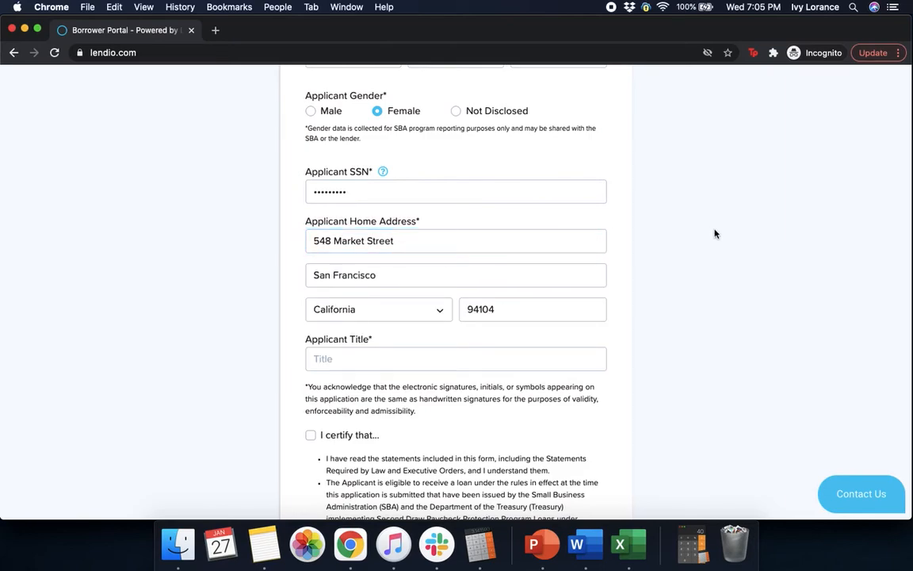
{"action": "scroll", "scroll_direction": "down", "scroll_amount": 3}
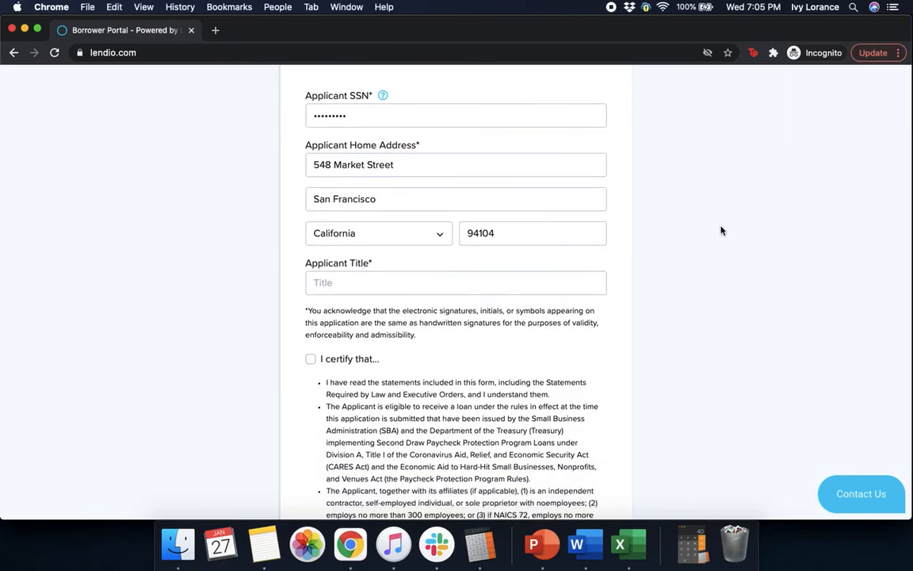
{"action": "type", "text": "own"}
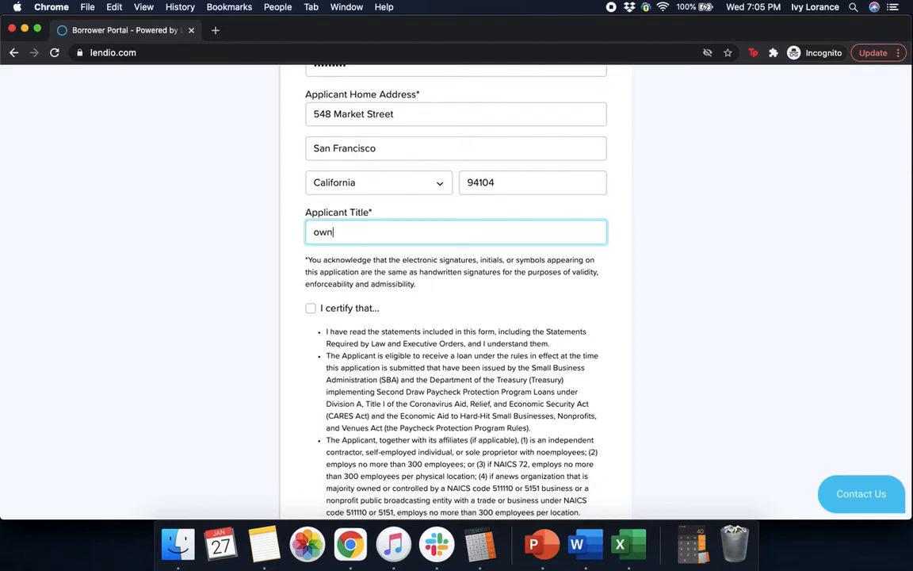
{"action": "type", "text": "er"}
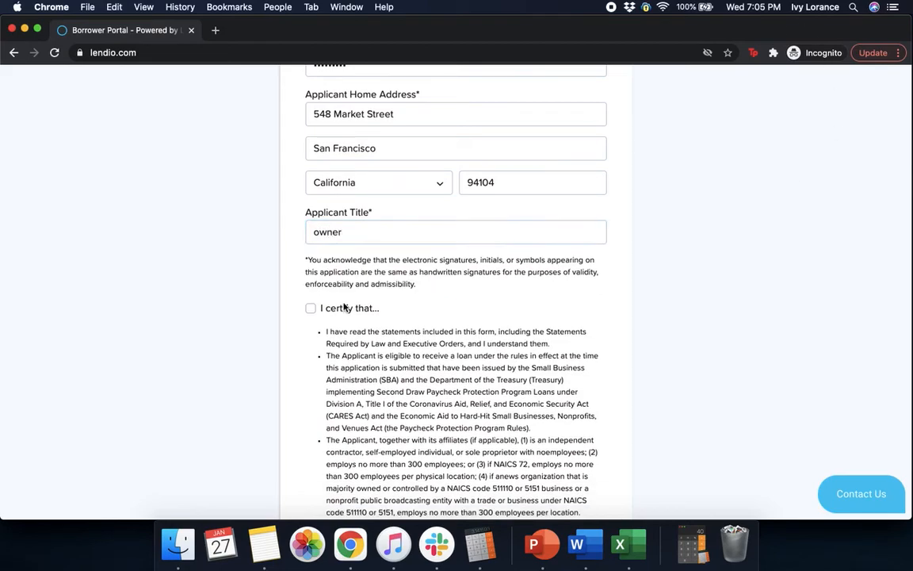
Tick the 'I certify that...' checkbox and read down to the loan-terms acknowledgement.
{"action": "left_click", "coordinate": [310, 308]}
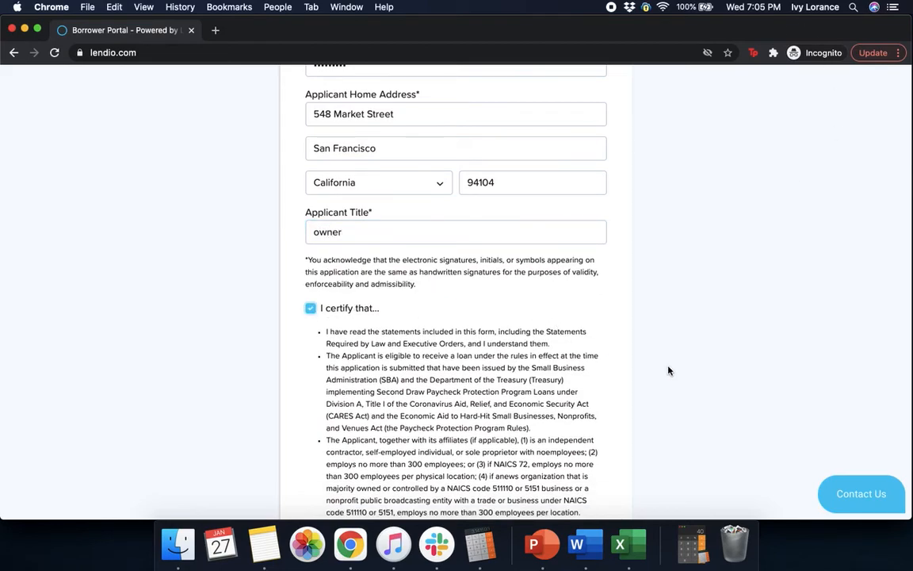
{"action": "scroll", "scroll_direction": "down", "scroll_amount": 3}
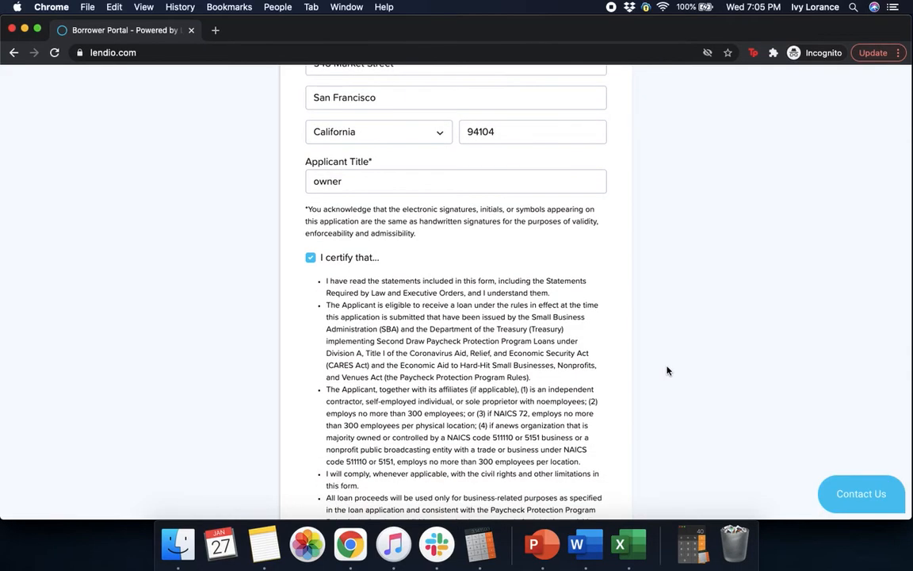
{"action": "scroll", "scroll_direction": "down", "scroll_amount": 3}
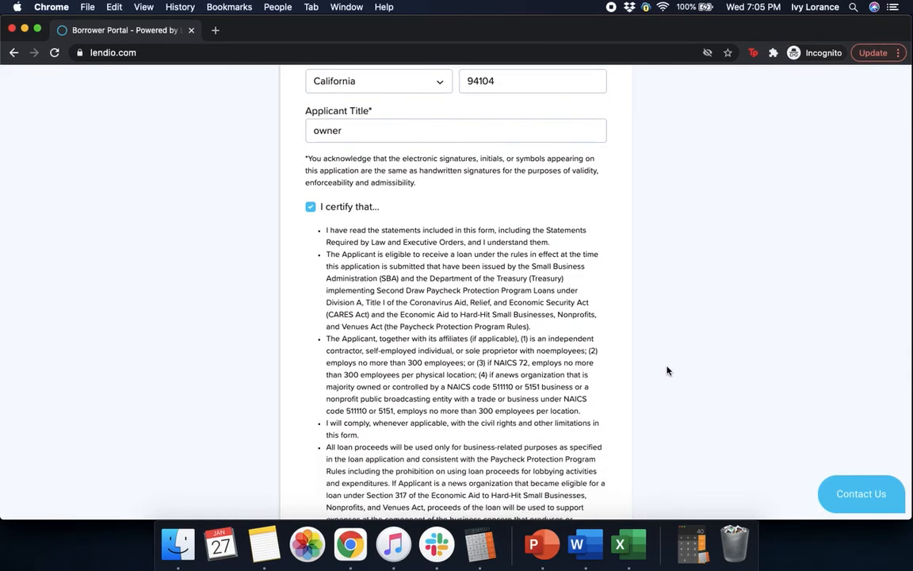
{"action": "scroll", "scroll_direction": "down", "scroll_amount": 3}
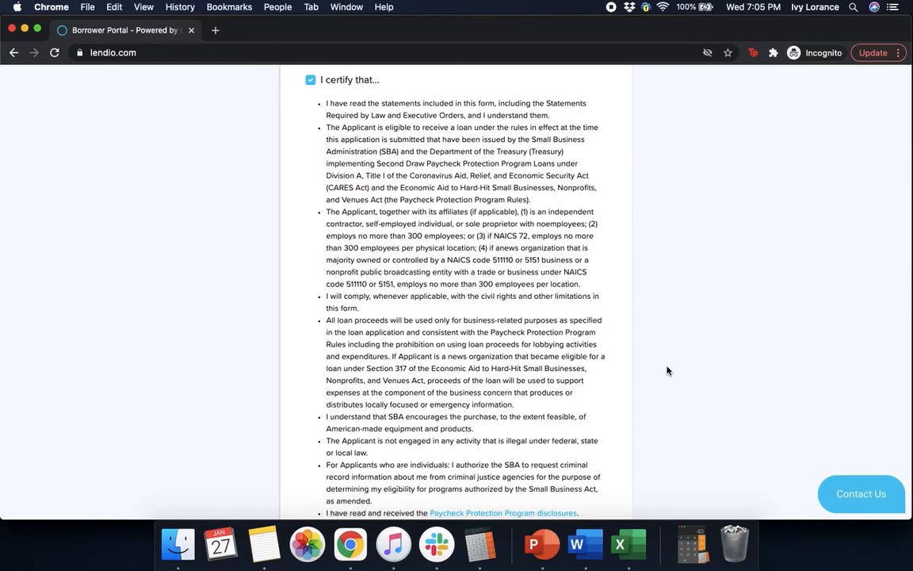
{"action": "scroll", "scroll_direction": "down", "scroll_amount": 3}
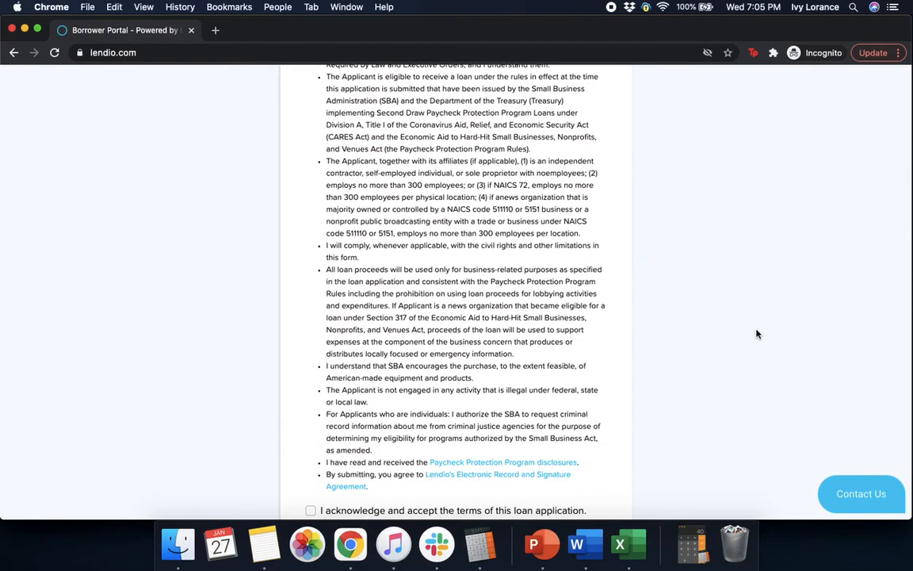
{"action": "scroll", "scroll_direction": "down", "scroll_amount": 3}
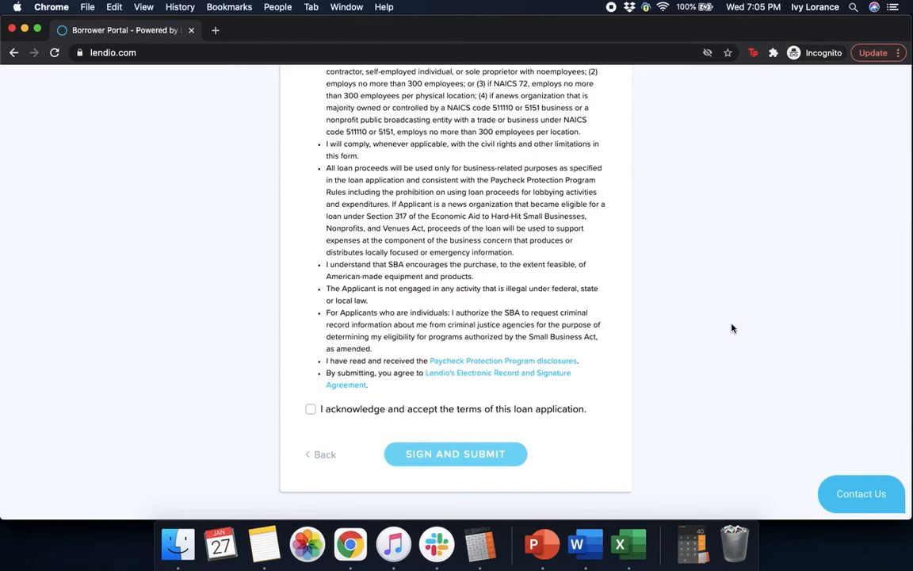
{"action": "mouse_move", "coordinate": [410, 389]}
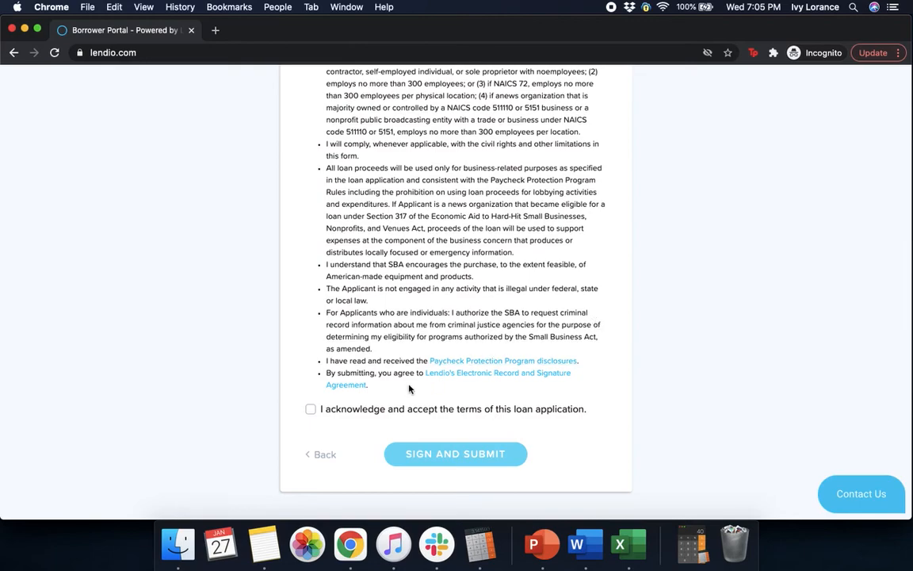
{"action": "mouse_move", "coordinate": [366, 371]}
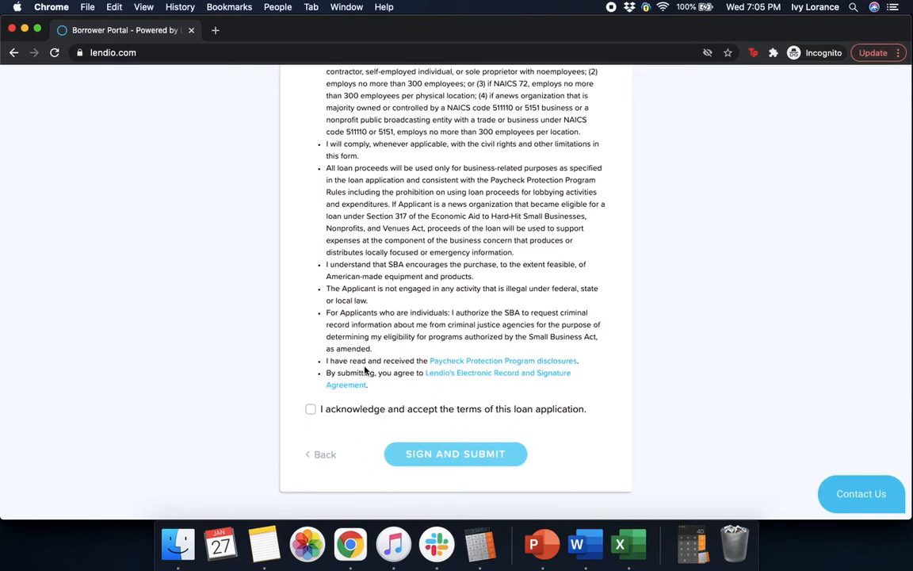
{"action": "mouse_move", "coordinate": [478, 377]}
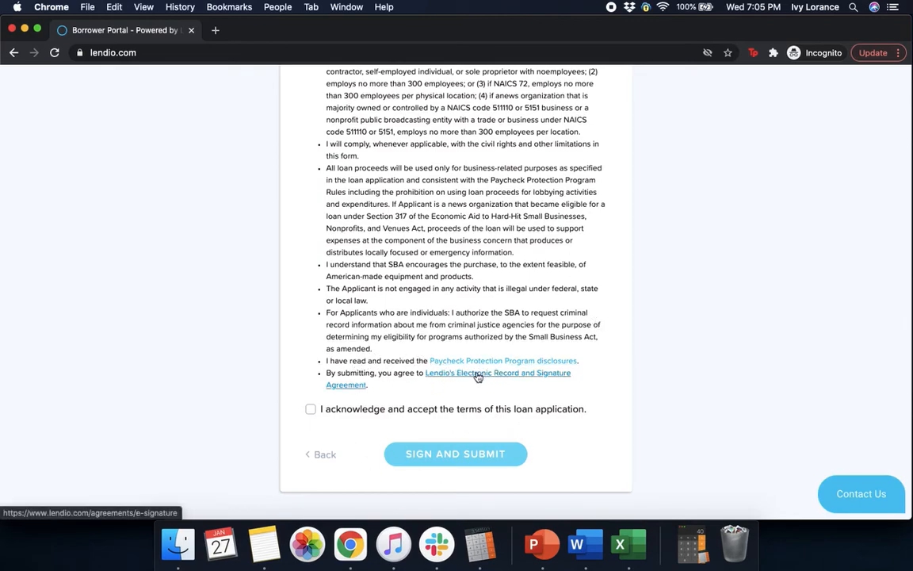
{"action": "mouse_move", "coordinate": [444, 388]}
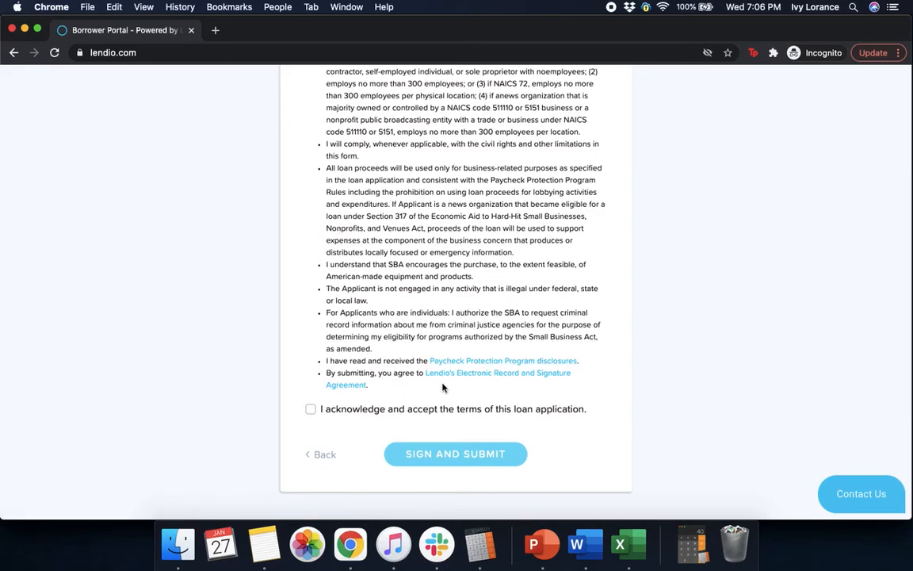
{"action": "mouse_move", "coordinate": [385, 400]}
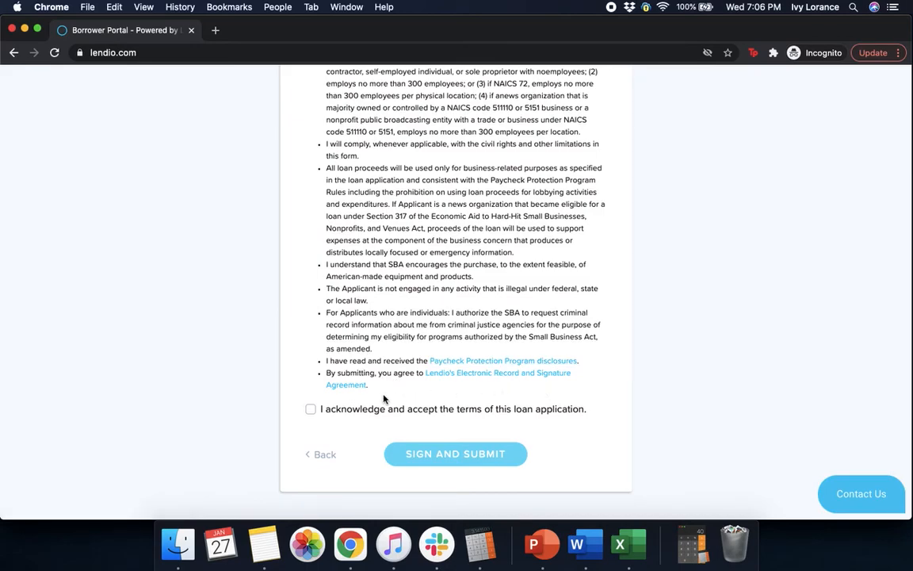
Check the loan-terms acknowledgement, Sign and Submit, and Confirm + Submit the address verification.
{"action": "left_click", "coordinate": [310, 408]}
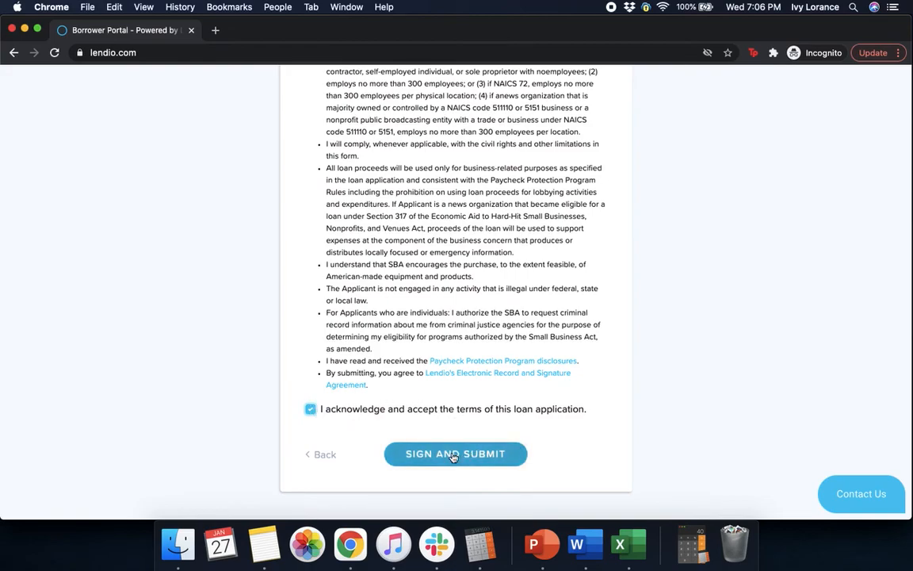
{"action": "left_click", "coordinate": [455, 453]}
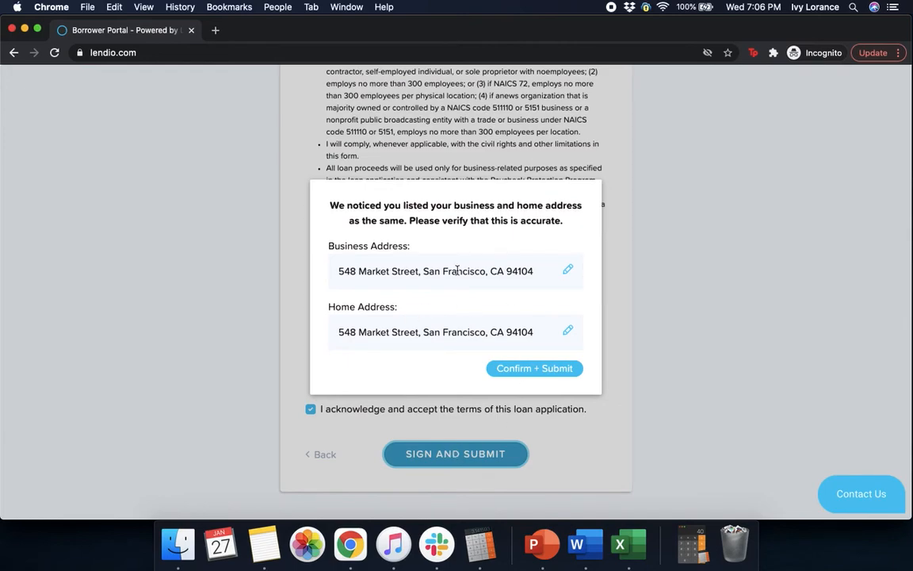
{"action": "mouse_move", "coordinate": [342, 265]}
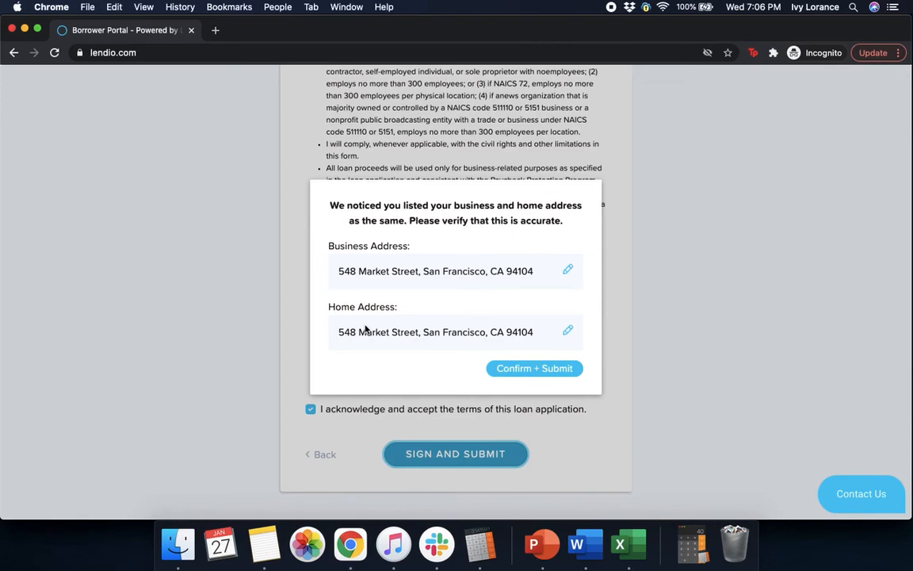
{"action": "mouse_move", "coordinate": [563, 357]}
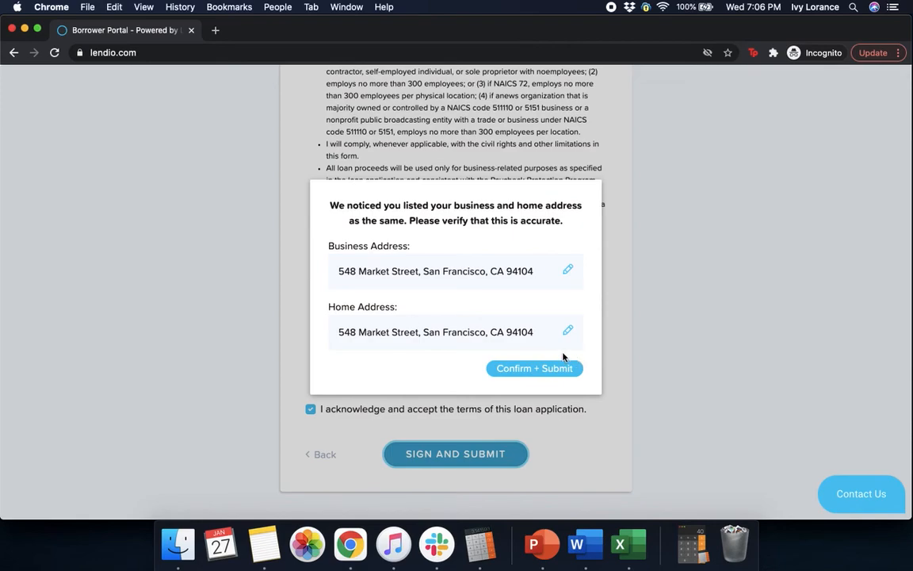
{"action": "mouse_move", "coordinate": [550, 307]}
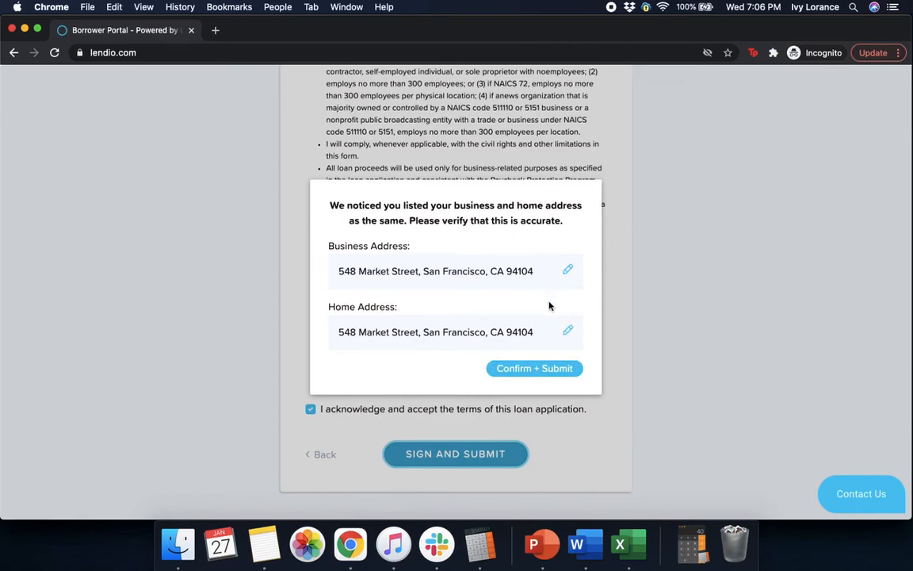
{"action": "left_click", "coordinate": [535, 368]}
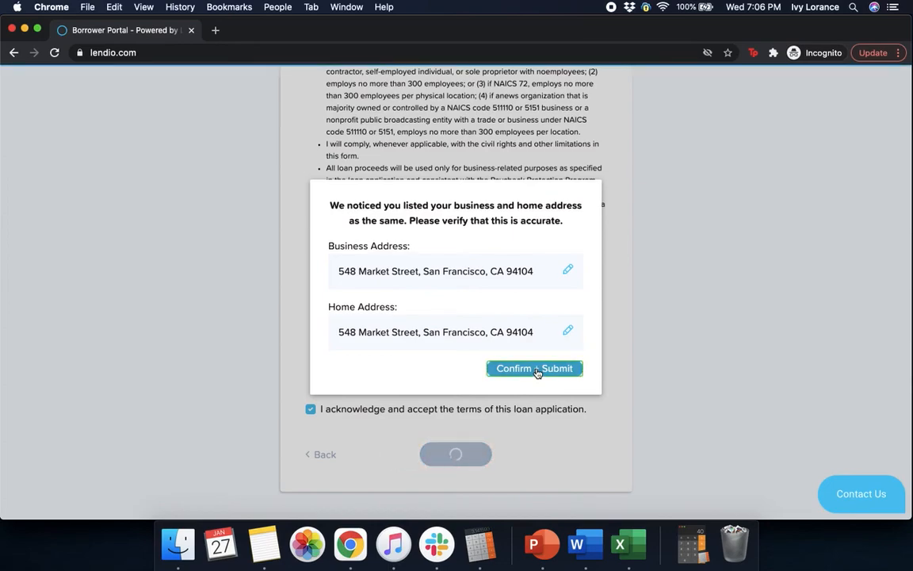
{"action": "left_click", "coordinate": [534, 368]}
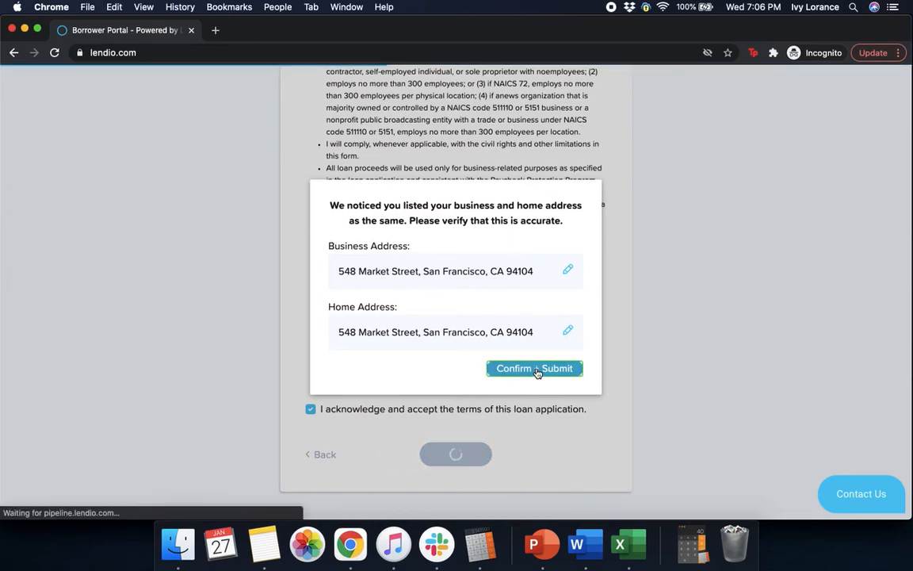
Scroll the PPP Offers page to the 'Success! We are reviewing your application' message.
{"action": "left_click", "coordinate": [535, 368]}
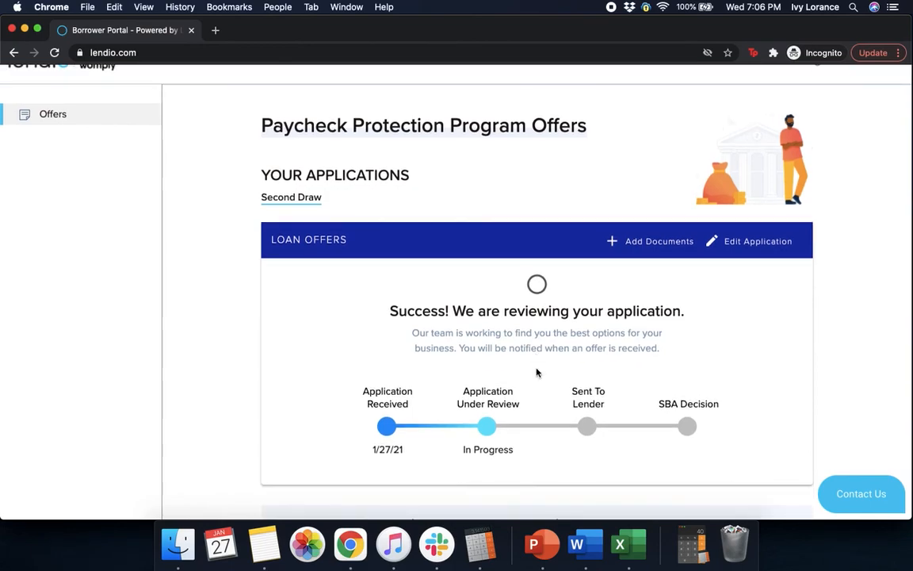
{"action": "scroll", "scroll_direction": "down", "scroll_amount": 3}
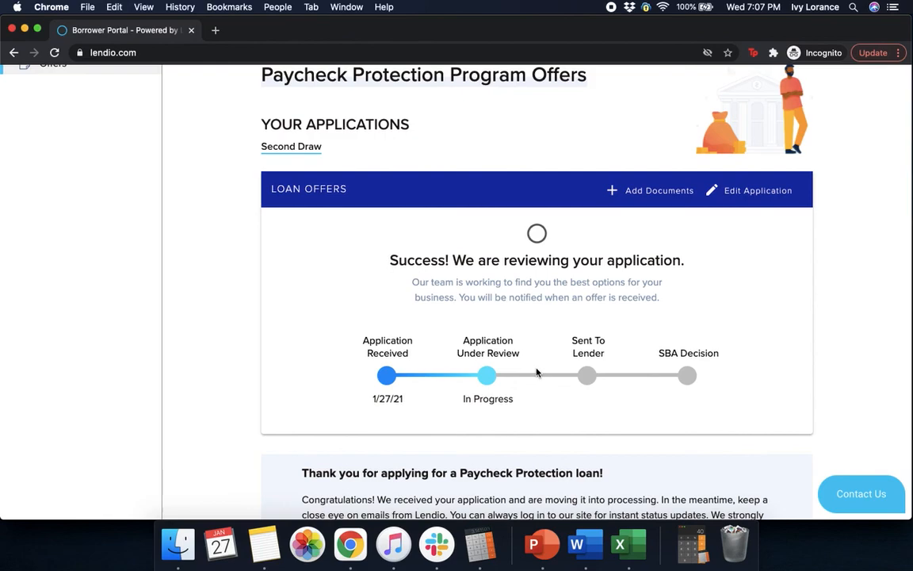
{"action": "mouse_move", "coordinate": [632, 114]}
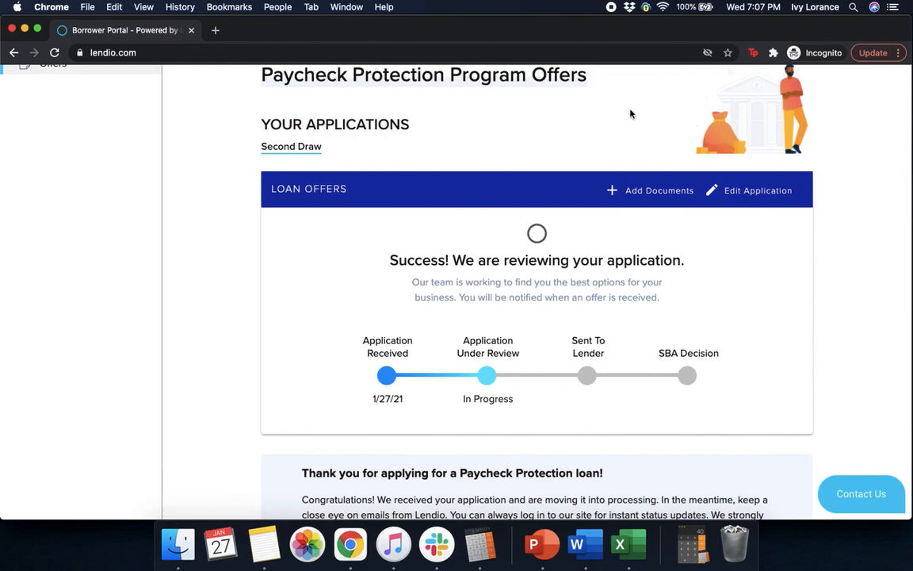